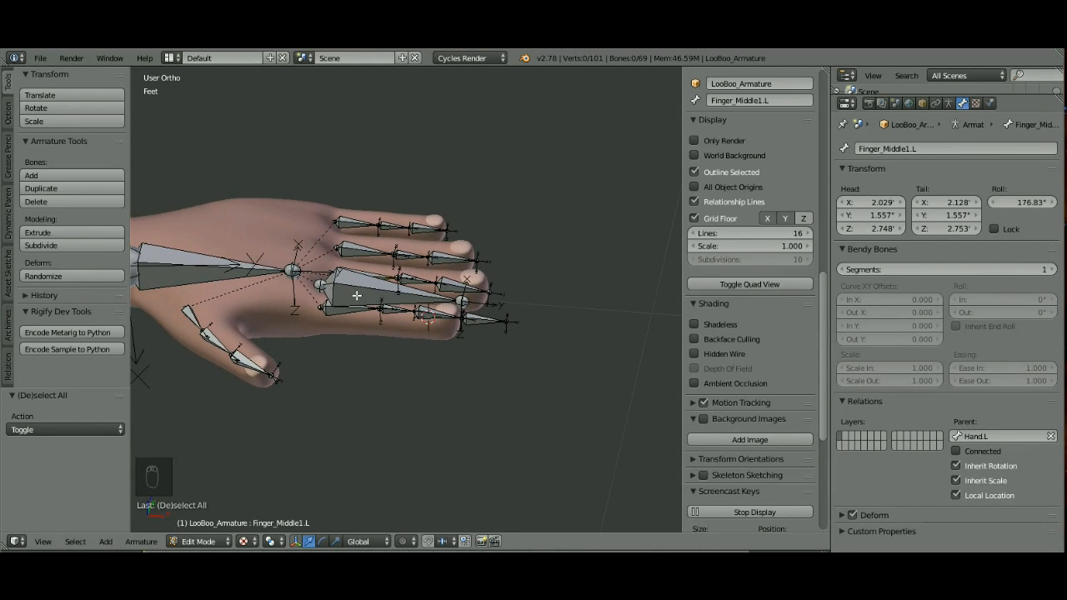
Enter Pose Mode, curl the index finger via its control bone, then clear all bone transforms back to rest
{"action": "left_click", "coordinate": [198, 540]}
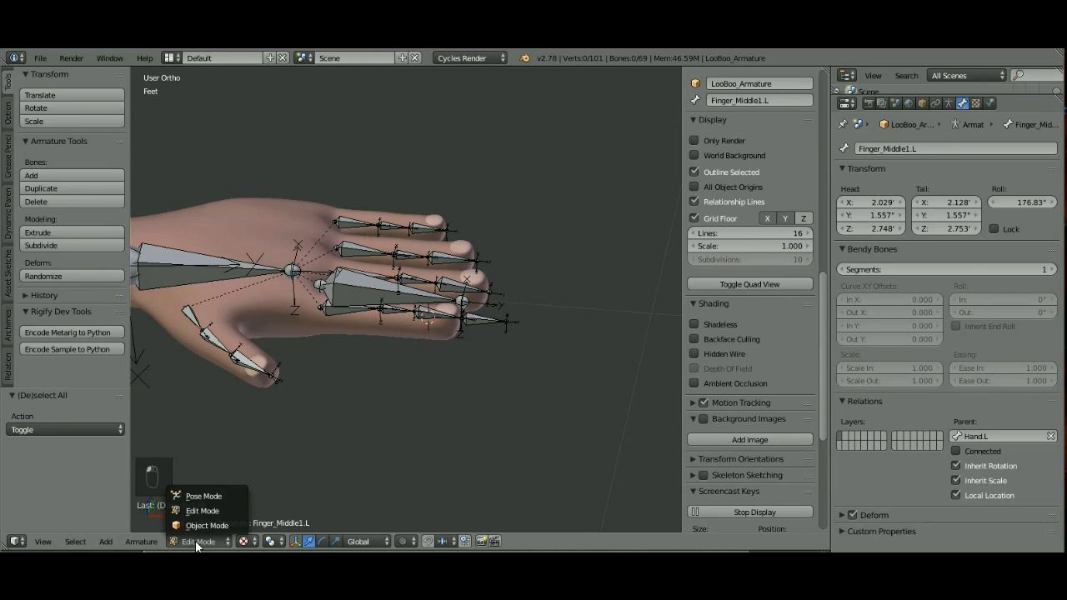
{"action": "left_click", "coordinate": [203, 497]}
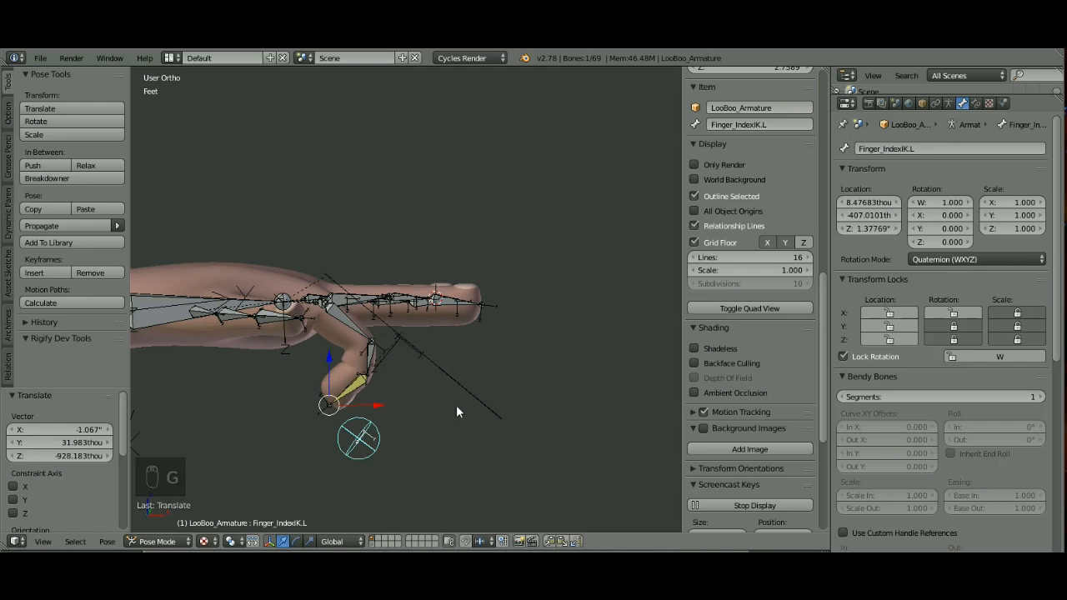
{"action": "key", "text": "r"}
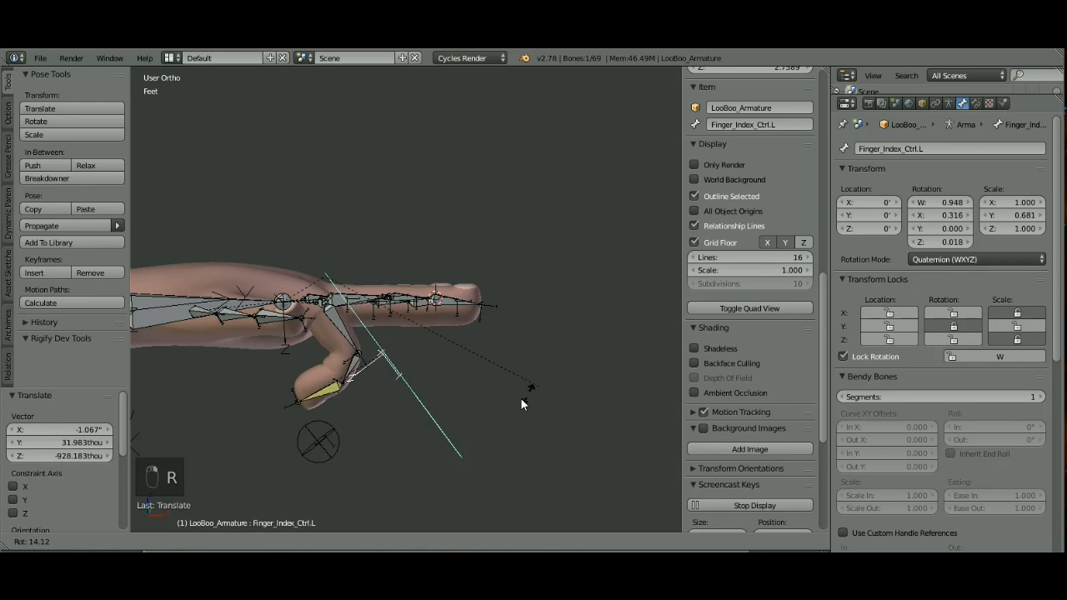
{"action": "left_click_drag", "start_coordinate": [521, 405], "coordinate": [553, 300]}
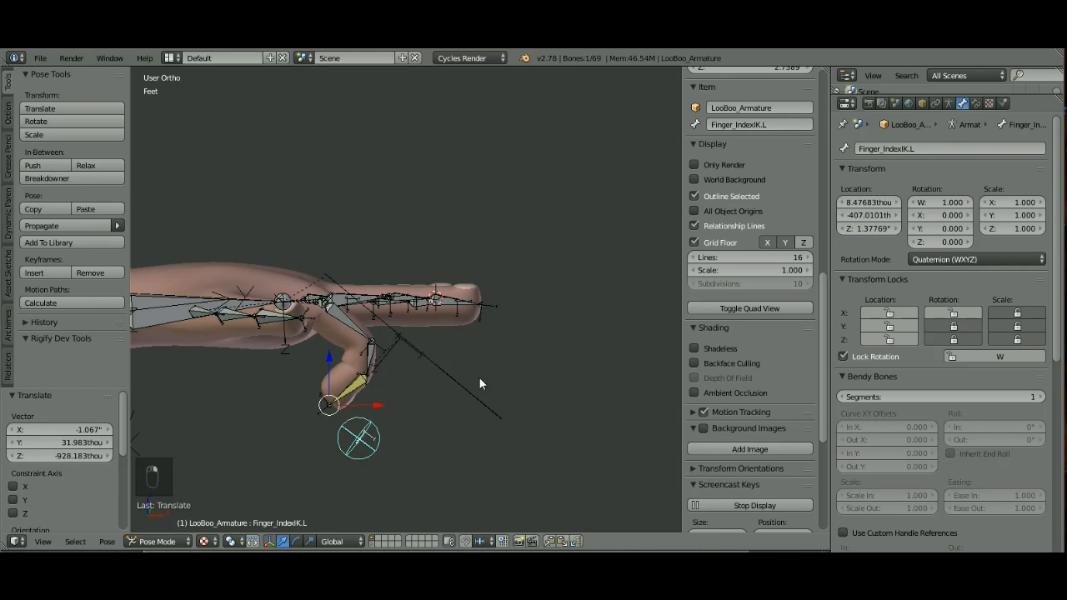
{"action": "key", "text": "a"}
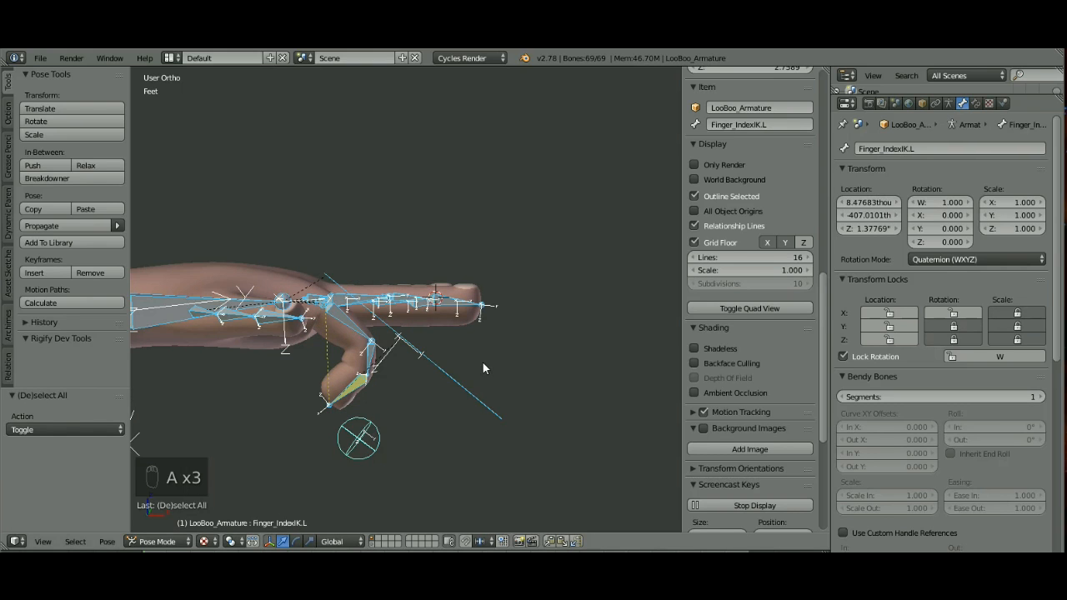
{"action": "key", "text": "alt+s"}
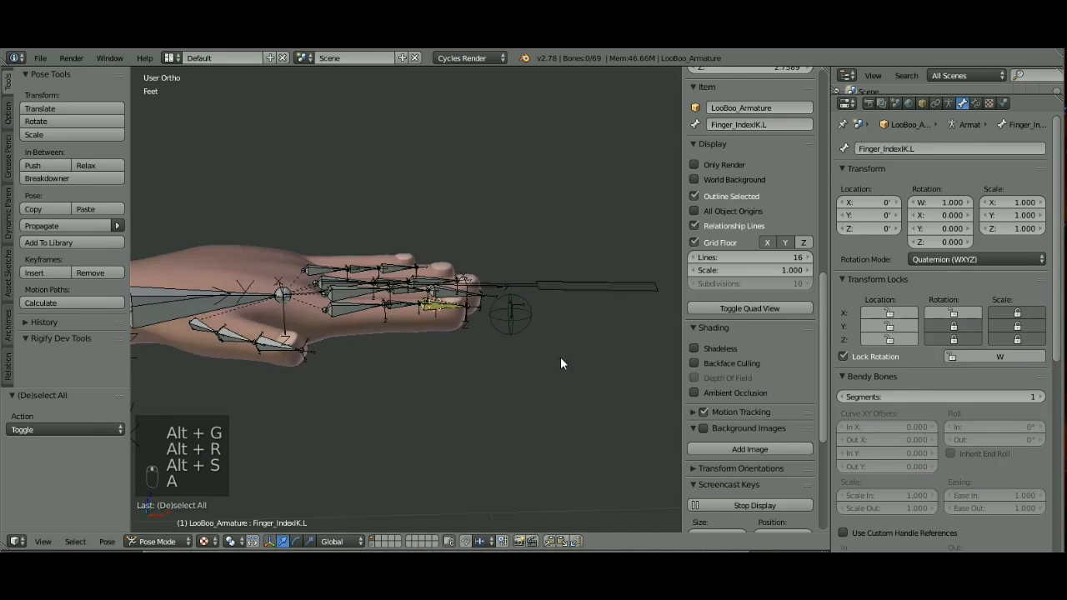
Enter Edit Mode, view from top, hide the index finger bones and select the middle finger
{"action": "left_click", "coordinate": [156, 541]}
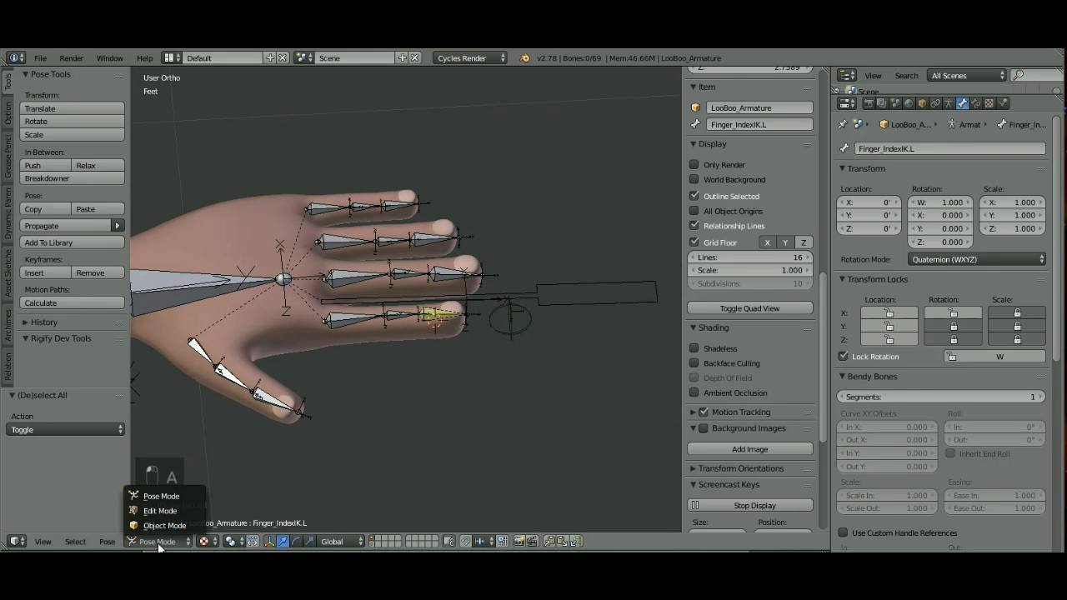
{"action": "left_click", "coordinate": [161, 510]}
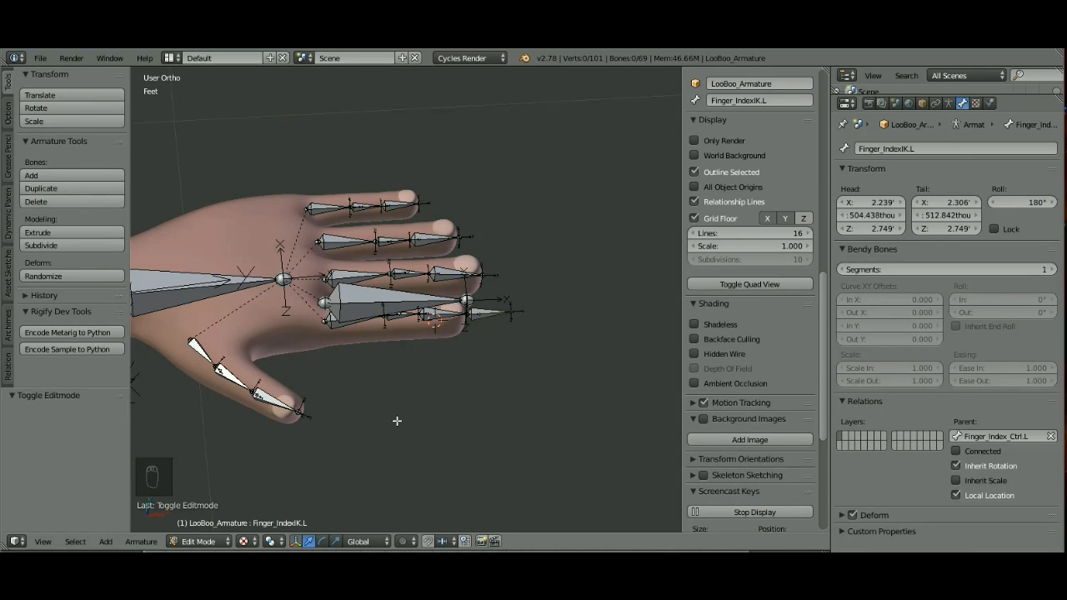
{"action": "key", "text": "NUMPAD_7"}
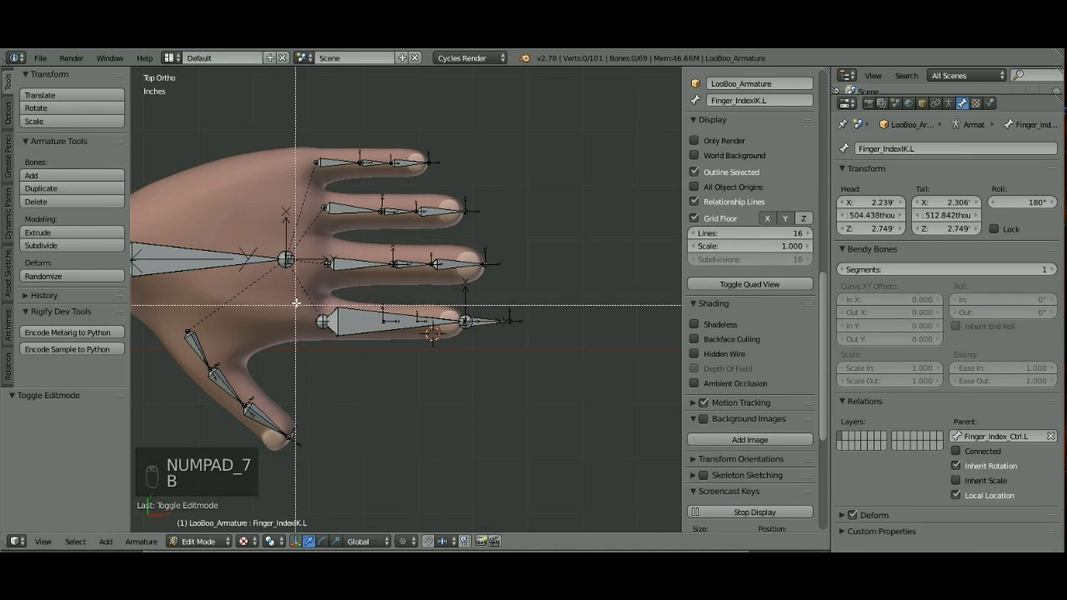
{"action": "left_click", "coordinate": [417, 321]}
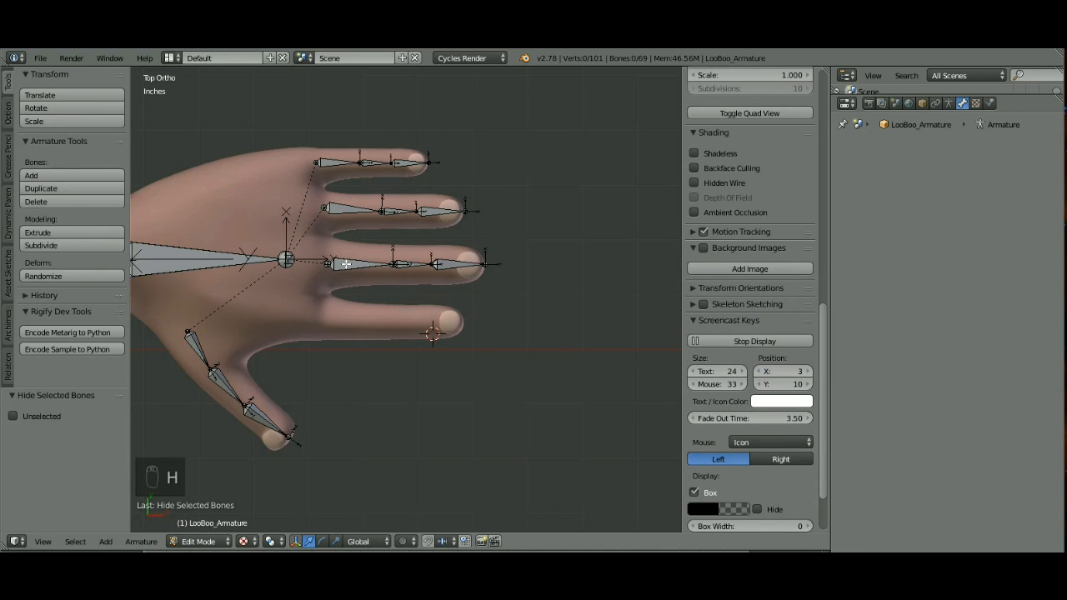
{"action": "left_click", "coordinate": [367, 313]}
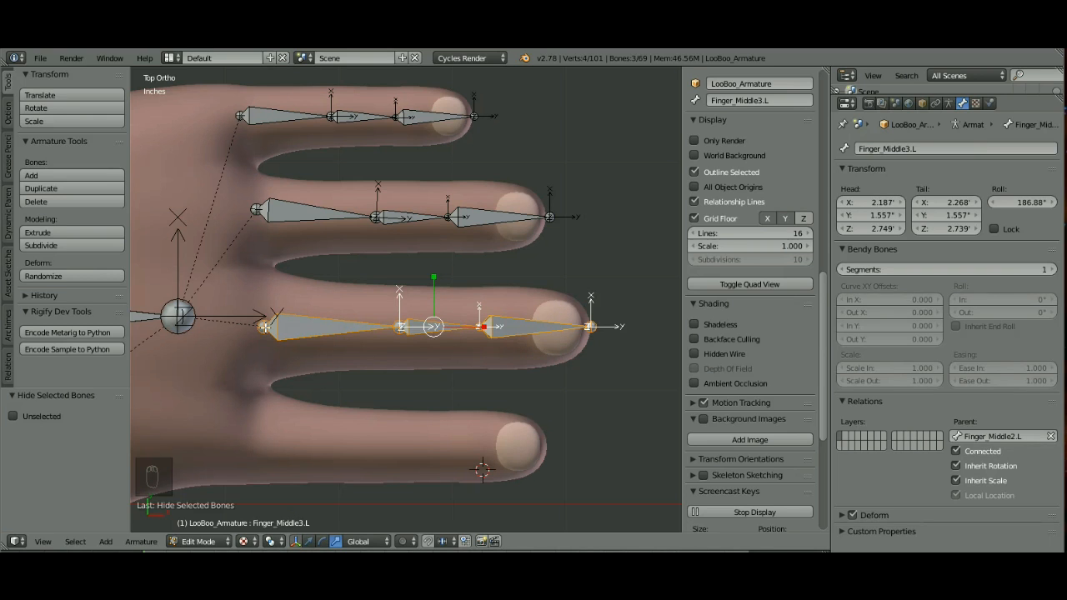
{"action": "mouse_move", "coordinate": [427, 295]}
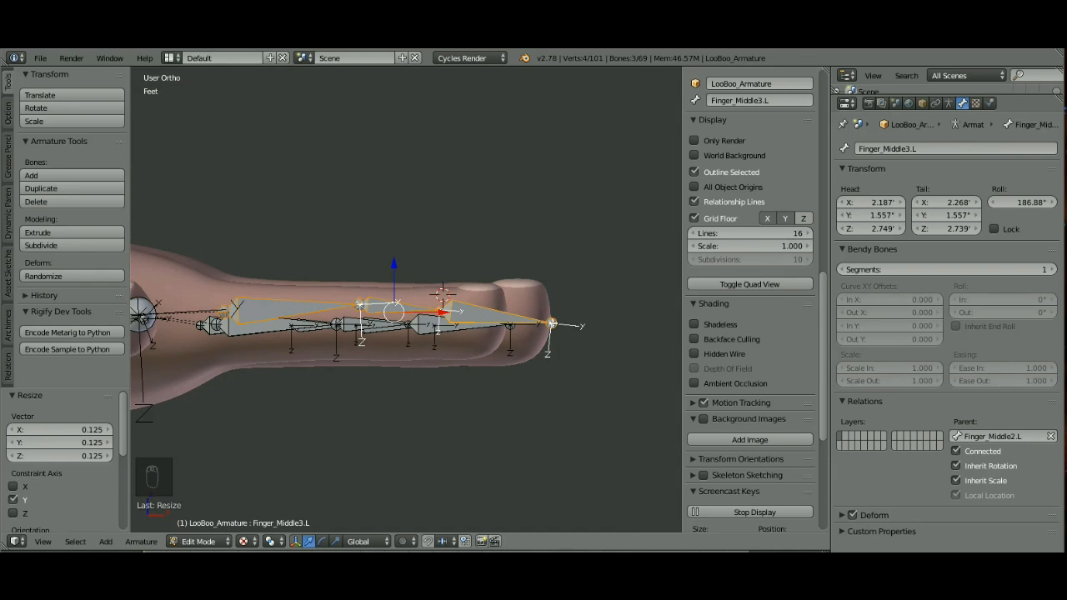
{"action": "mouse_move", "coordinate": [382, 267]}
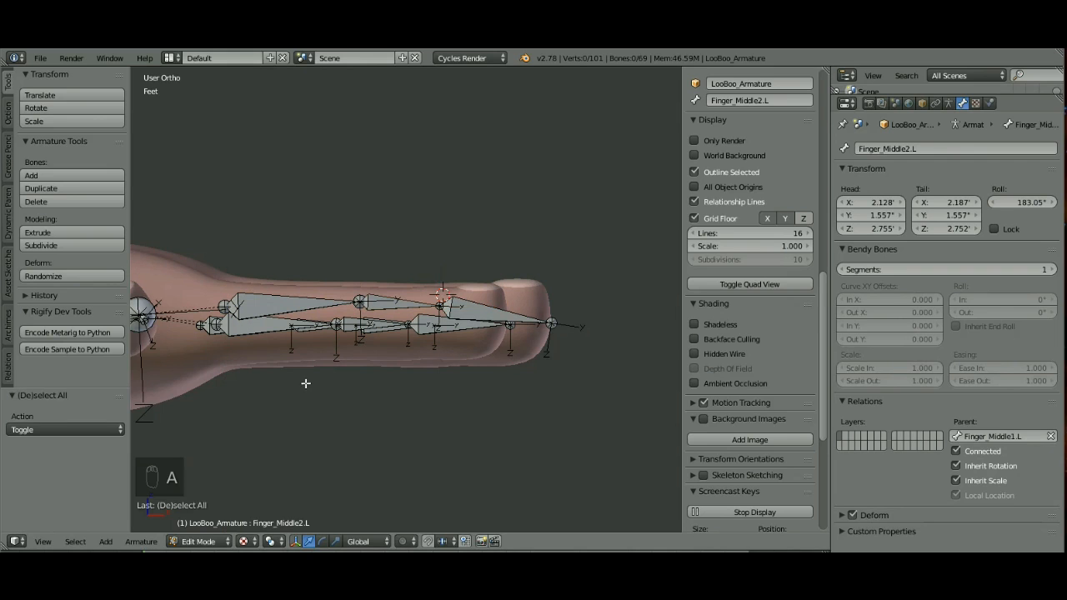
{"action": "mouse_move", "coordinate": [514, 352]}
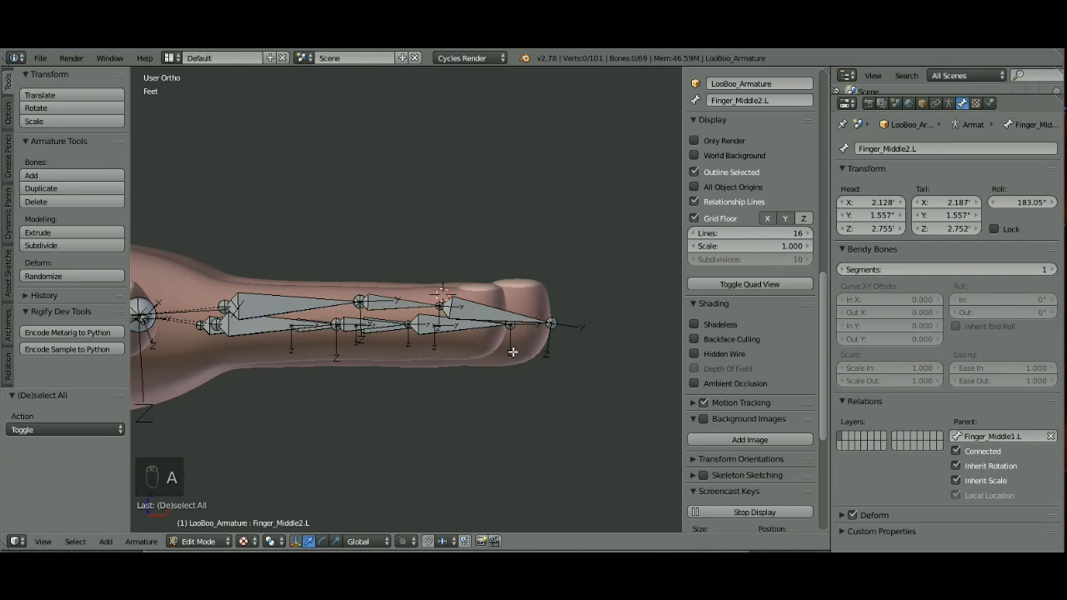
Snap the 3D cursor to the Finger_Middle3.L tip joint and add a new bone there
{"action": "left_click", "coordinate": [550, 324]}
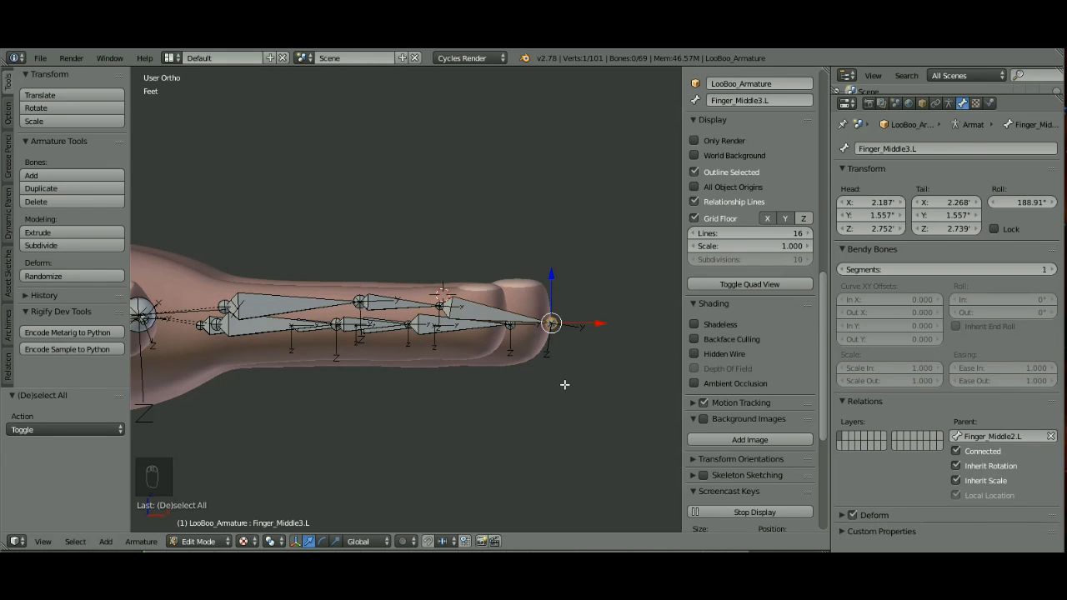
{"action": "key", "text": "shift+s"}
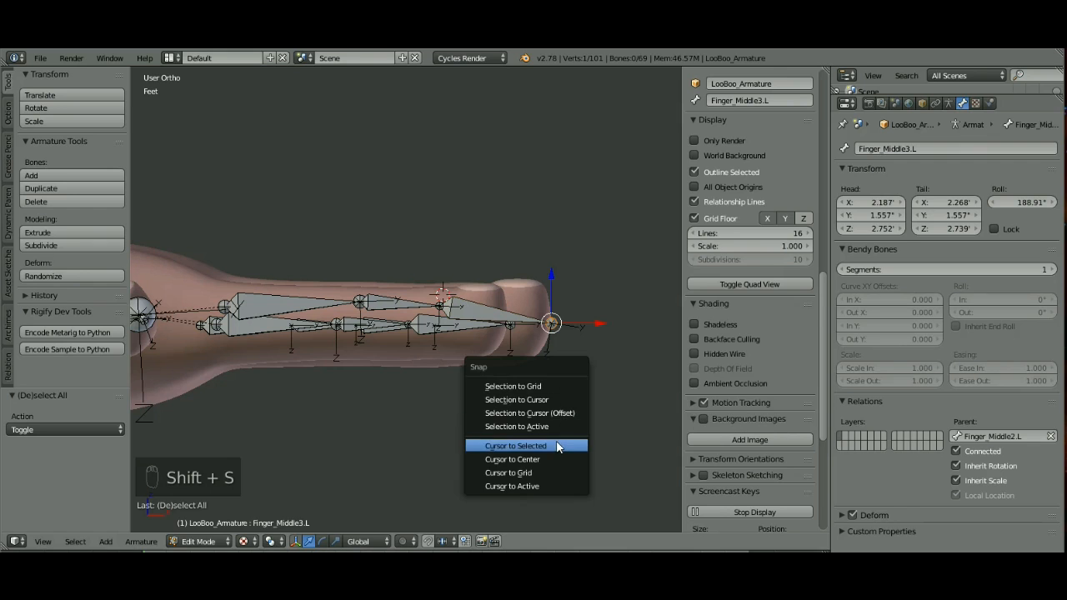
{"action": "left_click", "coordinate": [515, 445]}
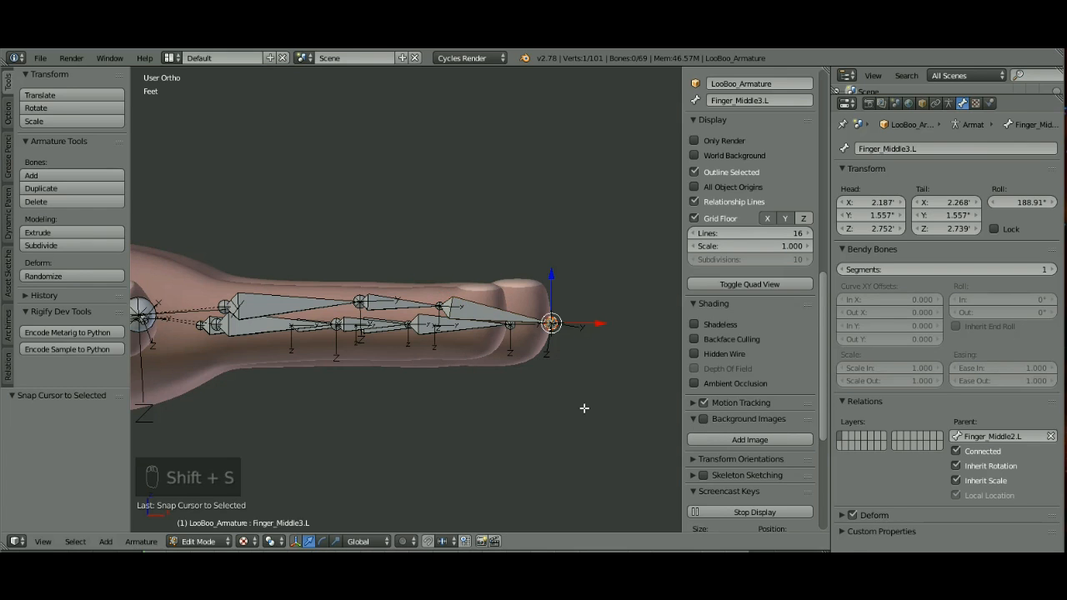
{"action": "key", "text": "a"}
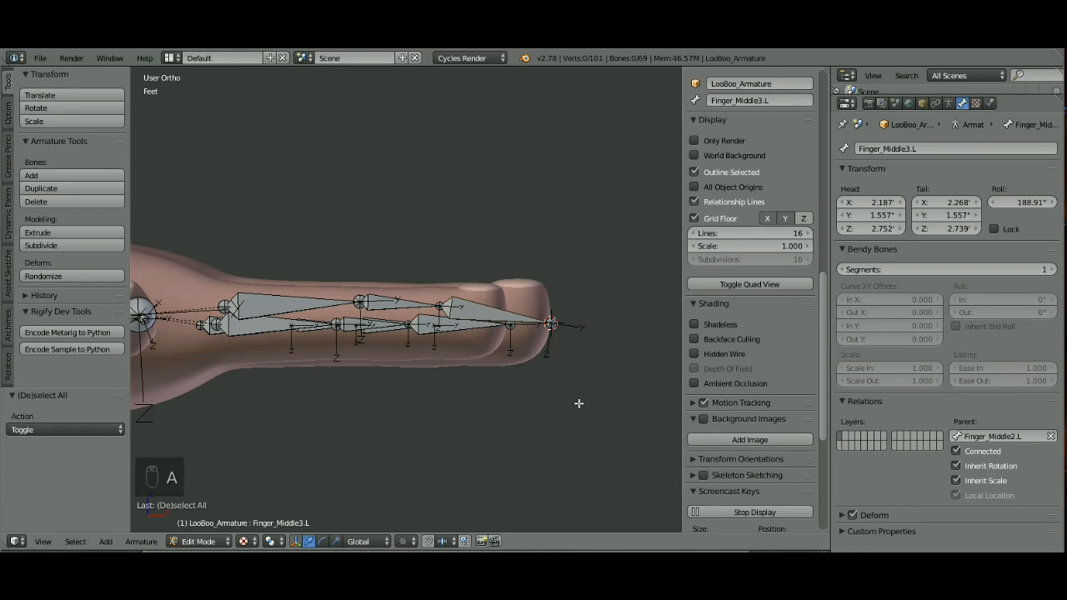
{"action": "key", "text": "shift+a"}
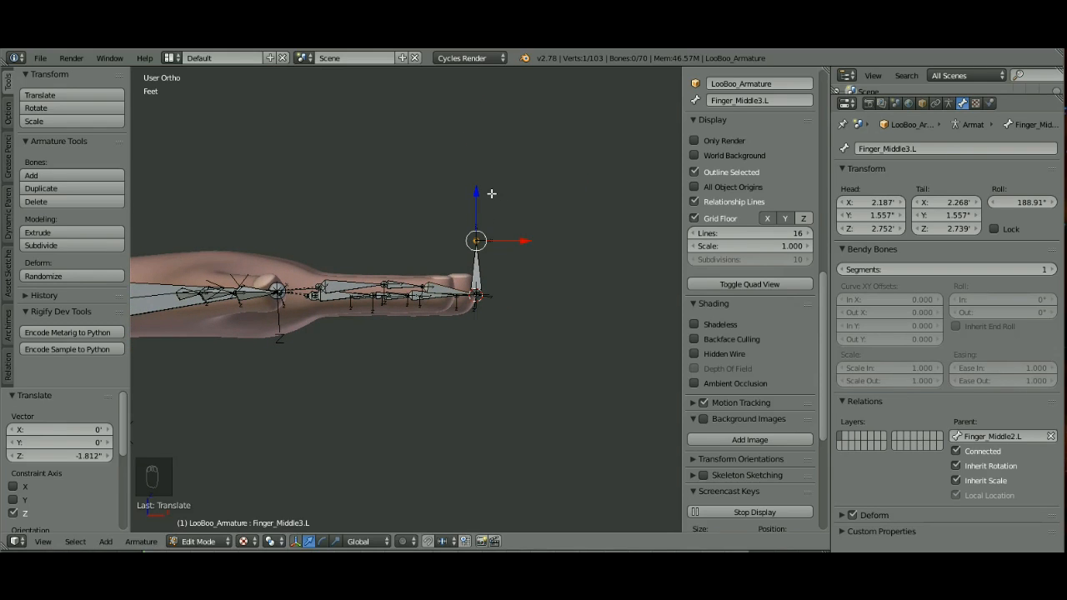
Rotate the new fingertip bone 90° about Y and rename it Finger_Middle_IK.L
{"action": "left_click", "coordinate": [307, 540]}
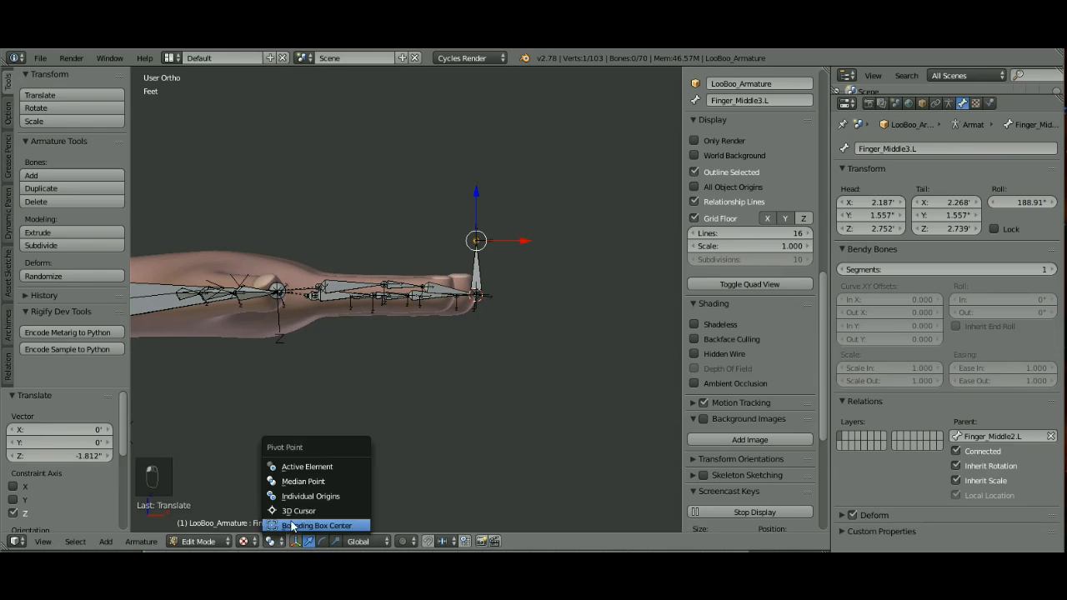
{"action": "left_click", "coordinate": [315, 526]}
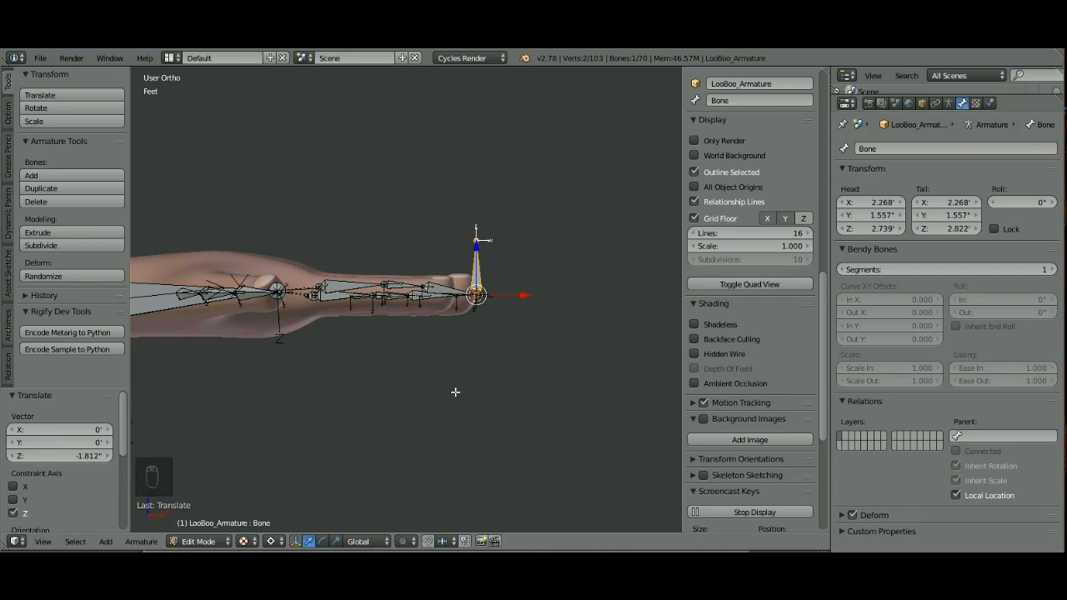
{"action": "key", "text": "r"}
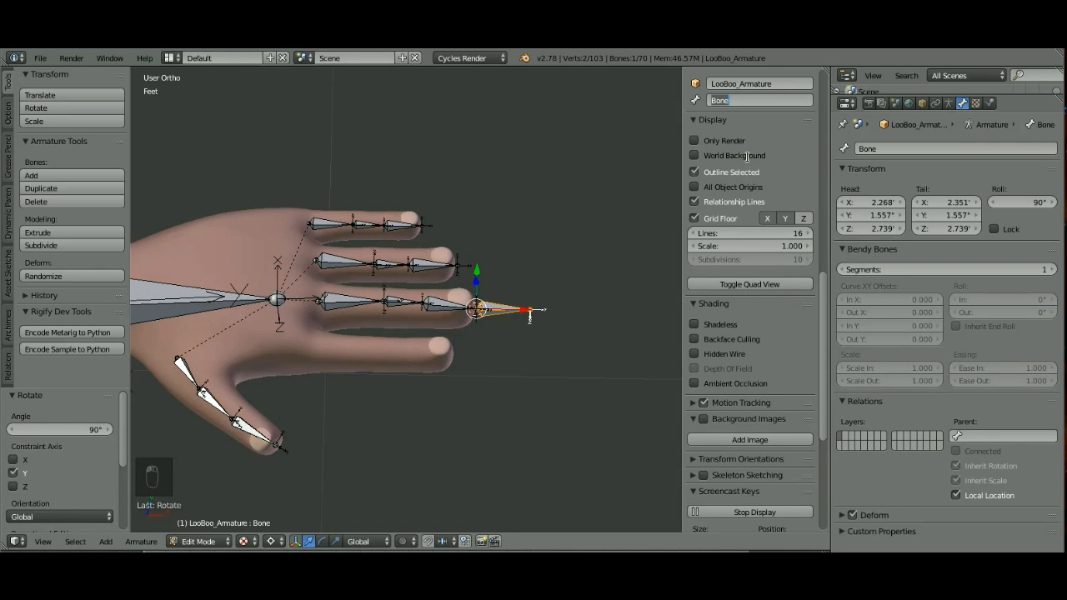
{"action": "type", "text": "Finger_Middle"}
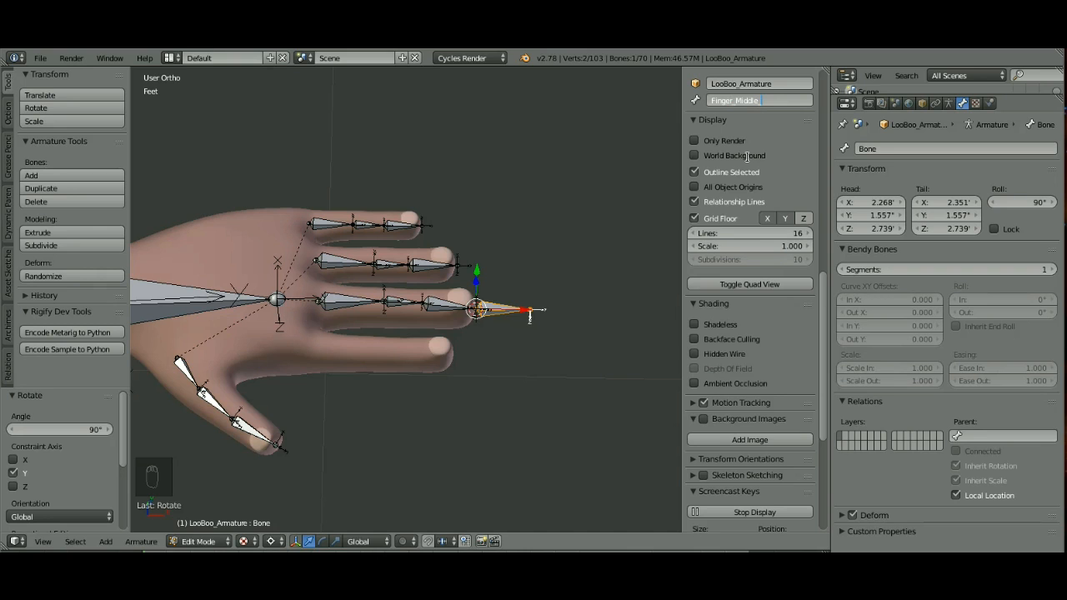
{"action": "type", "text": "_IK.L"}
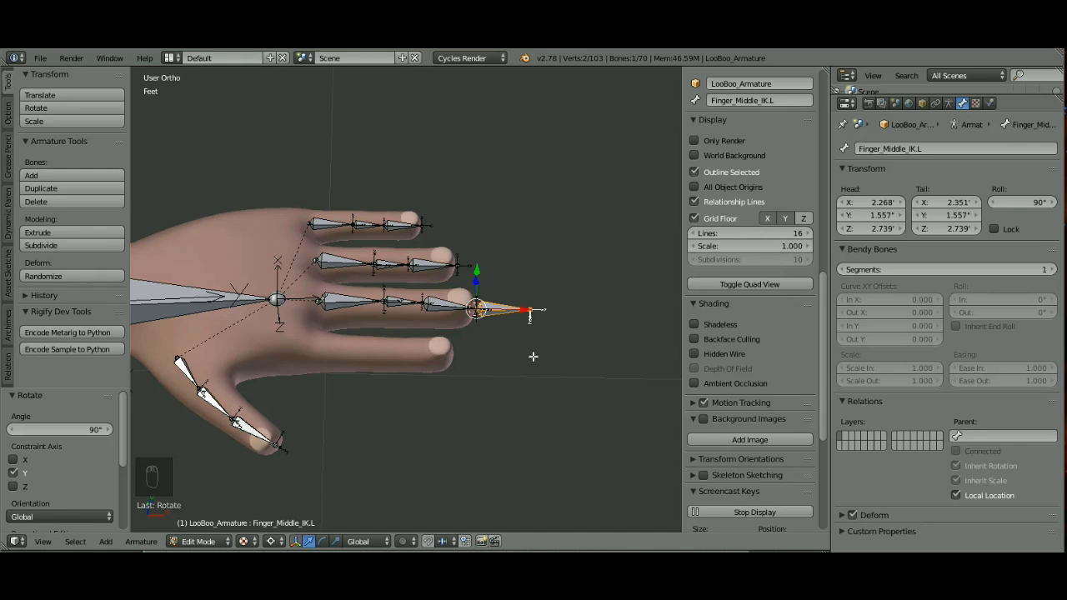
Snap the 3D cursor to the middle finger's base bone and add another new bone there
{"action": "key", "text": "a"}
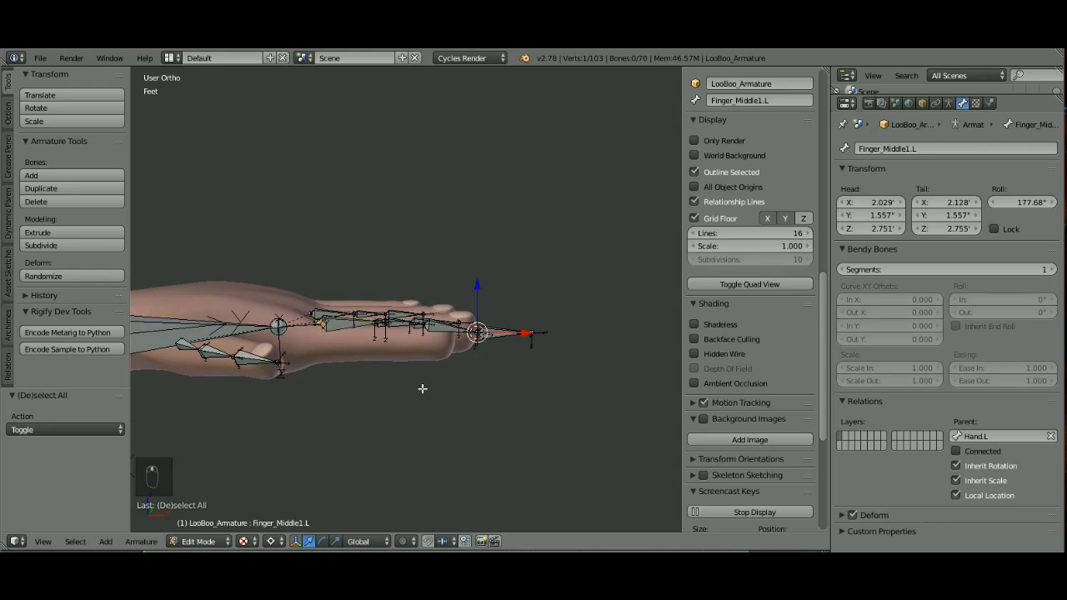
{"action": "key", "text": "shift+s"}
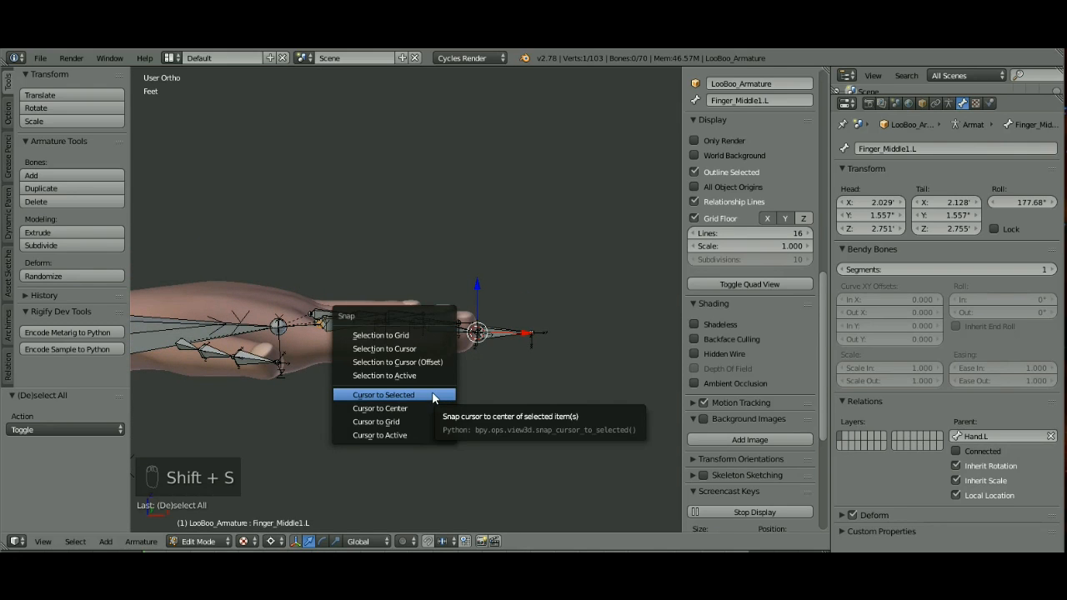
{"action": "left_click", "coordinate": [383, 393]}
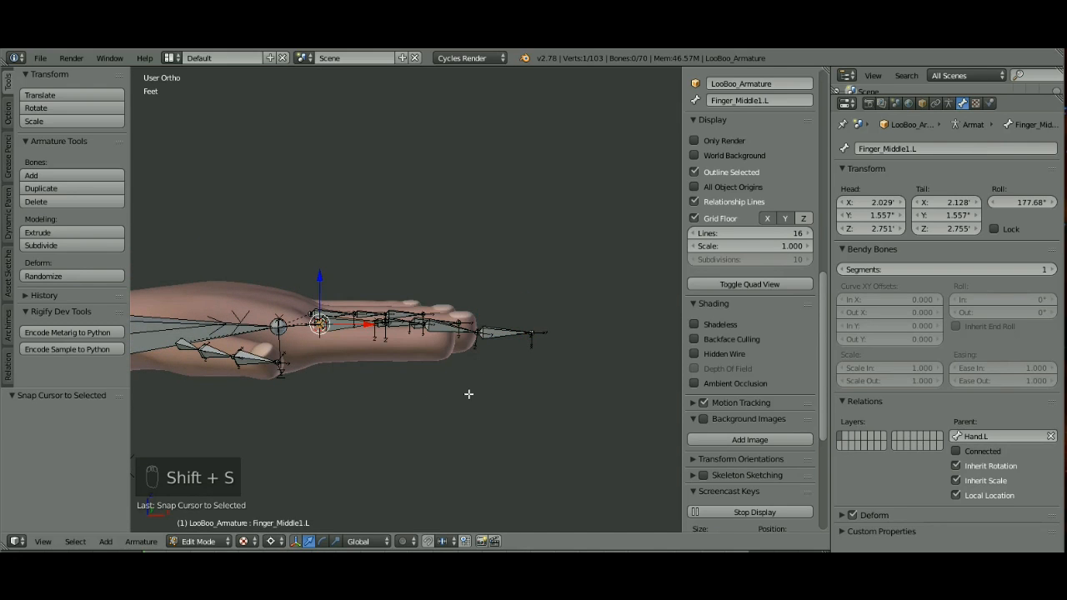
{"action": "key", "text": "a"}
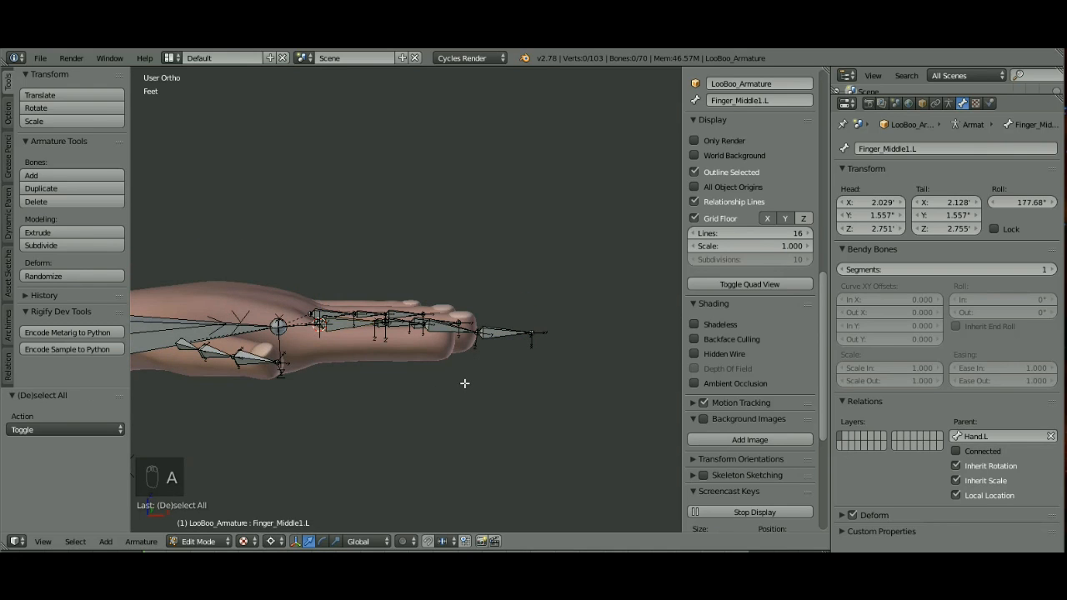
{"action": "key", "text": "shift+a"}
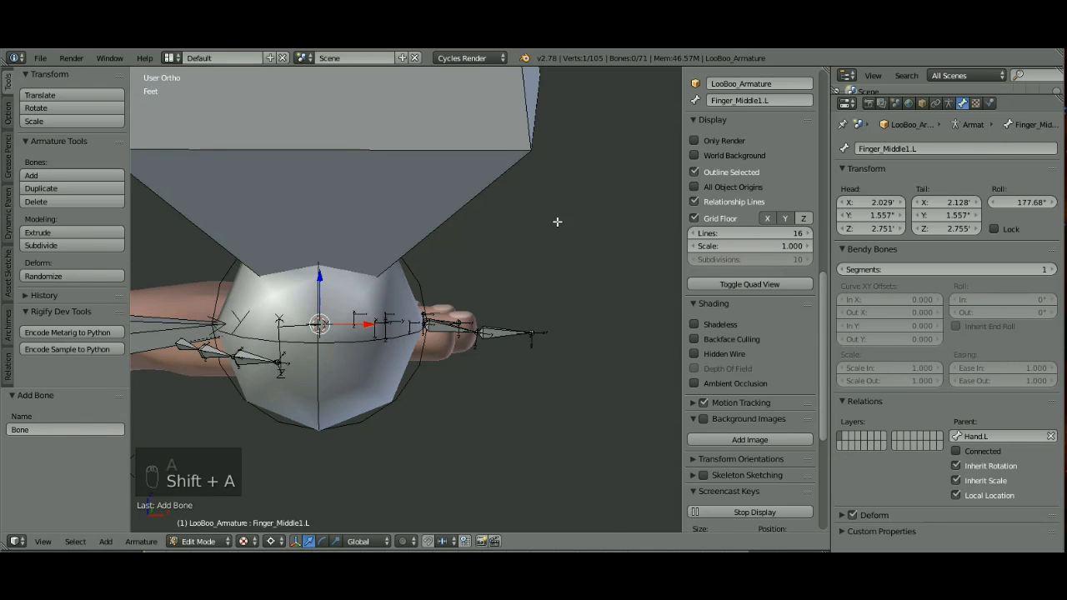
{"action": "scroll", "scroll_direction": "down", "scroll_amount": 3}
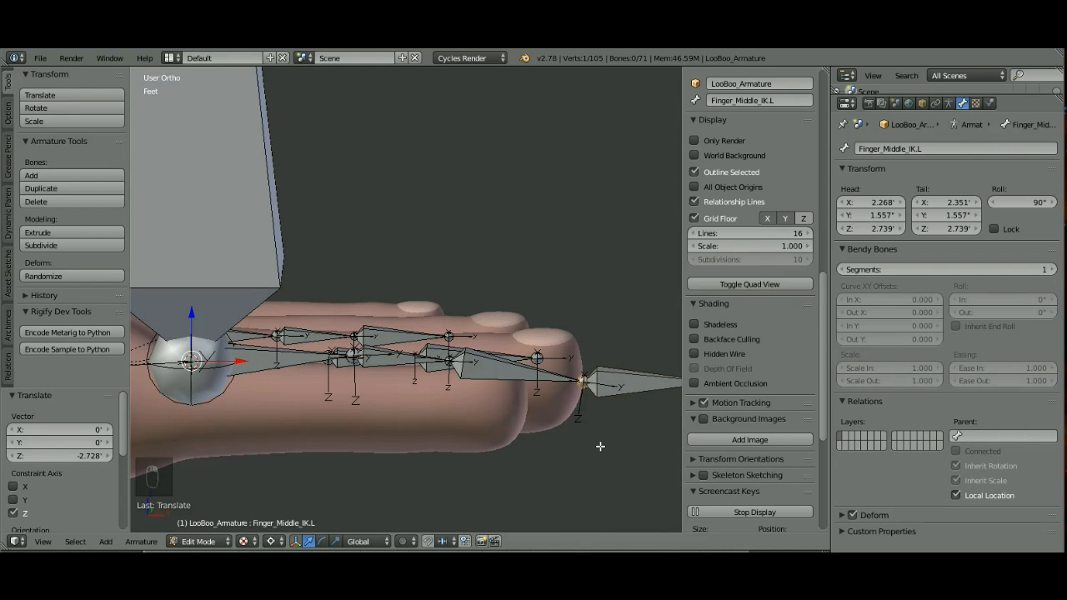
Move the new control bone to the 3D cursor so it sits above the middle finger
{"action": "key", "text": "shift+s"}
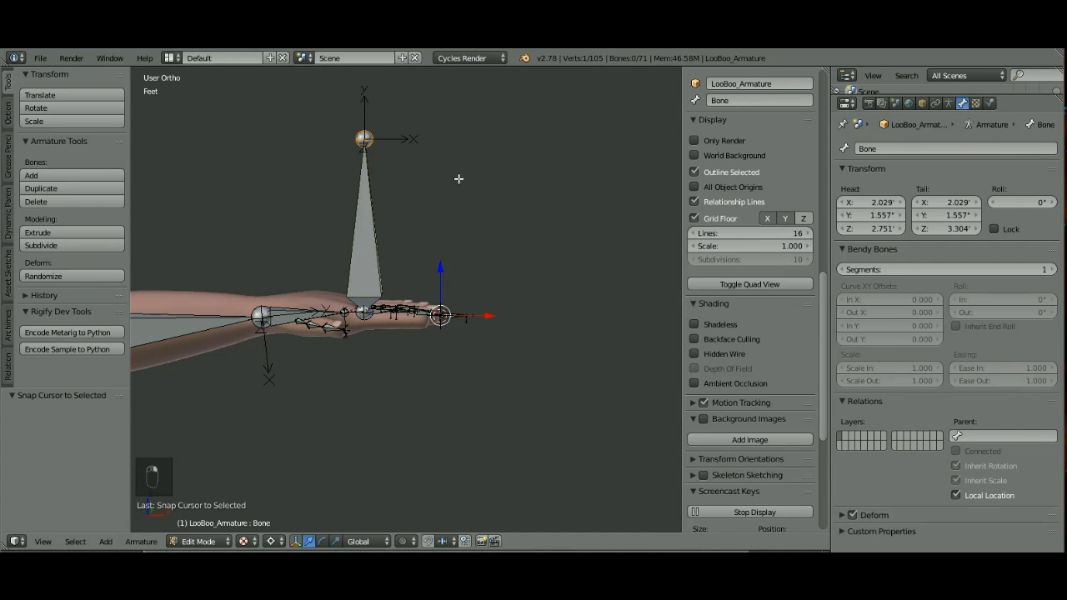
{"action": "key", "text": "shift+s"}
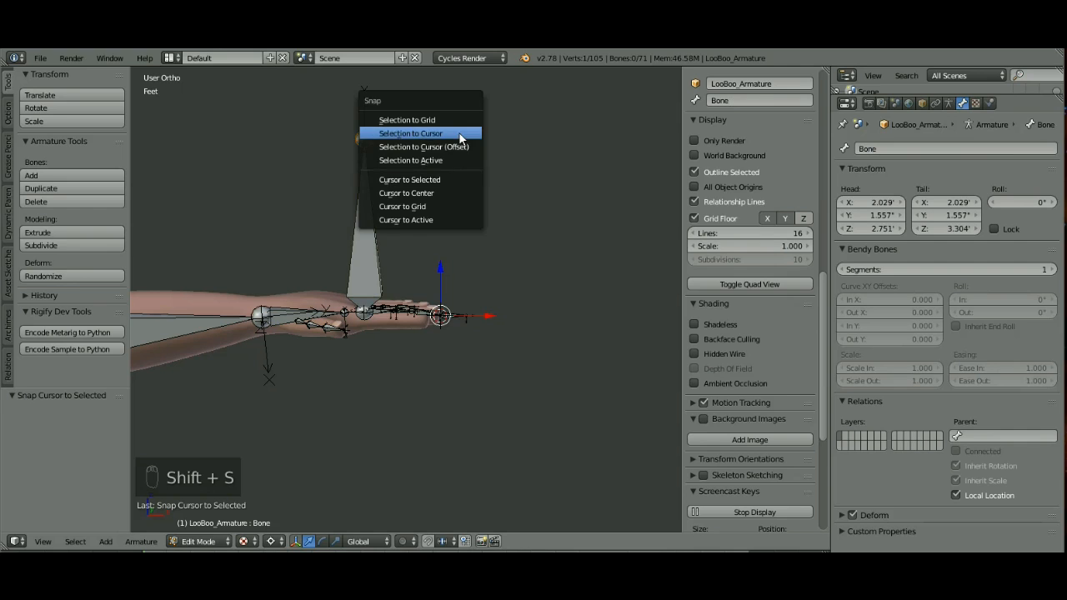
{"action": "left_click", "coordinate": [410, 133]}
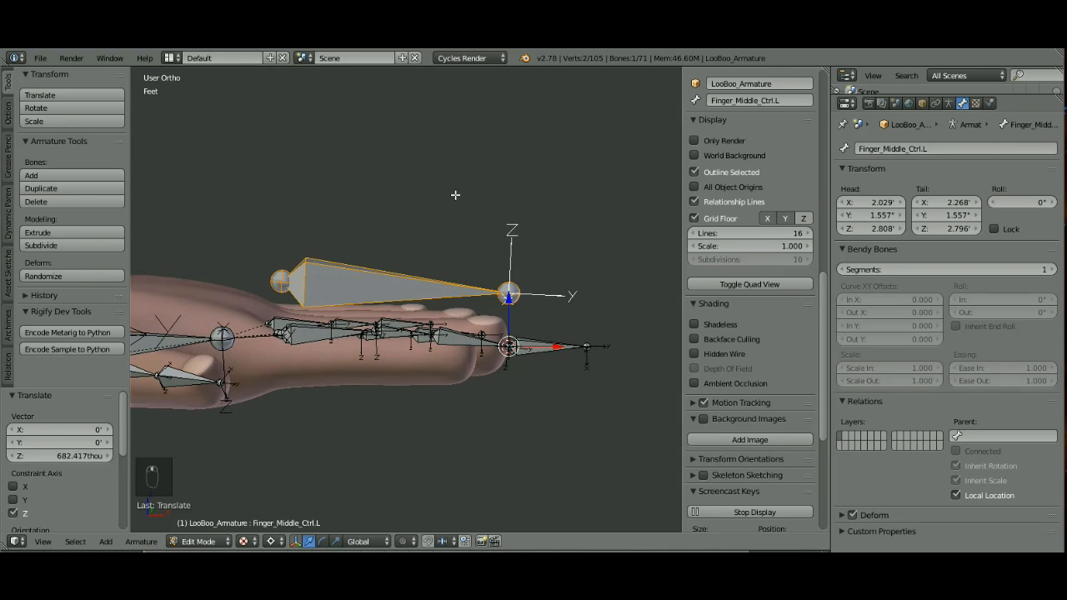
Enter Pose Mode and check the transform locks on the first and last middle finger bones
{"action": "left_click", "coordinate": [199, 541]}
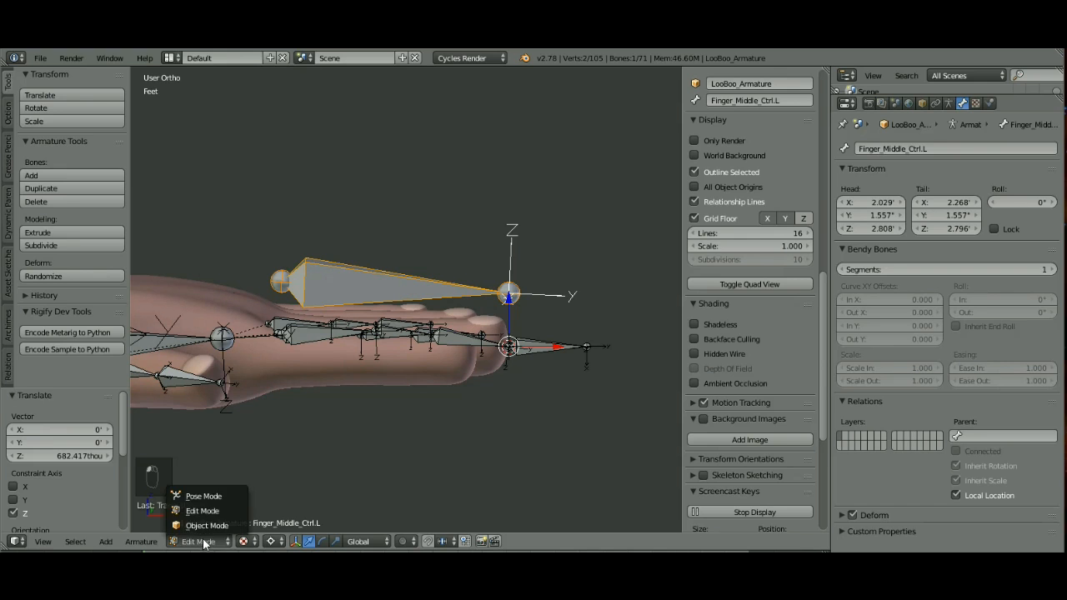
{"action": "left_click", "coordinate": [203, 497]}
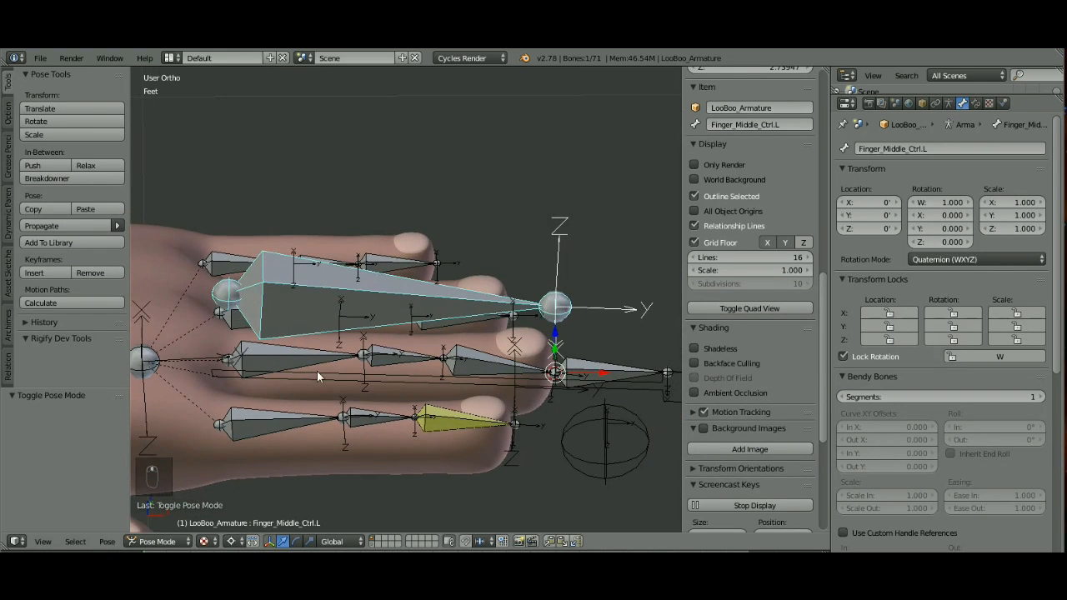
{"action": "left_click", "coordinate": [275, 360]}
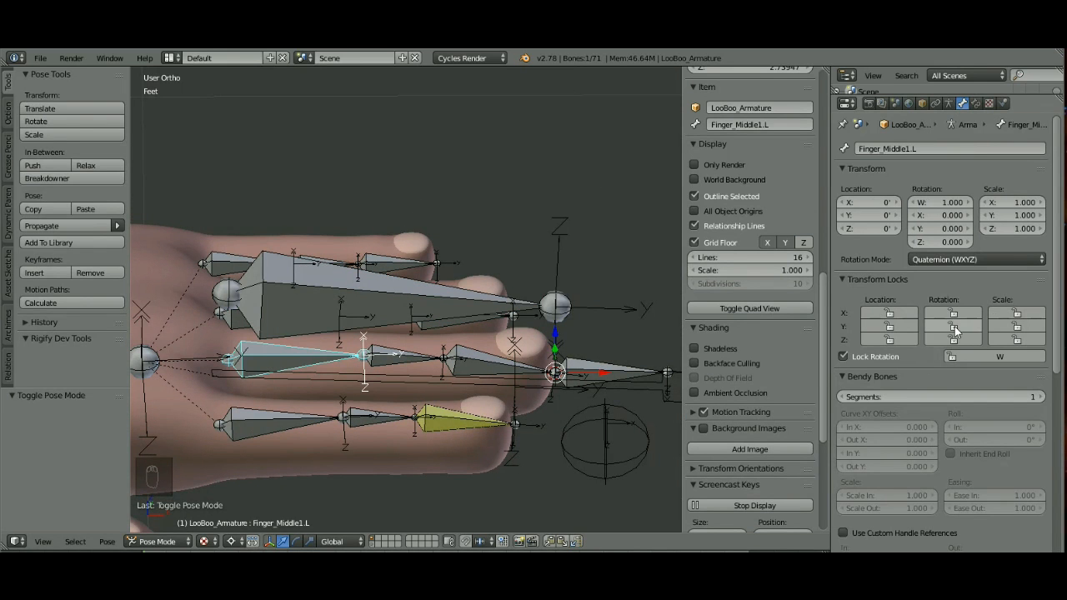
{"action": "left_click", "coordinate": [954, 340]}
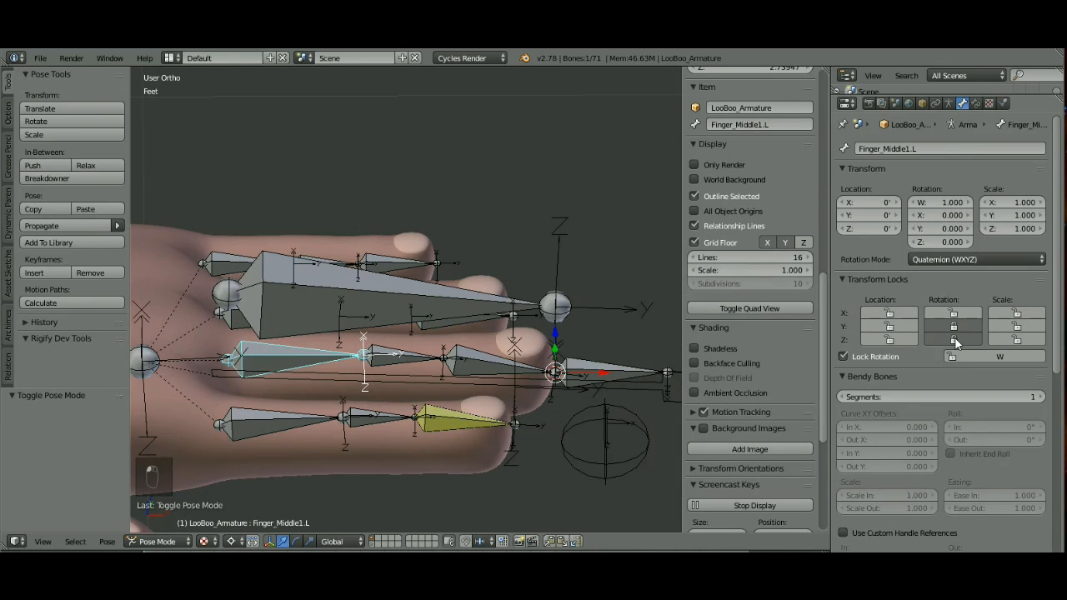
{"action": "left_click", "coordinate": [401, 361]}
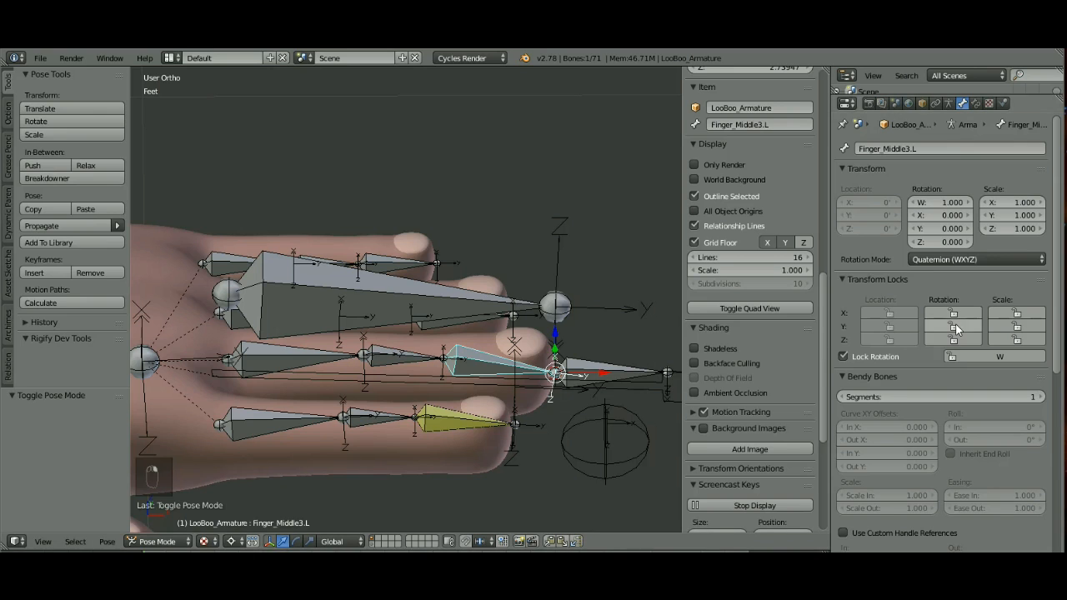
{"action": "left_click", "coordinate": [954, 325]}
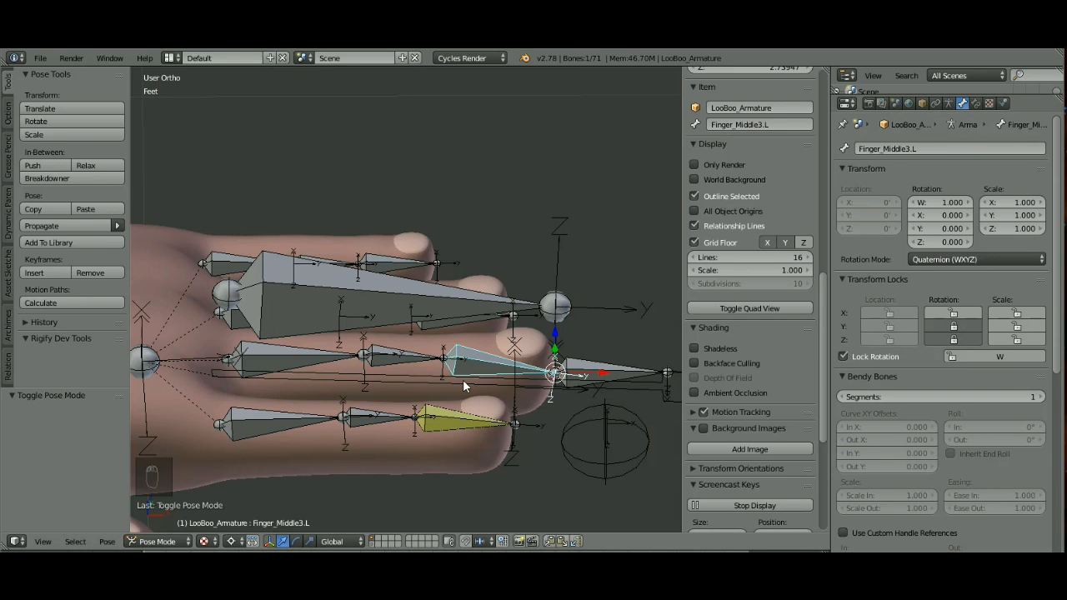
{"action": "mouse_move", "coordinate": [515, 381]}
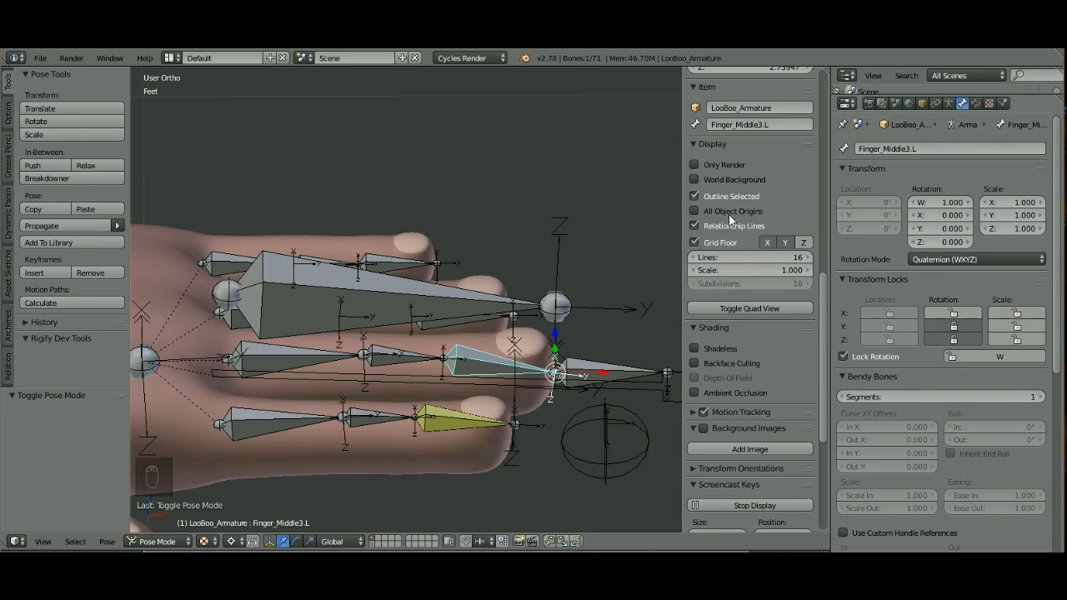
Toggle through Edit Mode back to Pose Mode and select the IK bone with Finger_Middle3.L
{"action": "left_click", "coordinate": [157, 540]}
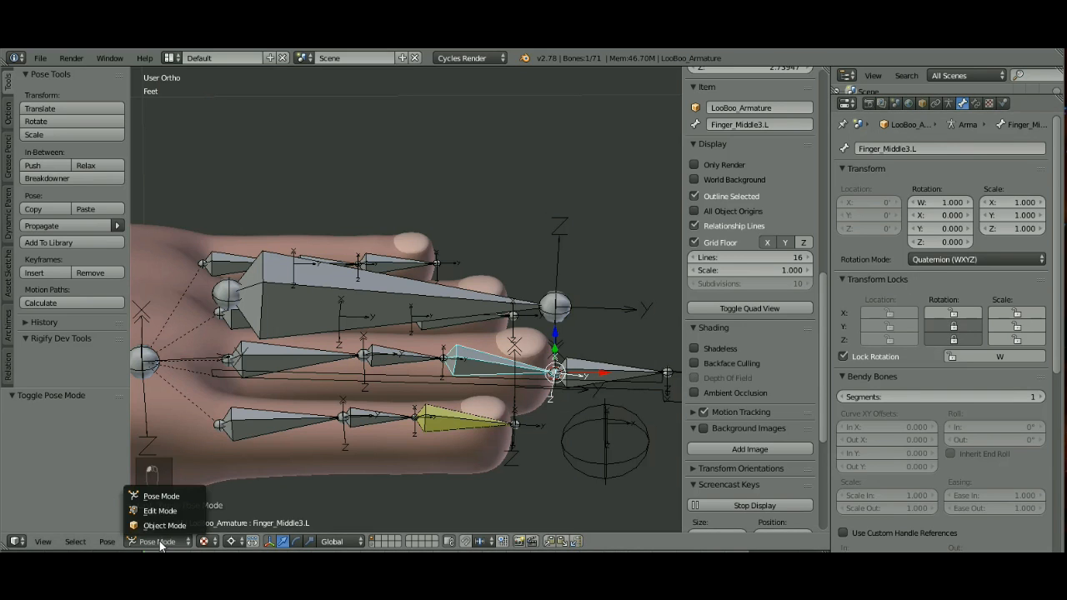
{"action": "left_click", "coordinate": [160, 511]}
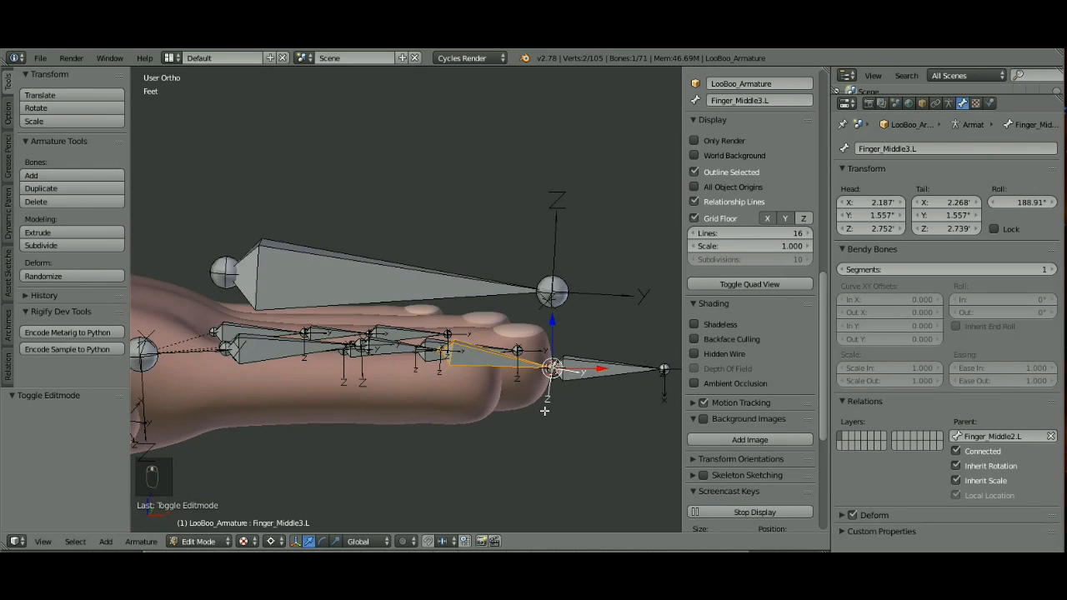
{"action": "left_click", "coordinate": [198, 540]}
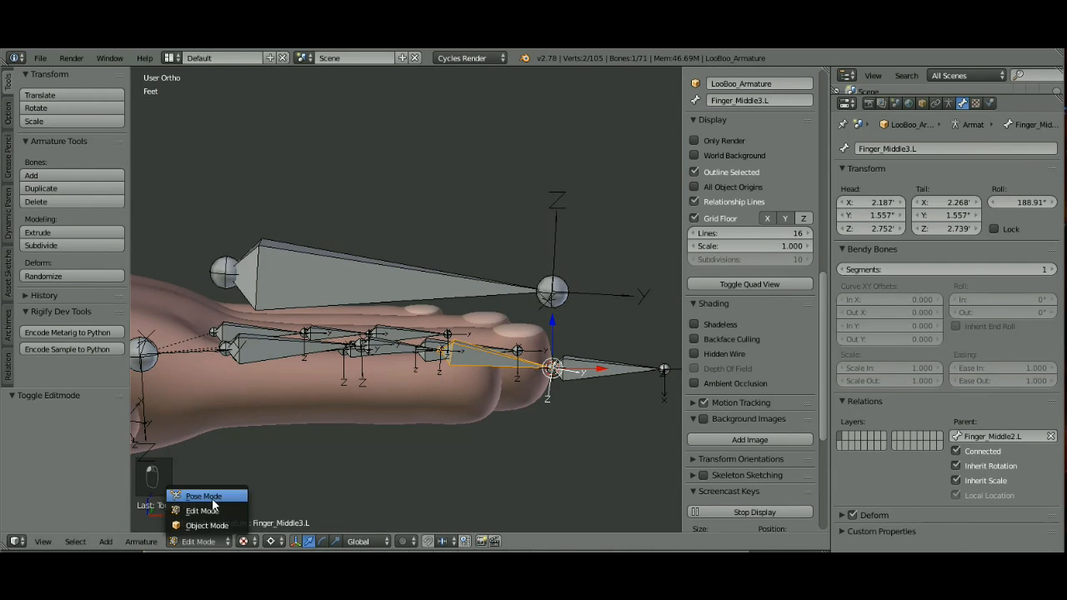
{"action": "left_click", "coordinate": [204, 497]}
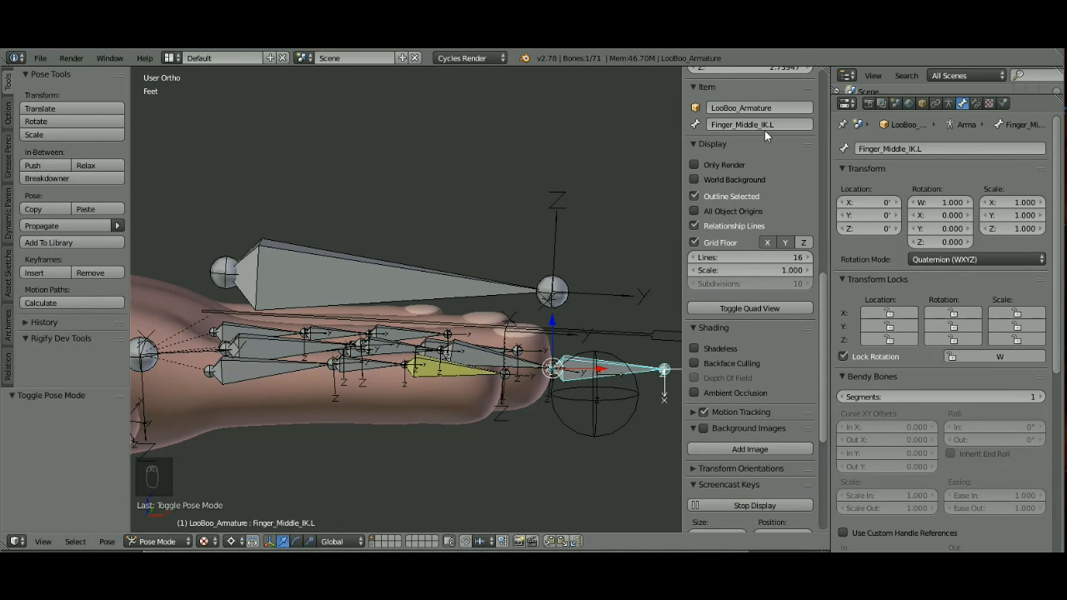
{"action": "mouse_move", "coordinate": [480, 364]}
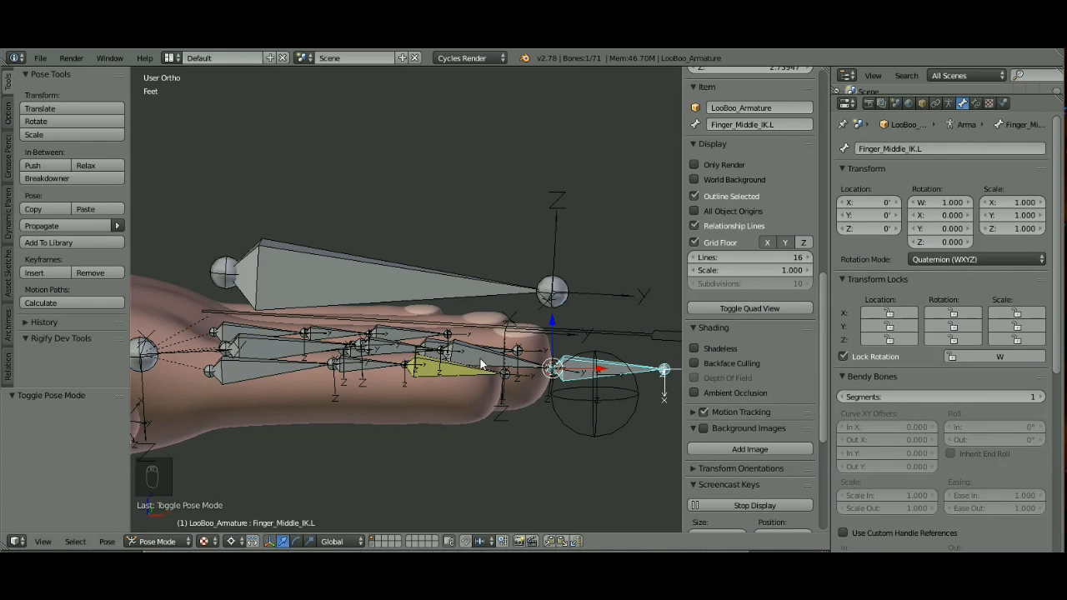
{"action": "left_click", "coordinate": [453, 346]}
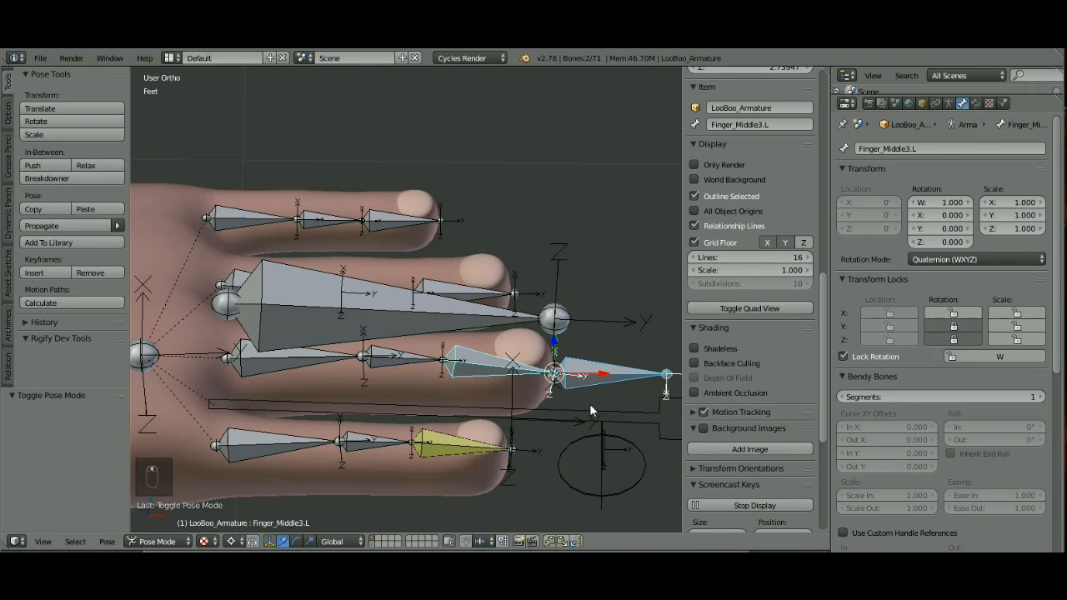
{"action": "mouse_move", "coordinate": [494, 237]}
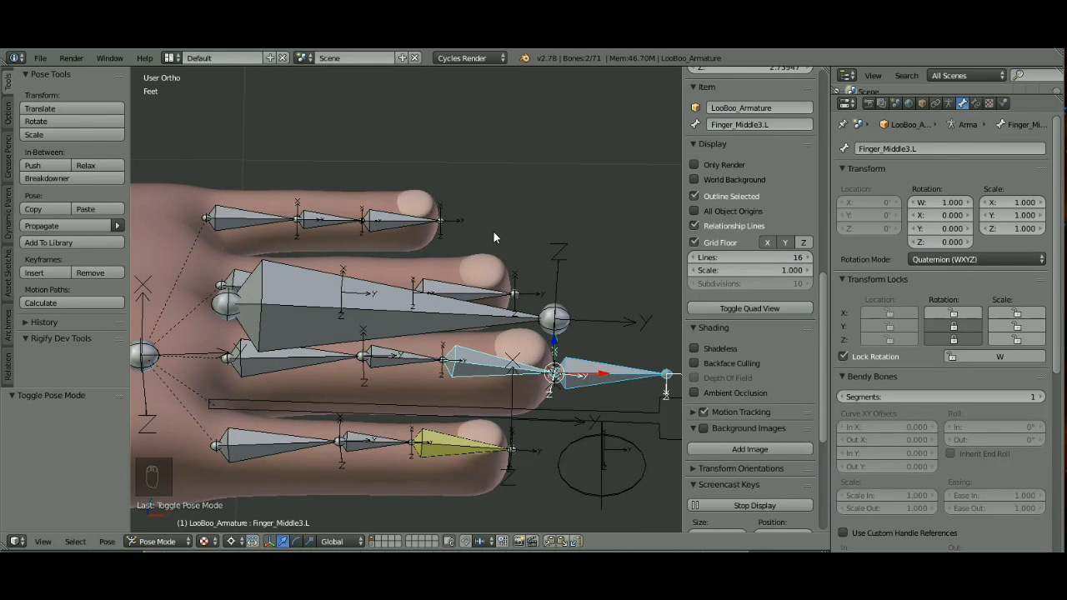
Add an IK constraint on Finger_Middle3.L targeting Finger_Middle_IK.L with chain length 3
{"action": "key", "text": "shift+i"}
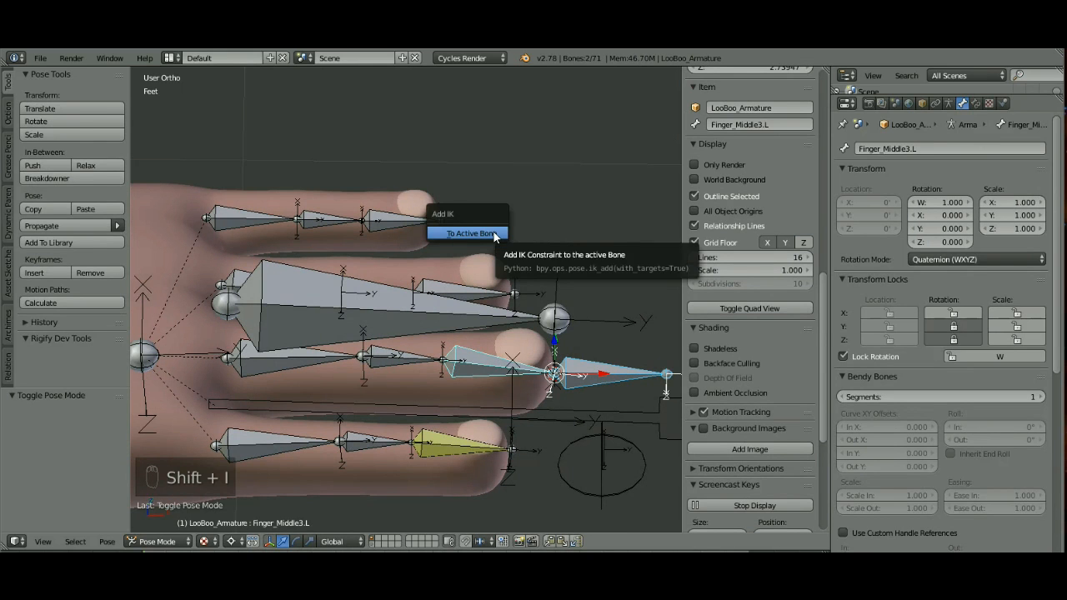
{"action": "left_click", "coordinate": [467, 234]}
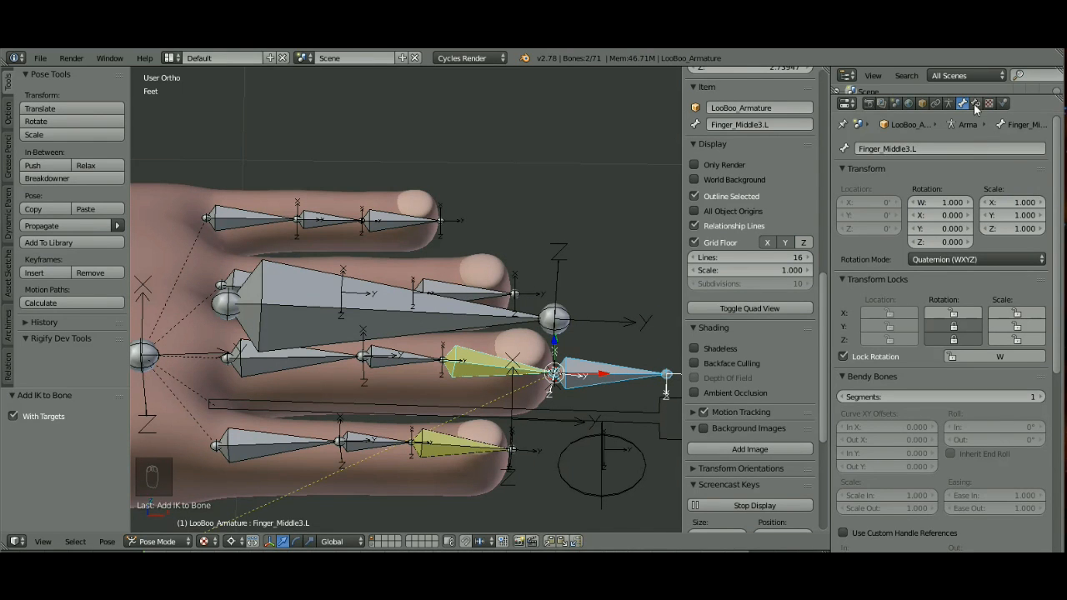
{"action": "left_click", "coordinate": [976, 103]}
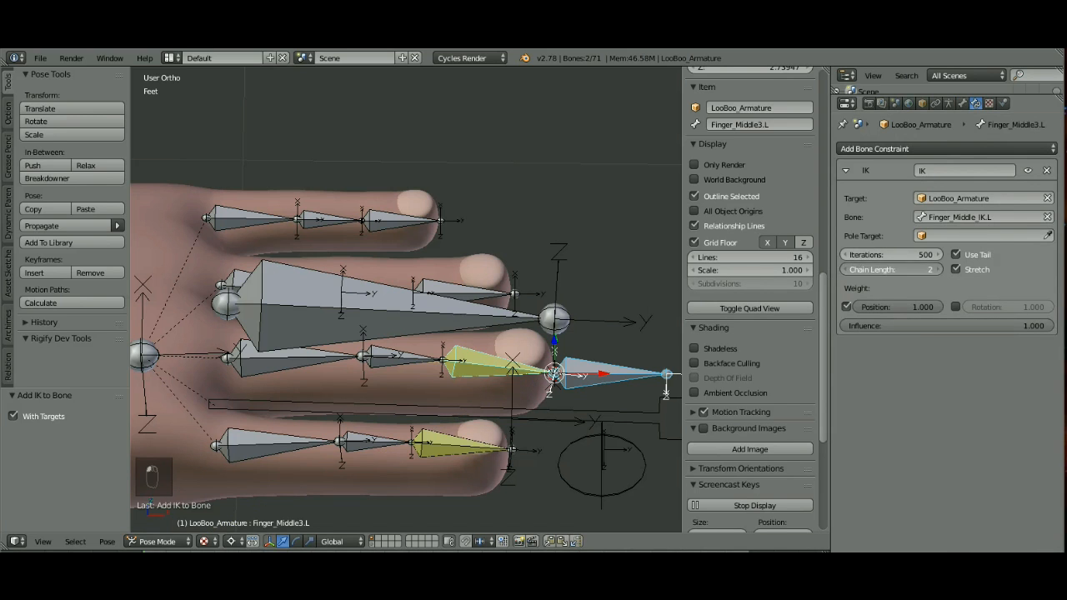
{"action": "left_click", "coordinate": [936, 270]}
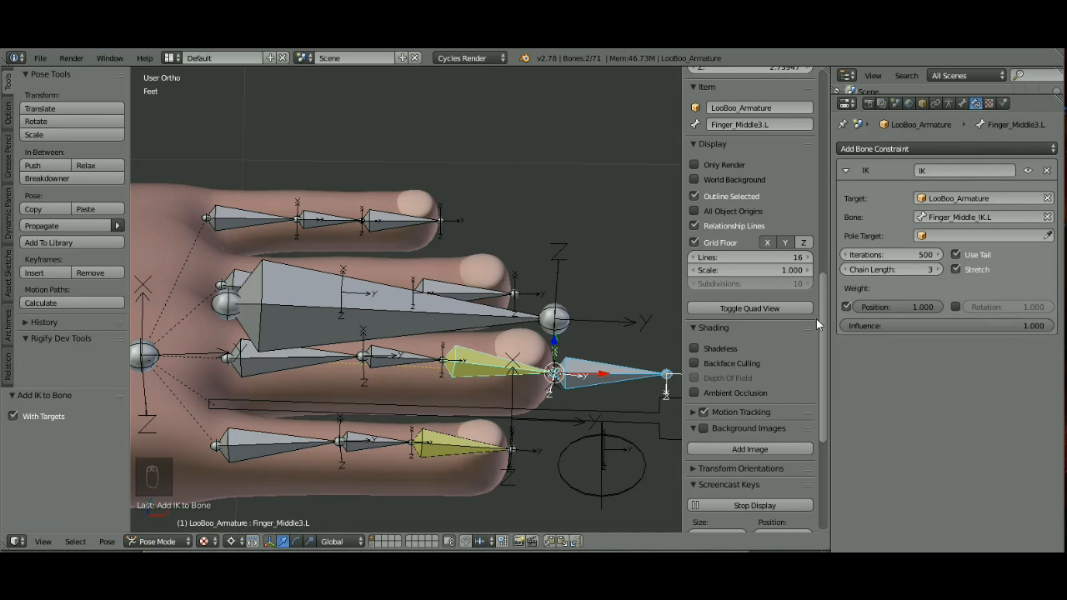
{"action": "left_click", "coordinate": [958, 270]}
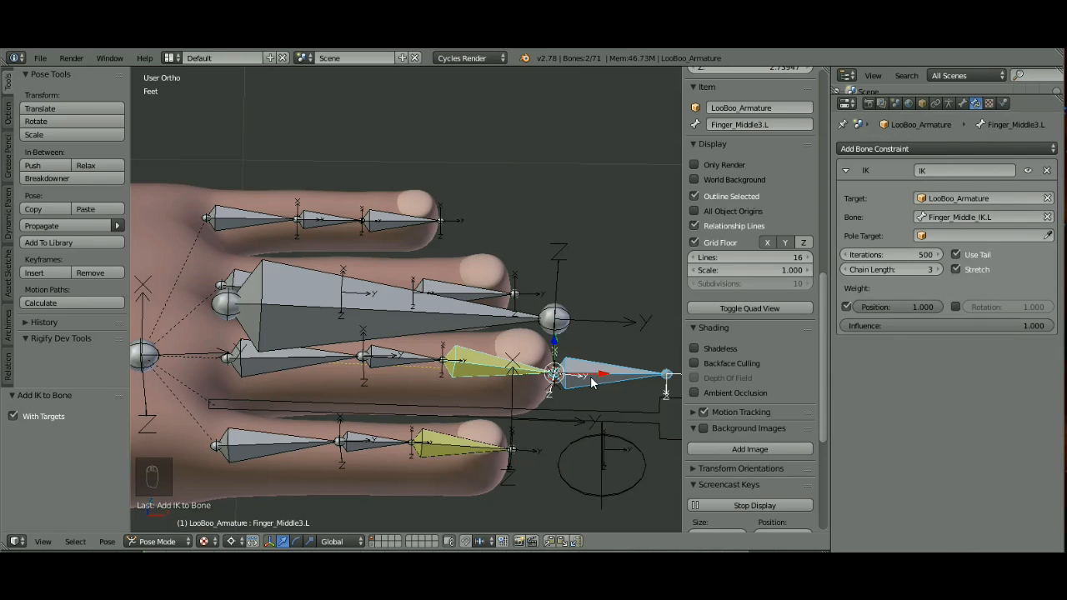
{"action": "mouse_move", "coordinate": [607, 380]}
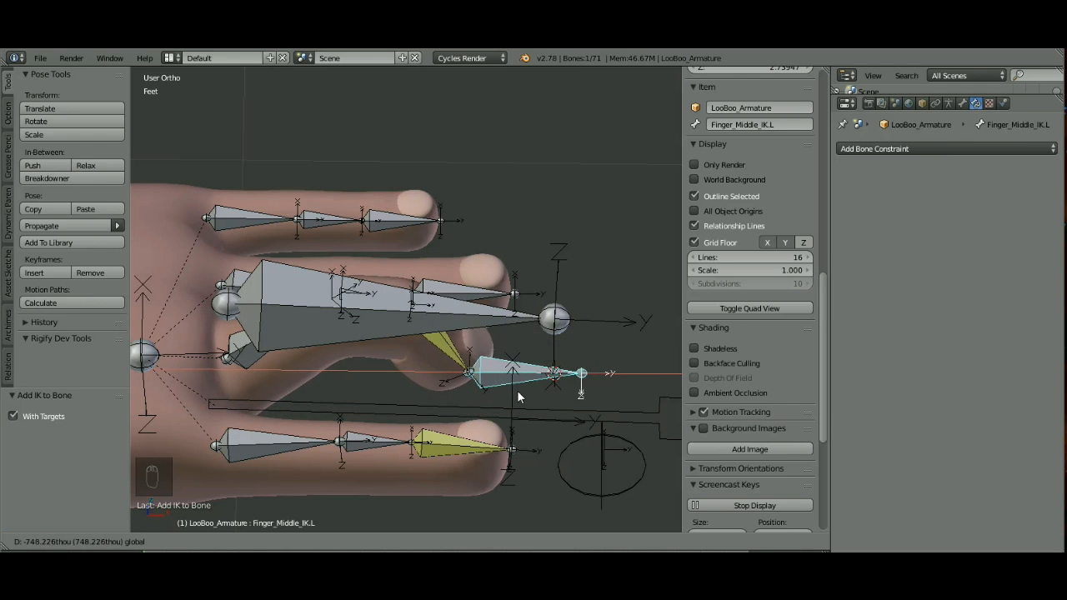
Clear the IK bone's pose location and return to Edit Mode
{"action": "key", "text": "alt+g"}
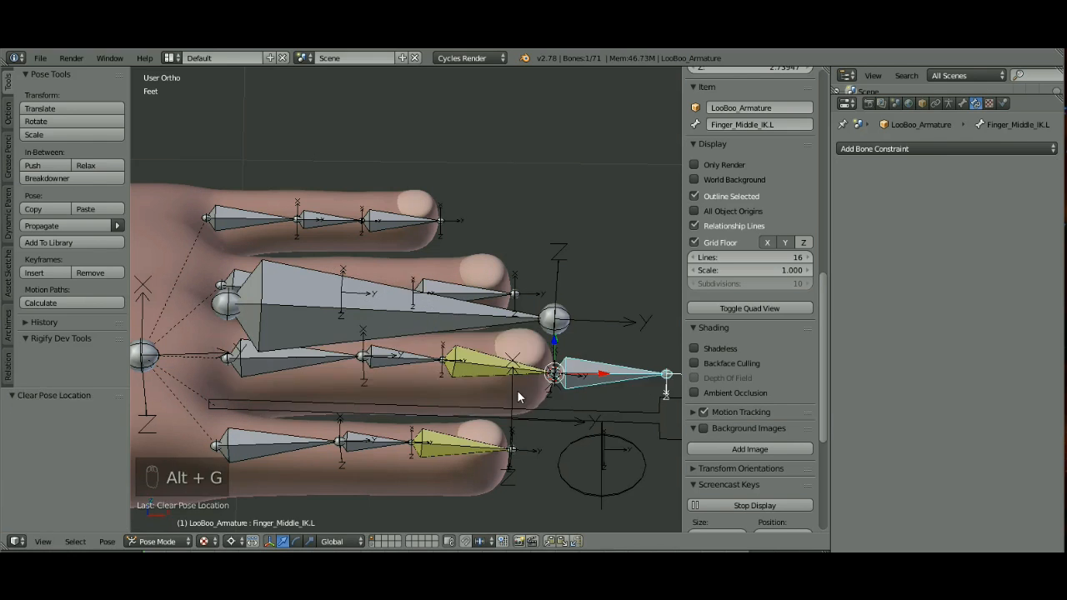
{"action": "mouse_move", "coordinate": [373, 430]}
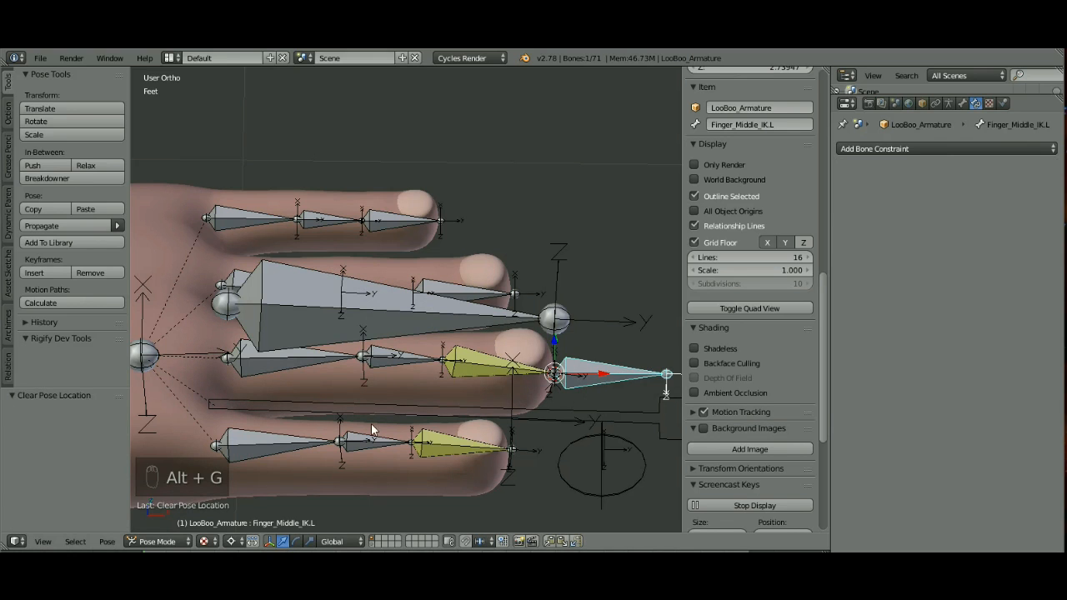
{"action": "left_click", "coordinate": [157, 540]}
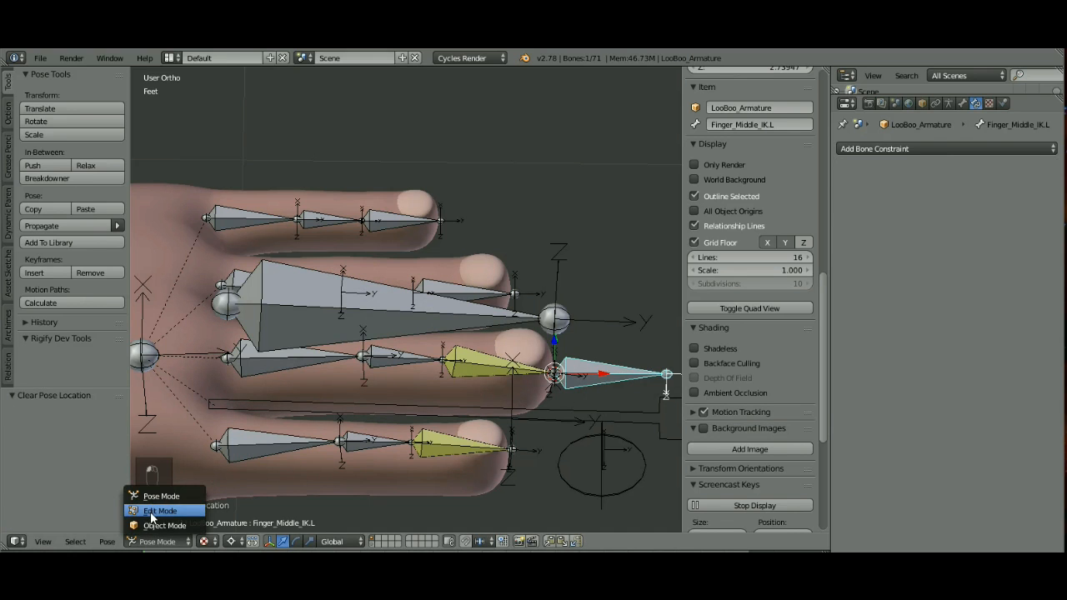
{"action": "left_click", "coordinate": [160, 510]}
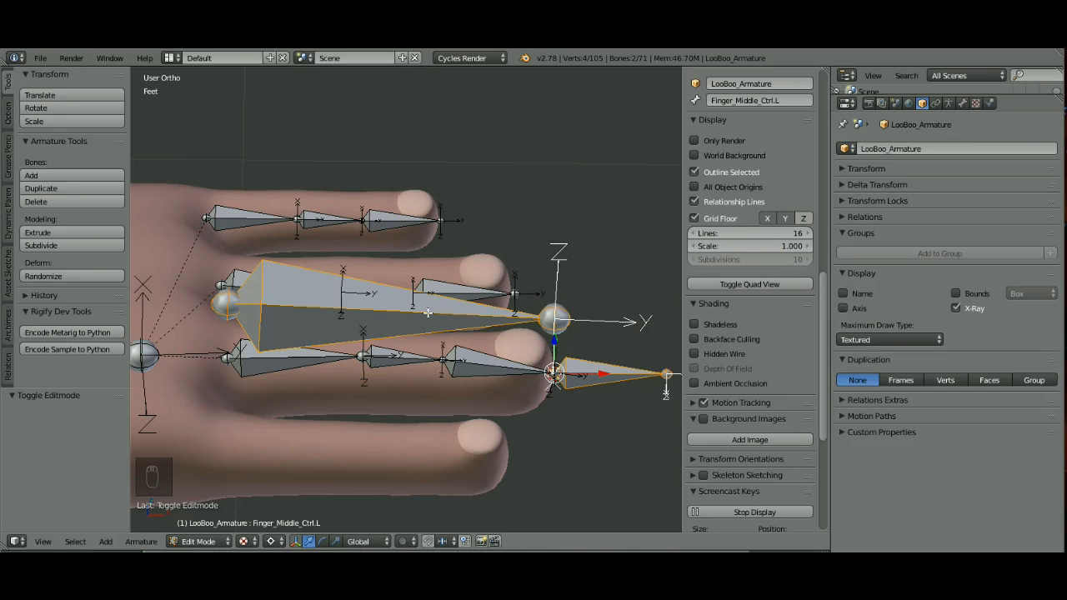
Parent the IK bone to the control bone with Keep Offset, then parent to Hand.L
{"action": "key", "text": "ctrl+p"}
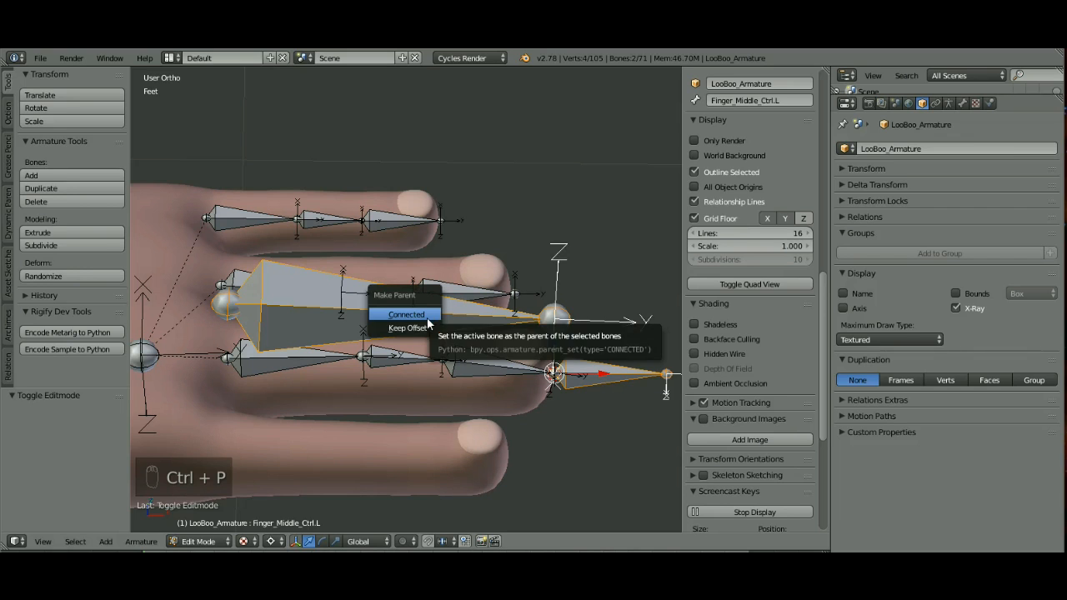
{"action": "left_click", "coordinate": [408, 327]}
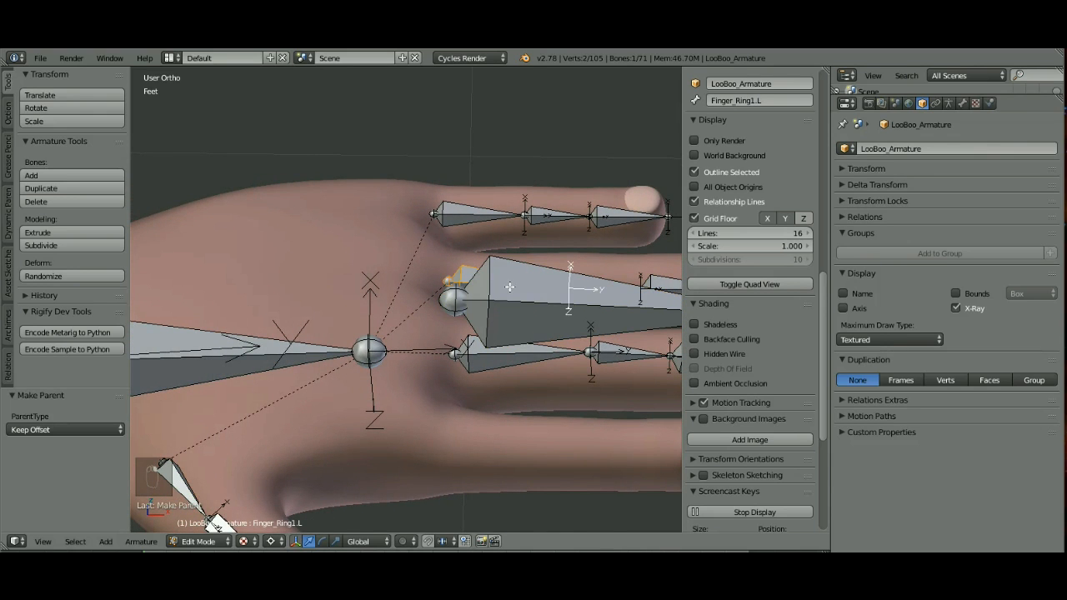
{"action": "left_click", "coordinate": [542, 292]}
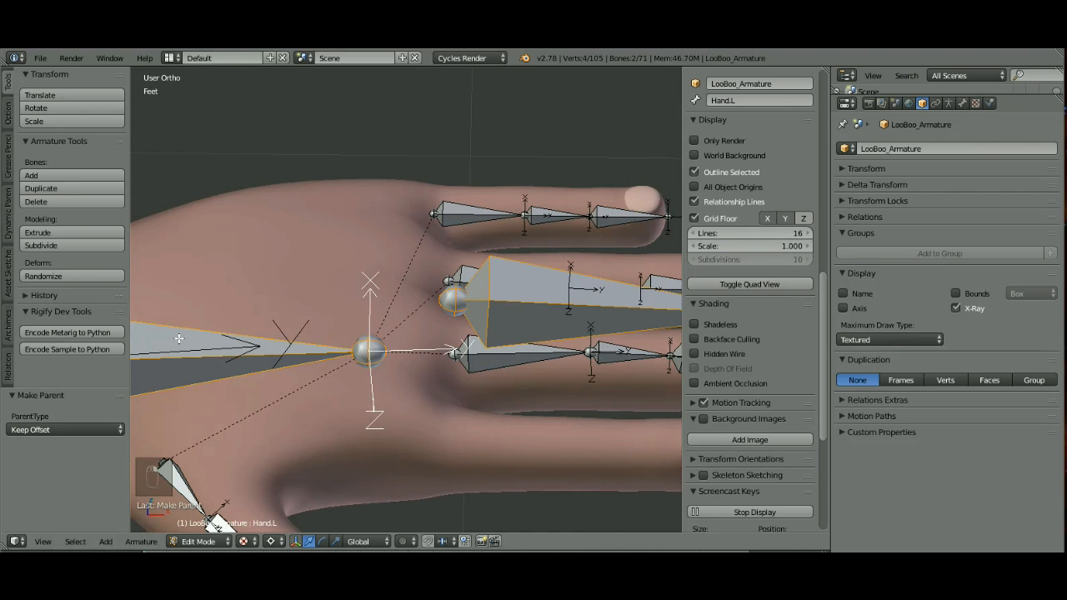
{"action": "key", "text": "ctrl+p"}
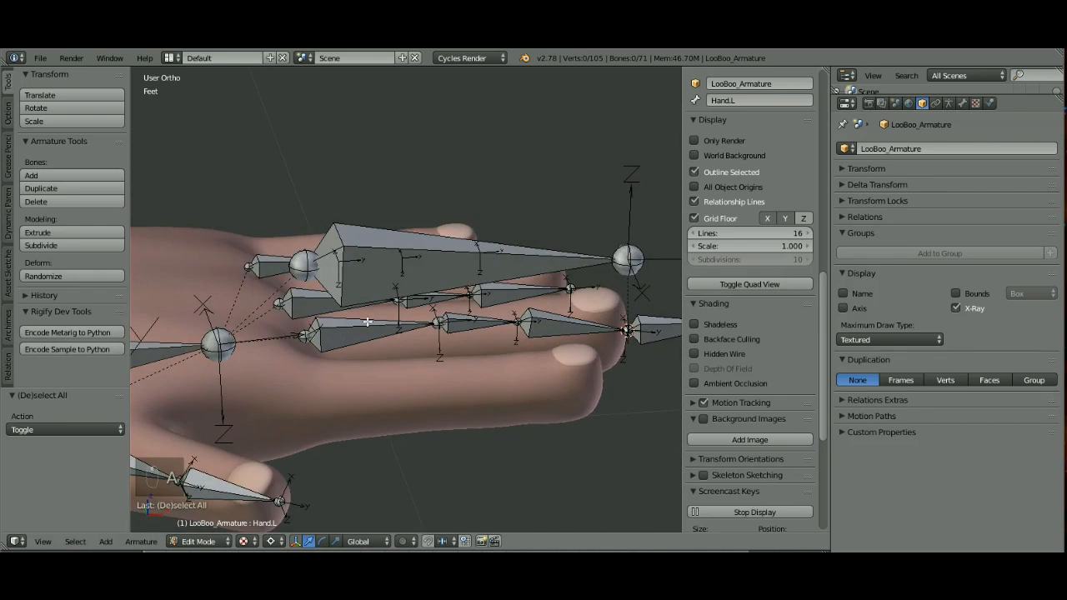
Change the armature's interaction mode from Edit Mode to Pose Mode via the header selector
{"action": "left_click", "coordinate": [198, 540]}
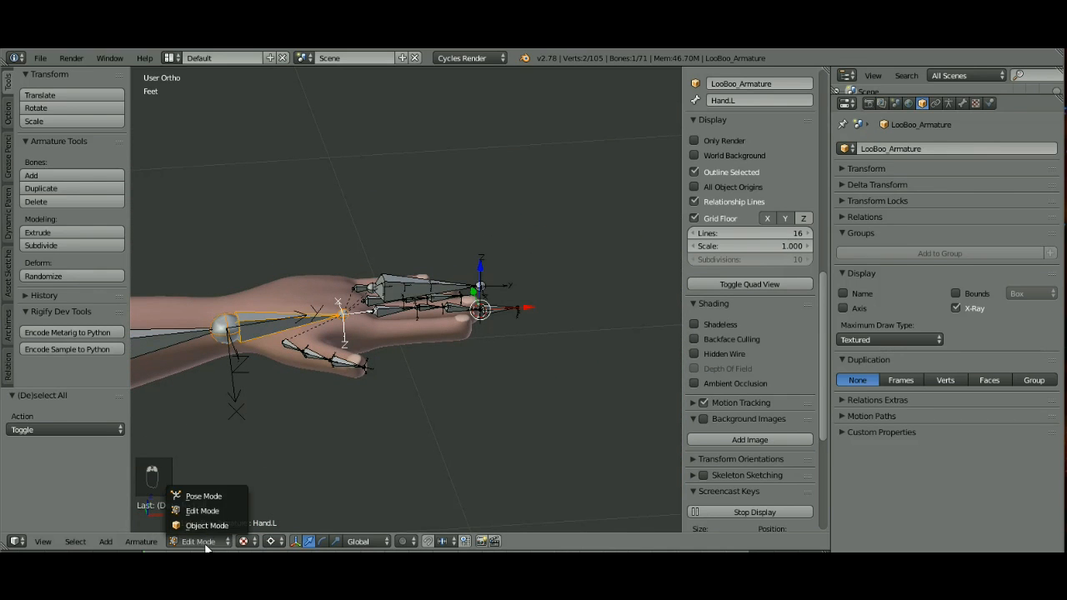
{"action": "left_click", "coordinate": [203, 497]}
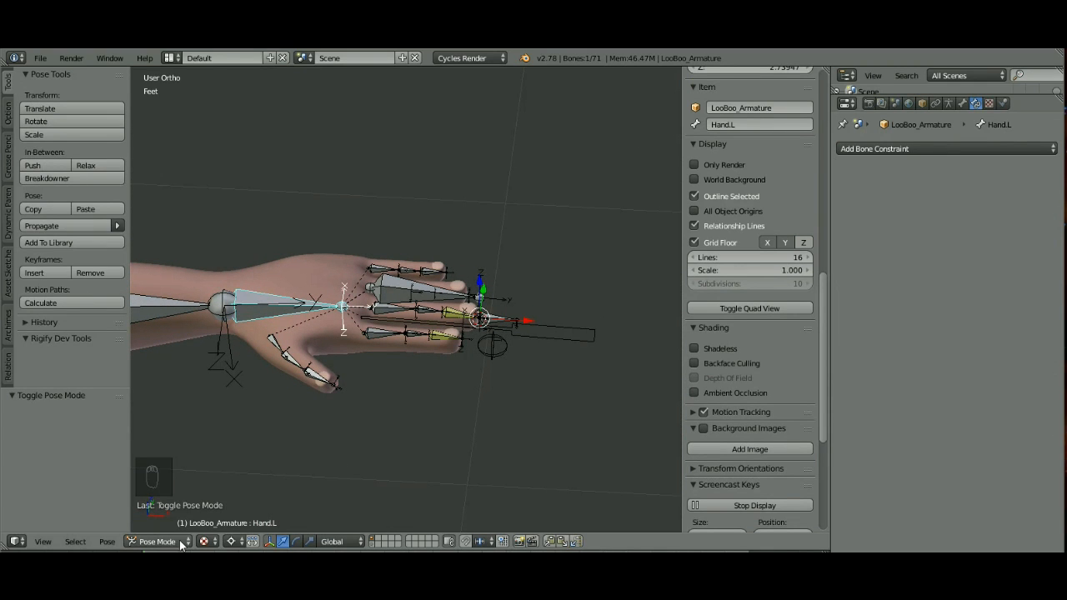
{"action": "left_click", "coordinate": [157, 540]}
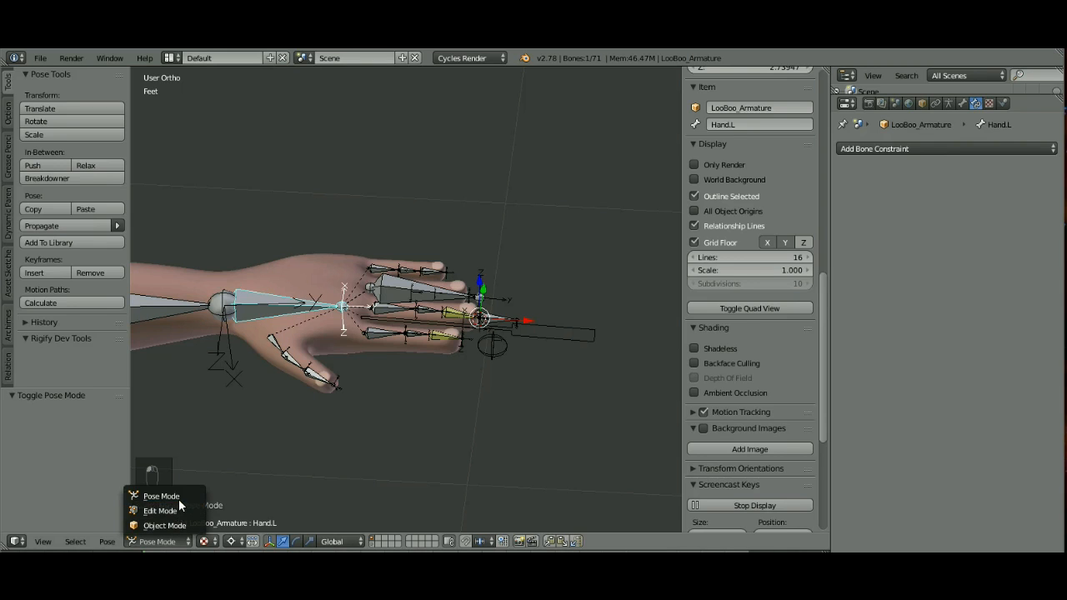
{"action": "left_click", "coordinate": [160, 497]}
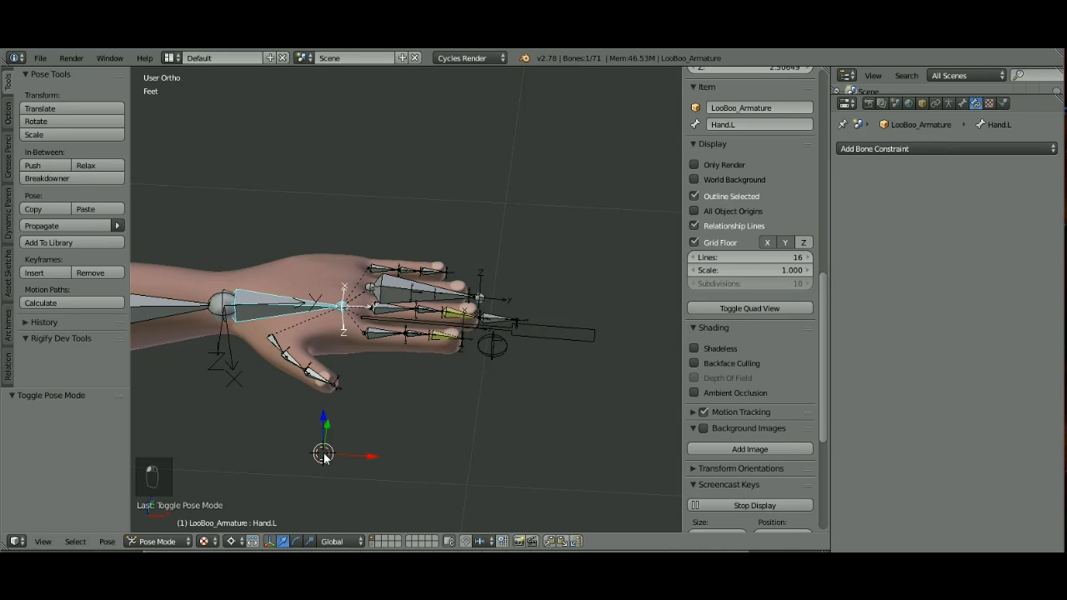
{"action": "mouse_move", "coordinate": [381, 542]}
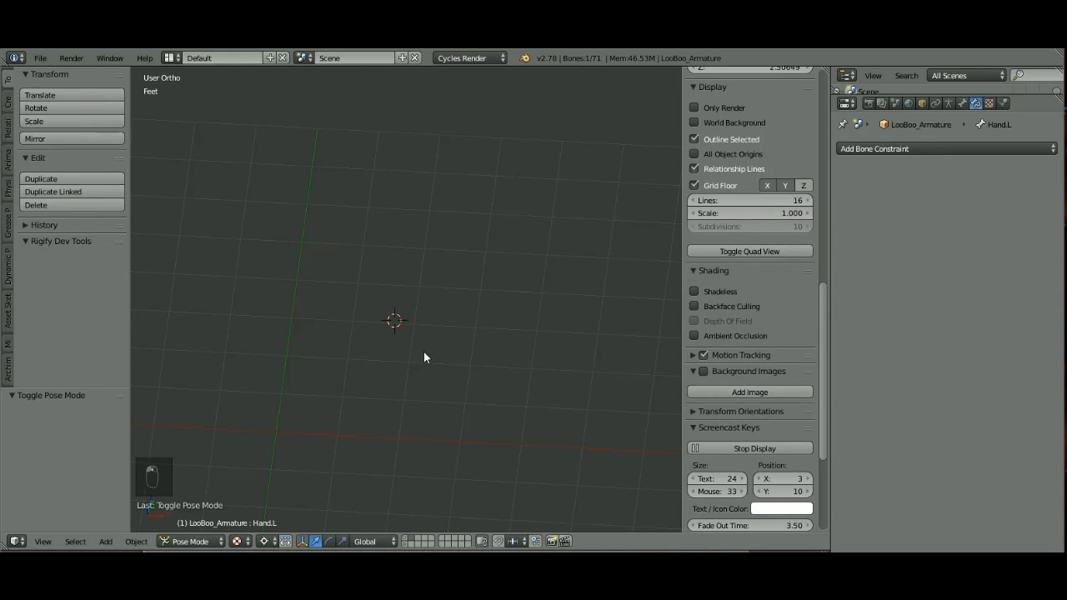
Reset the 3D cursor, go to top view, and add a 16-vertex mesh circle at the origin
{"action": "key", "text": "shift+c"}
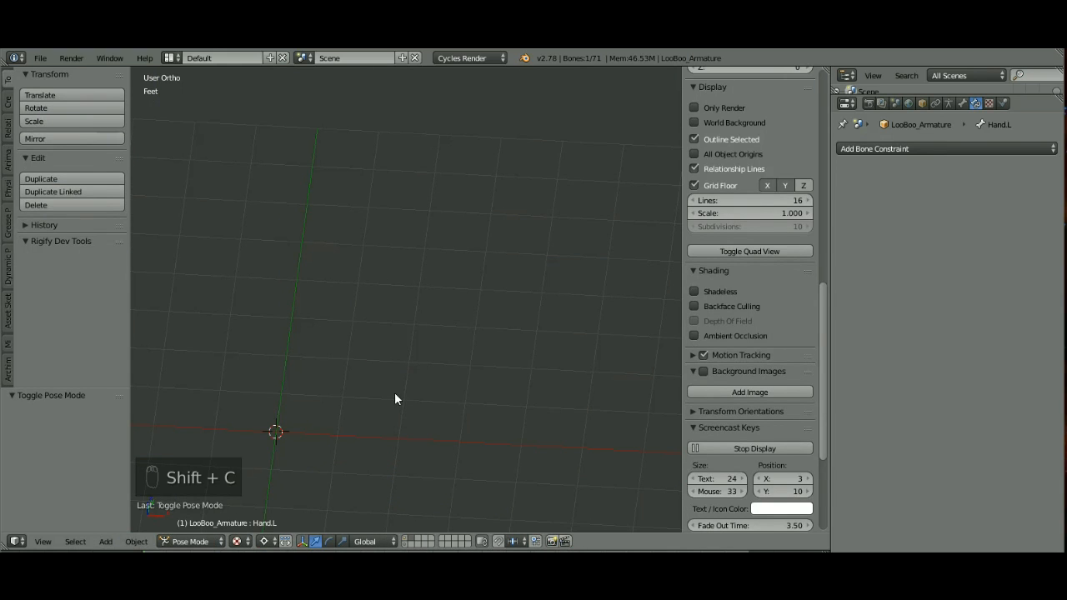
{"action": "key", "text": "KP_7"}
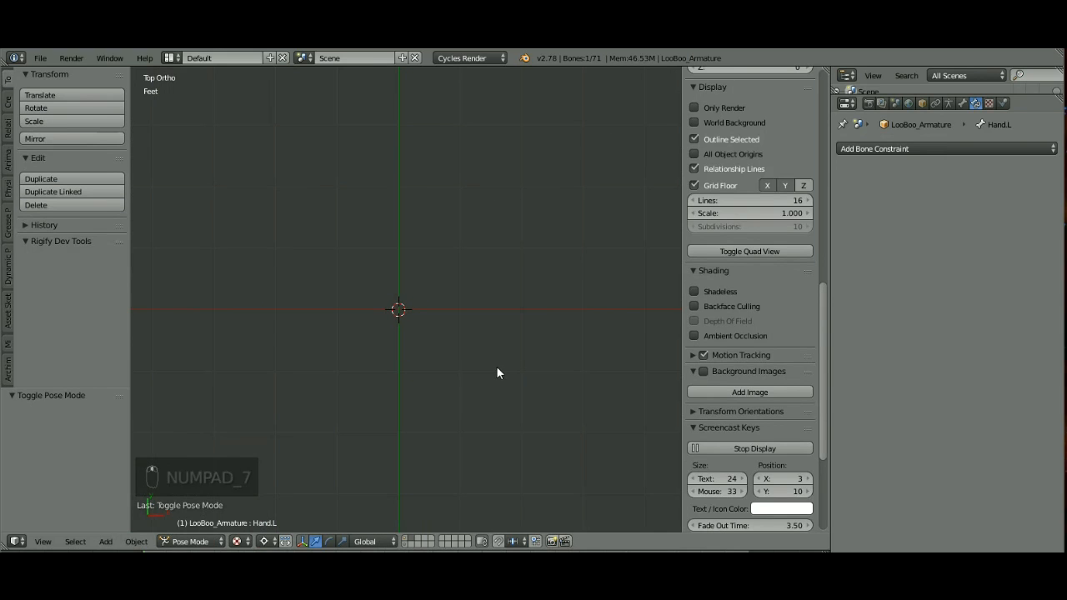
{"action": "key", "text": "shift+a"}
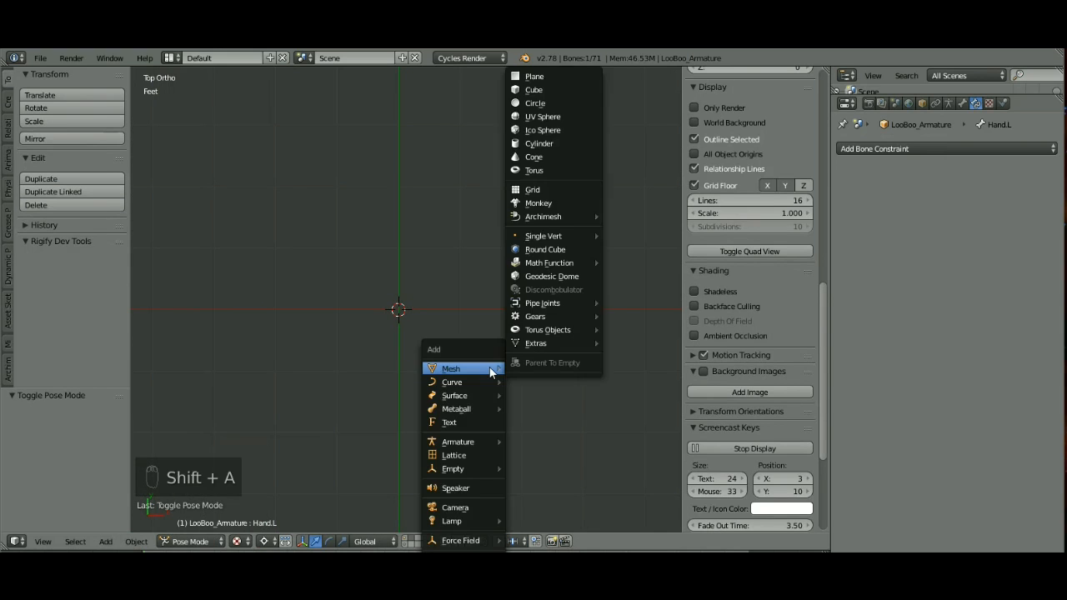
{"action": "mouse_move", "coordinate": [557, 90]}
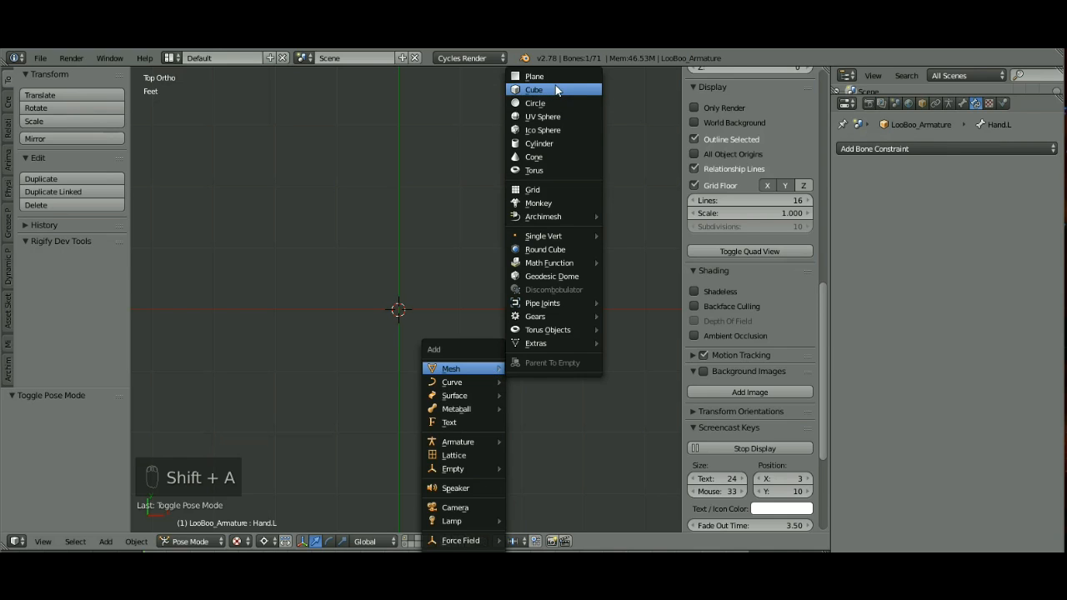
{"action": "left_click", "coordinate": [535, 103]}
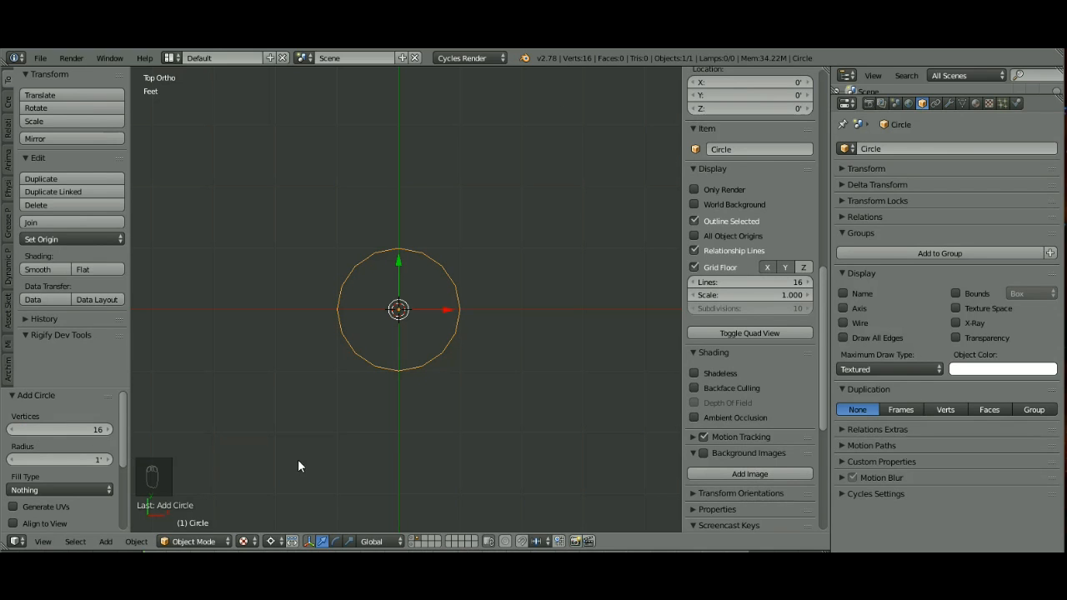
Edit the circle's vertices, scaling selections to flatten it into an arrow outline with a pulled-out head
{"action": "key", "text": "Tab"}
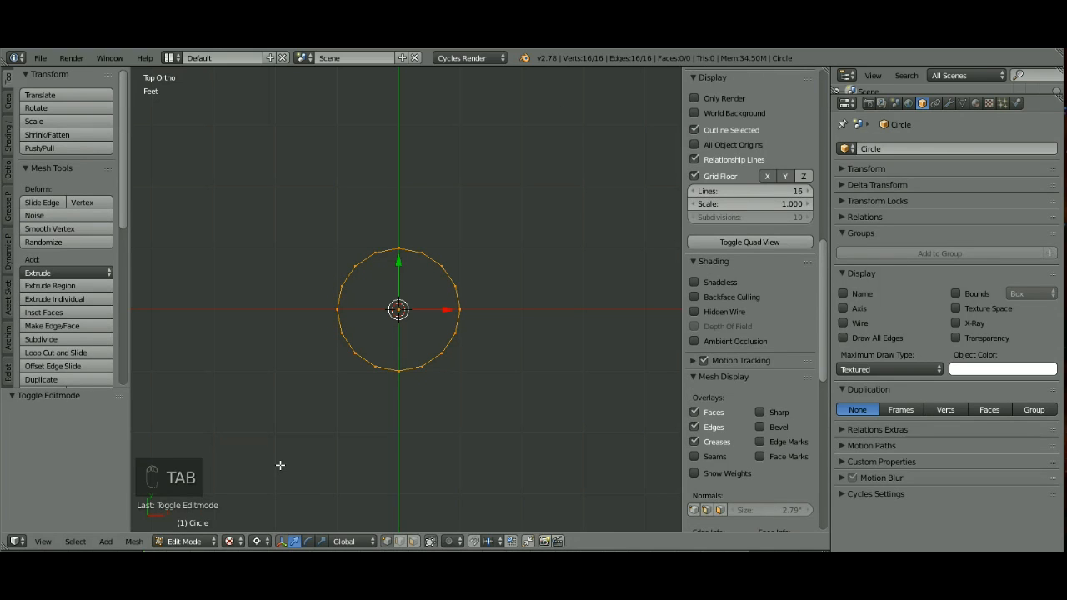
{"action": "mouse_move", "coordinate": [484, 309]}
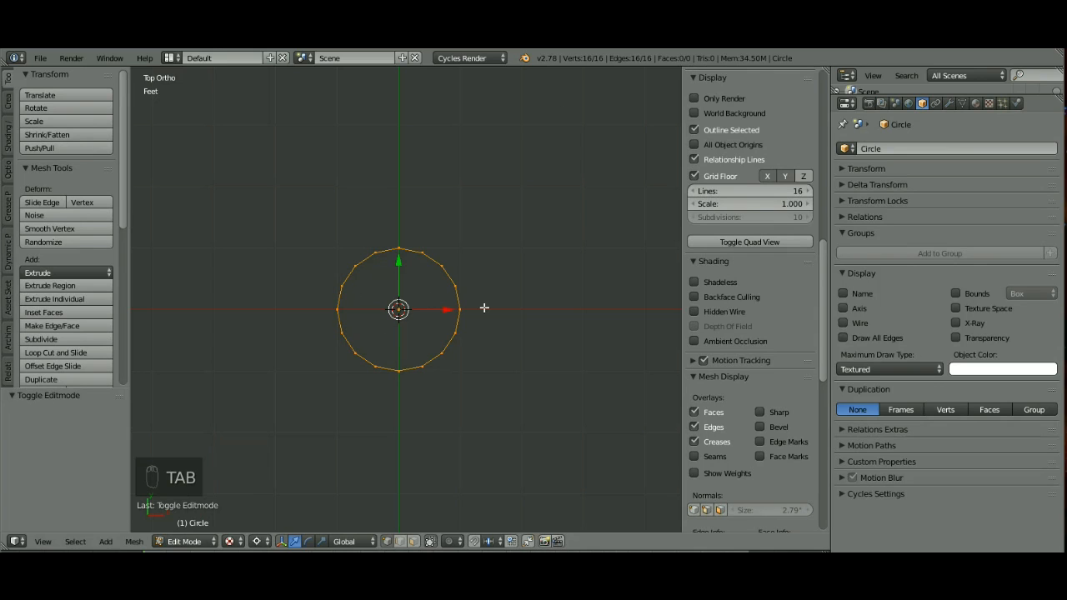
{"action": "key", "text": "s"}
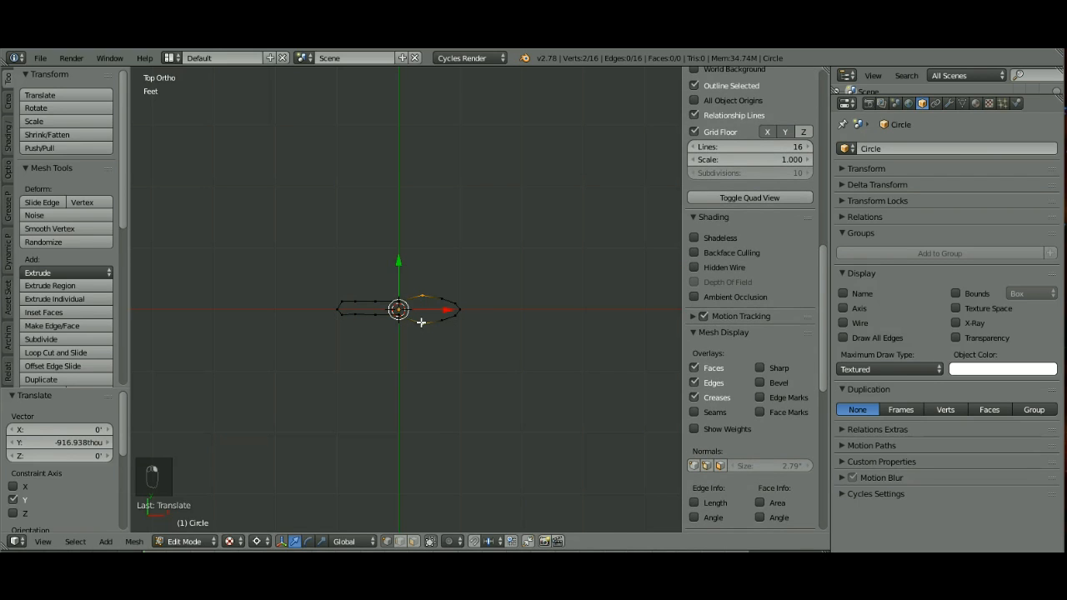
{"action": "key", "text": "s"}
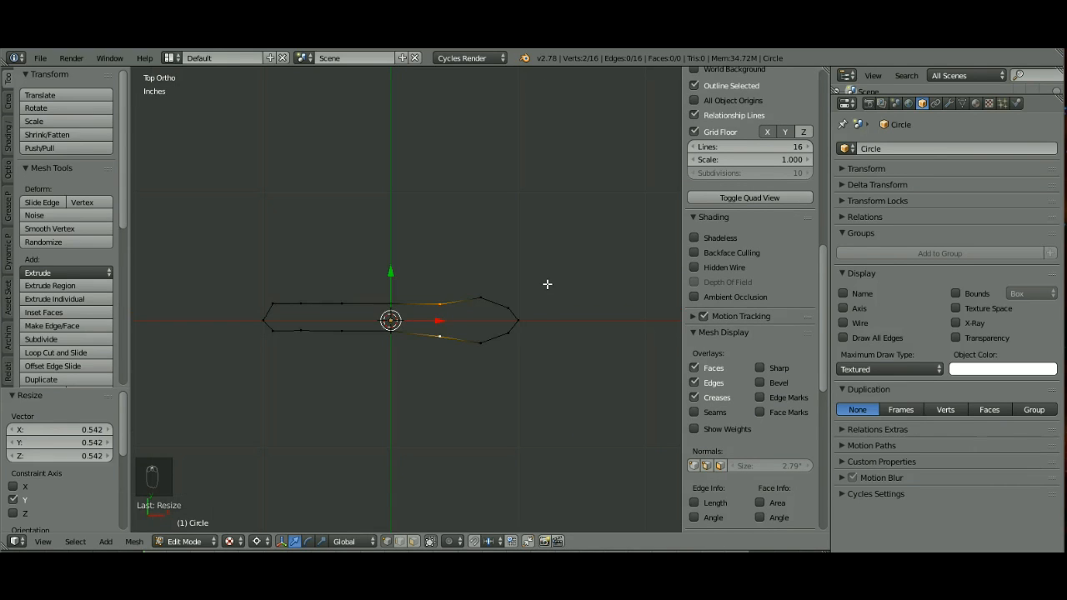
{"action": "mouse_move", "coordinate": [450, 300]}
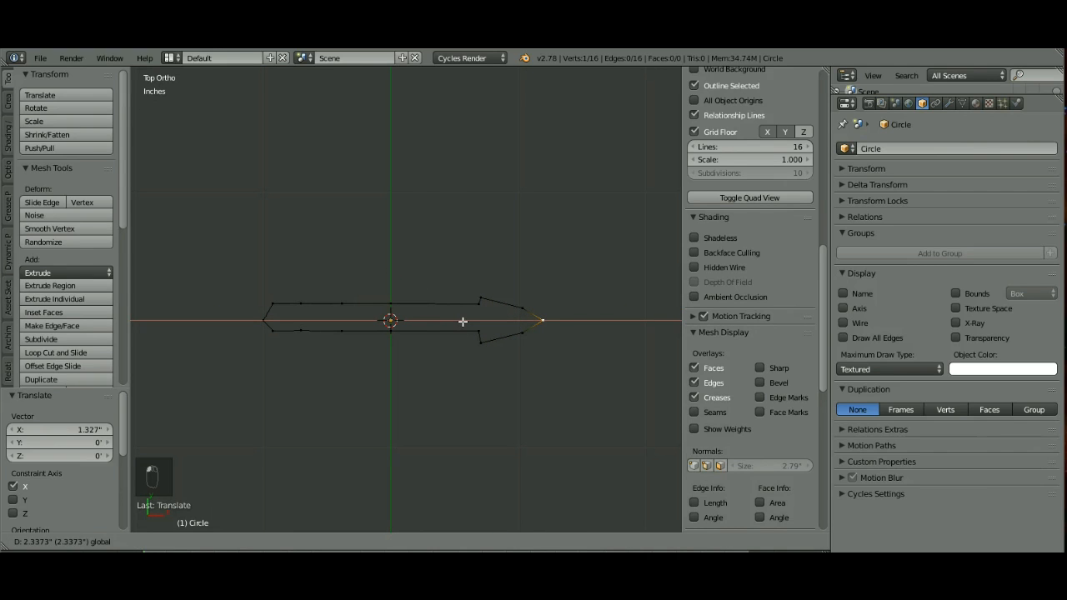
{"action": "key", "text": "a"}
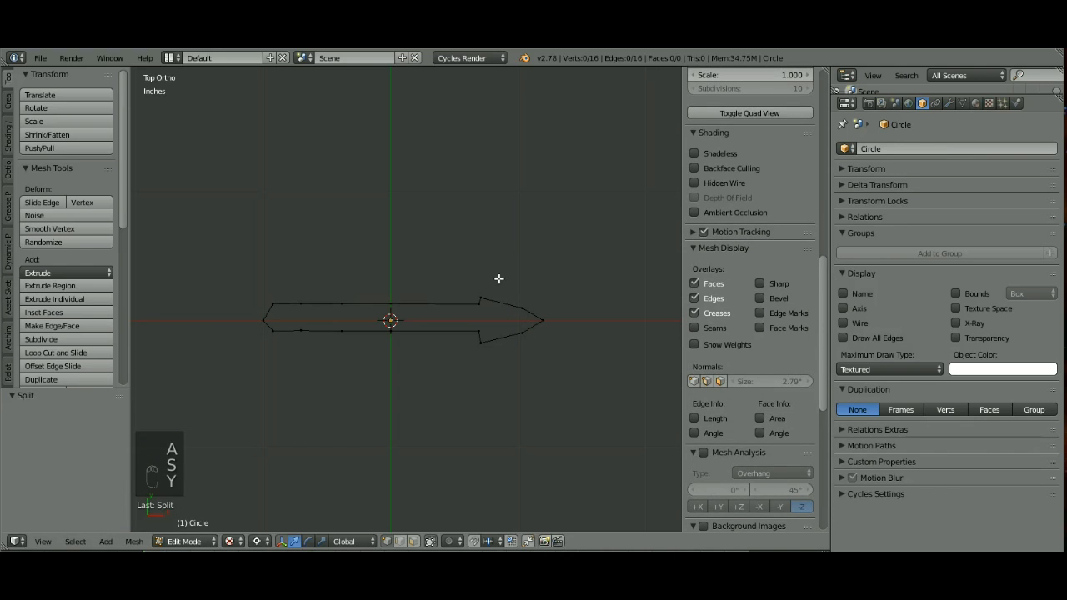
Move the shaft vertices, box-select and shrink the arrowhead, then clear the selection
{"action": "key", "text": "a"}
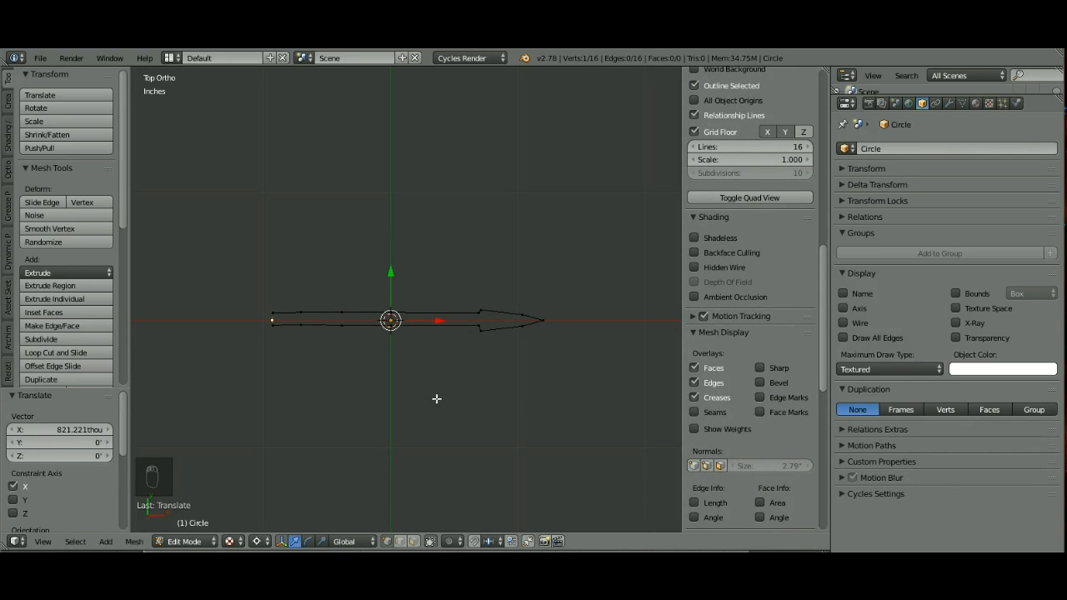
{"action": "key", "text": "a"}
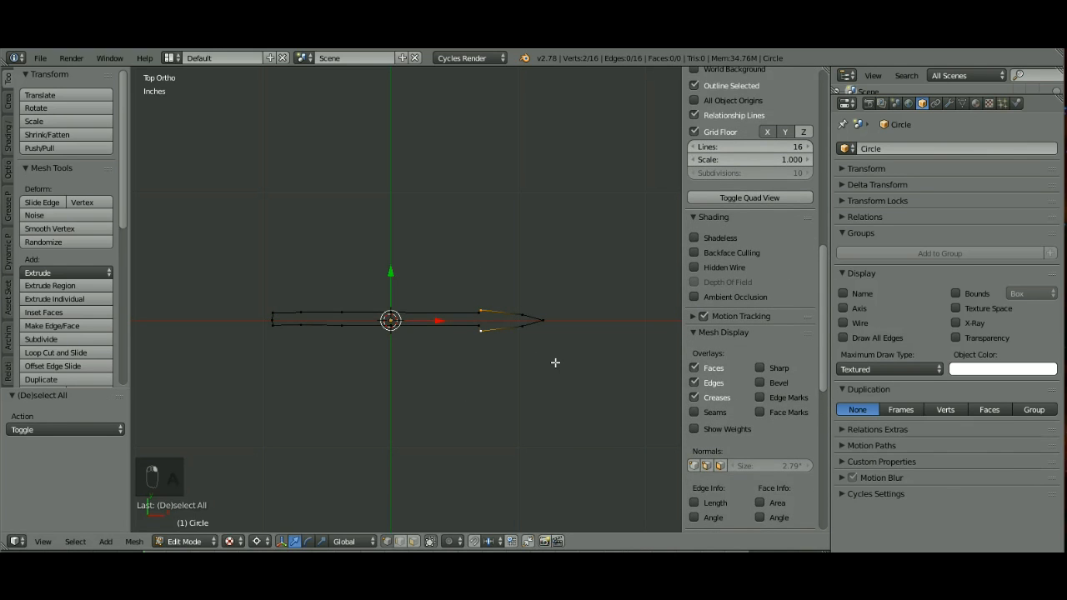
{"action": "key", "text": "s"}
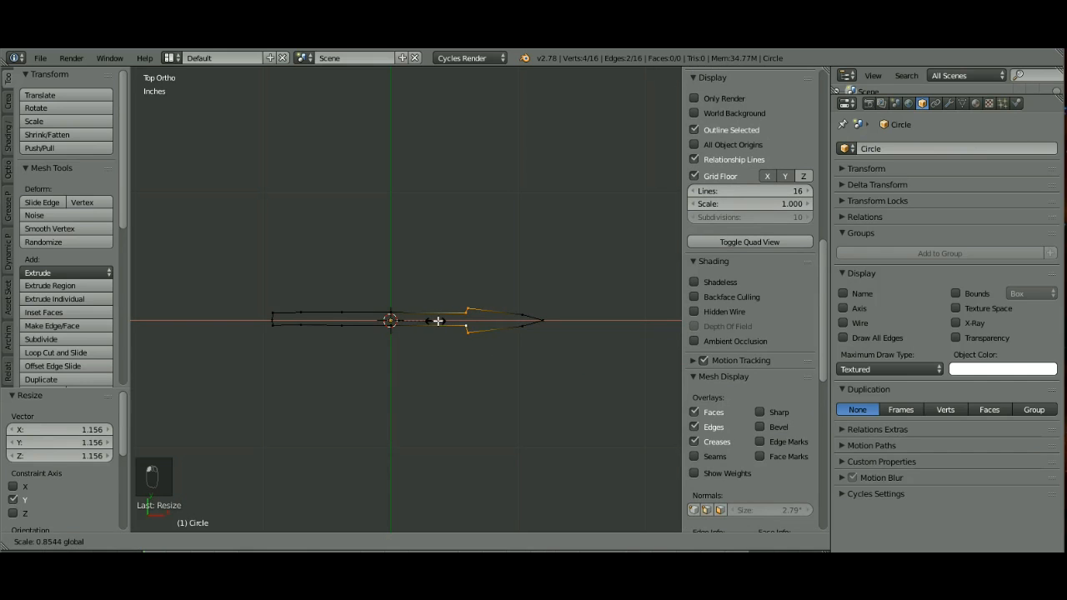
{"action": "left_click", "coordinate": [260, 540]}
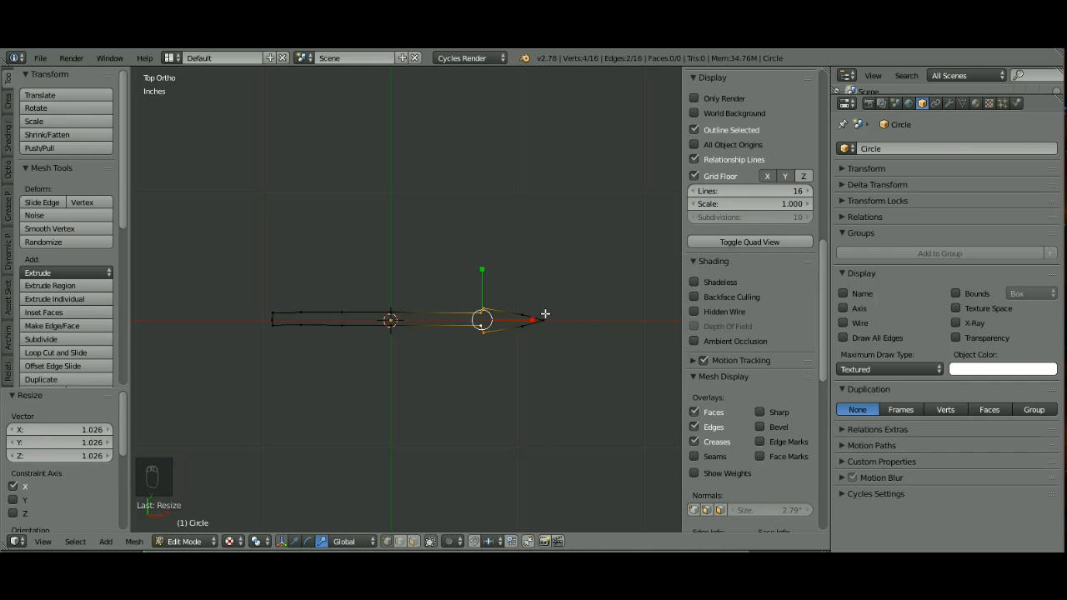
{"action": "left_click_drag", "start_coordinate": [547, 313], "coordinate": [530, 317]}
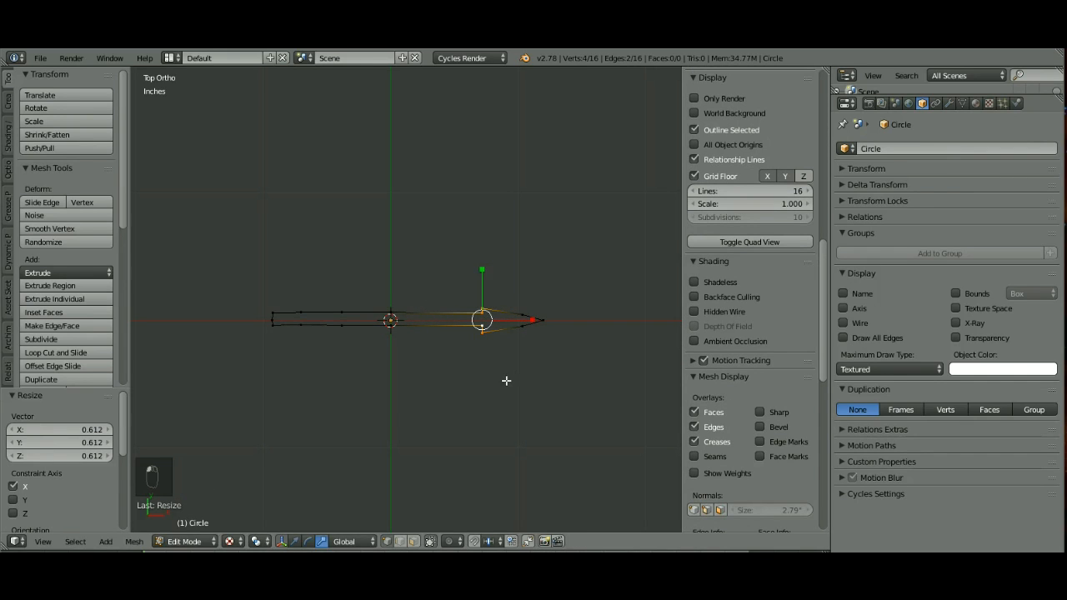
{"action": "key", "text": "a"}
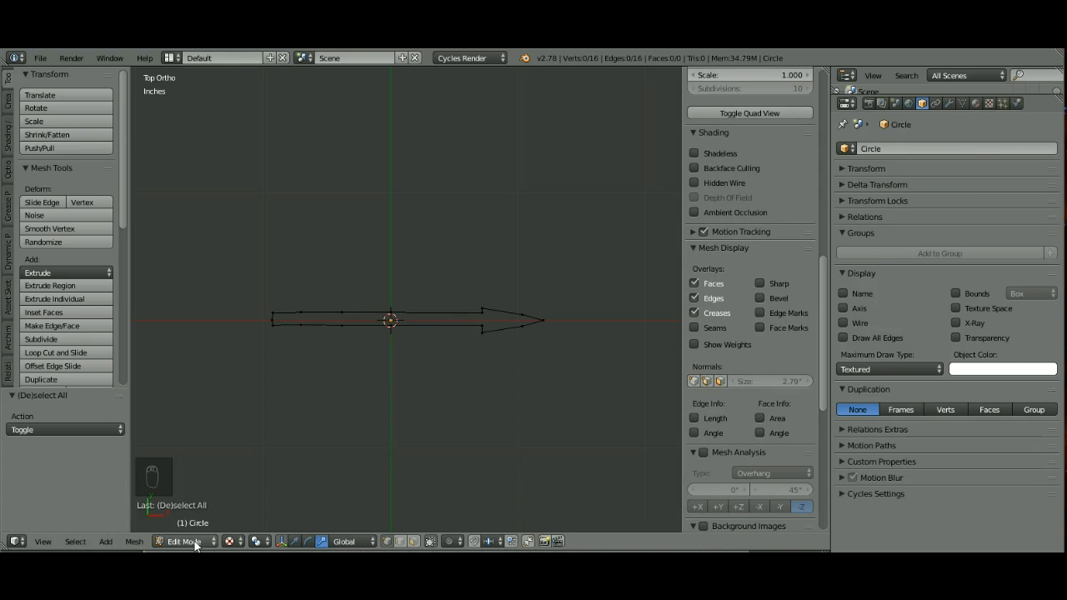
Return to object mode, name the arrow Finger_Middle_Scale_Ctrl.L, and switch to an empty layer
{"action": "left_click", "coordinate": [183, 540]}
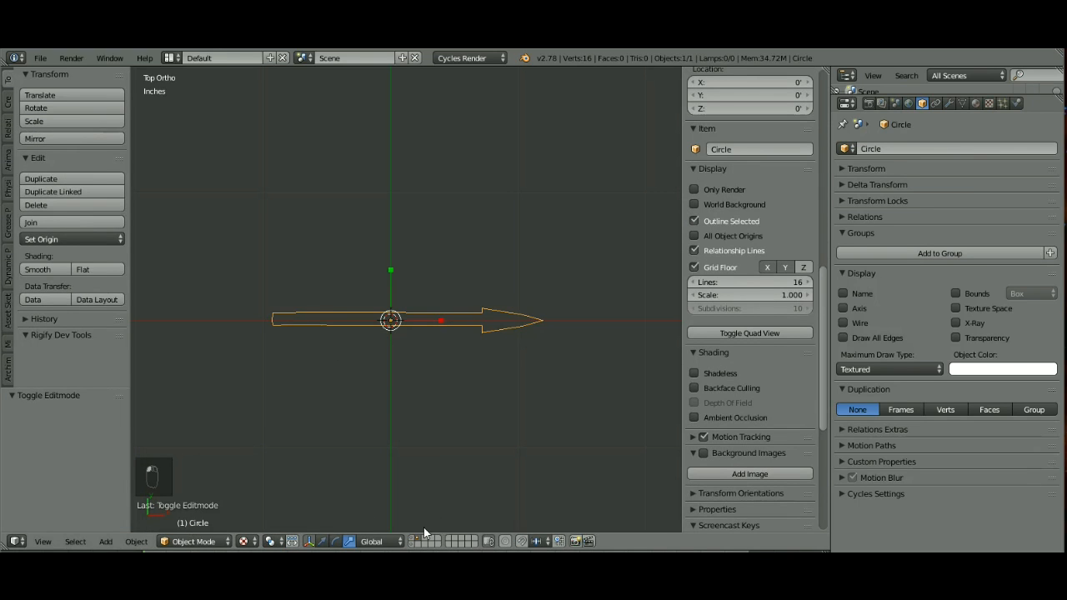
{"action": "mouse_move", "coordinate": [498, 338]}
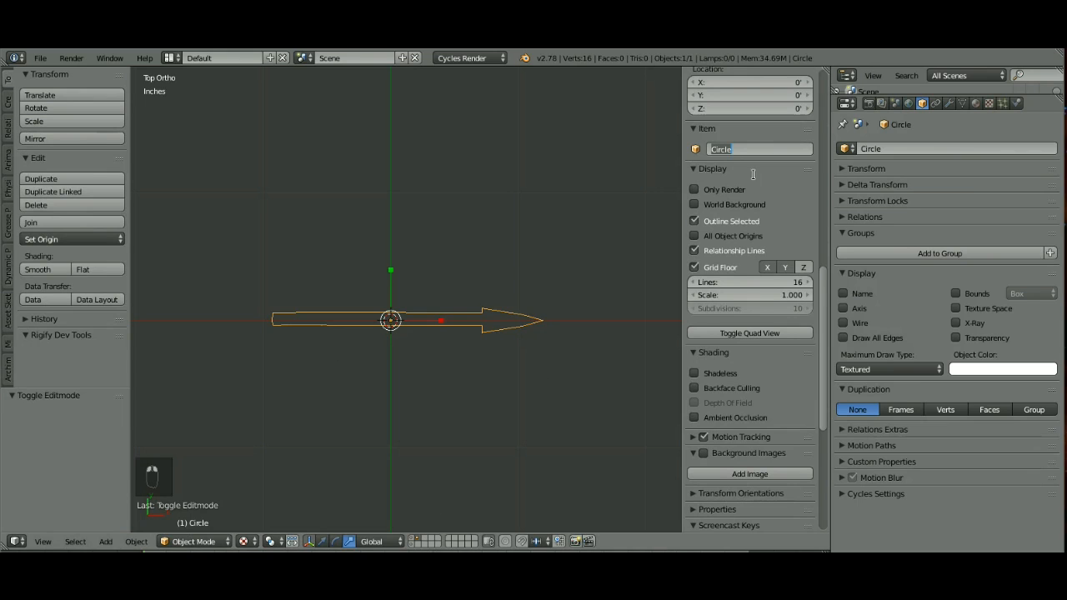
{"action": "type", "text": "Fir"}
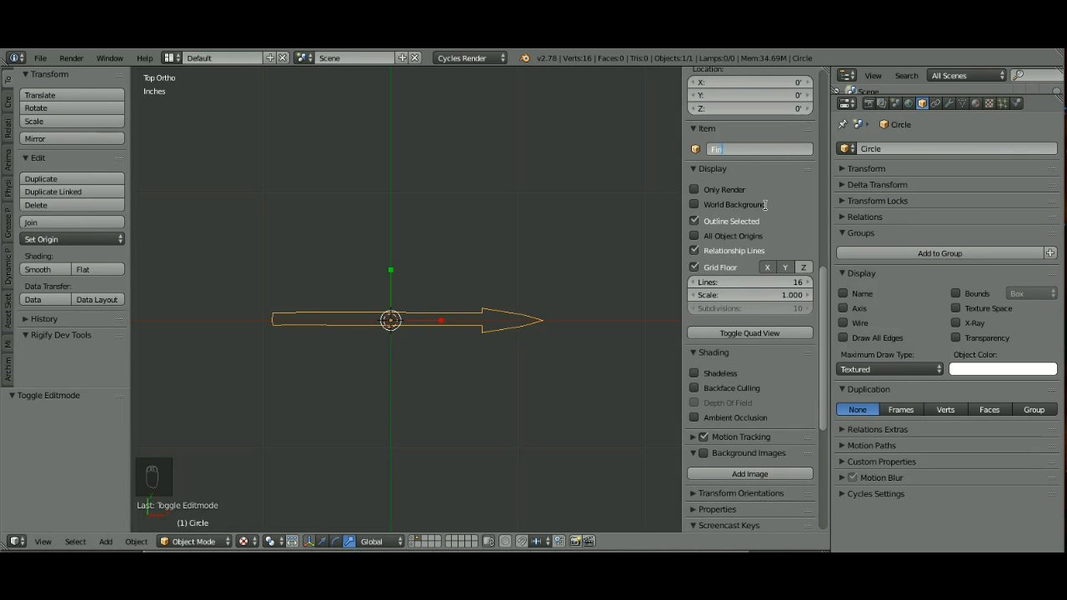
{"action": "type", "text": "Finger_Scale_Ct"}
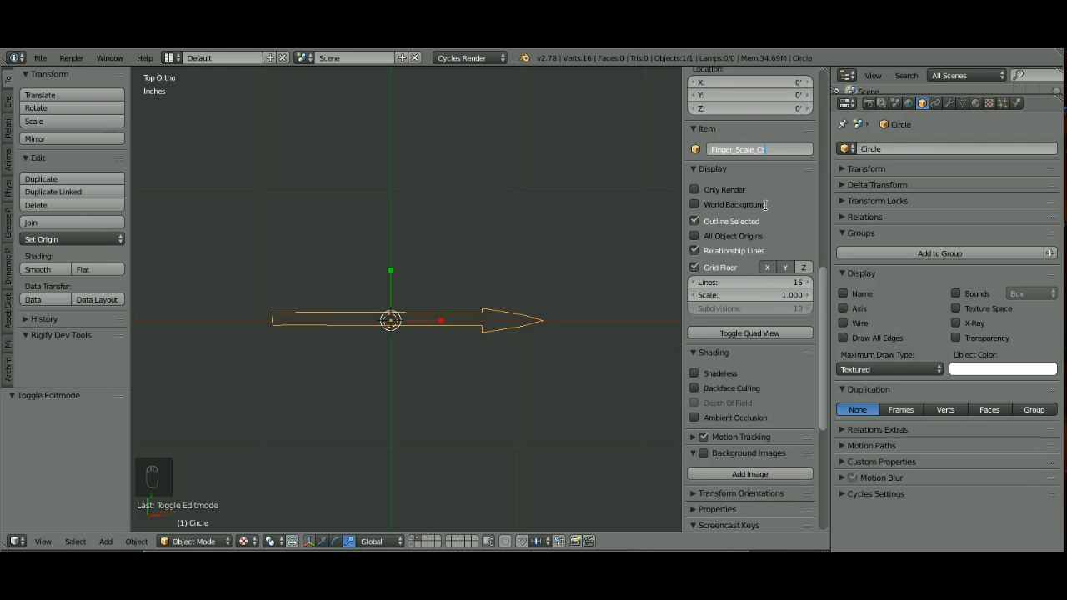
{"action": "type", "text": "Finger_Middle"}
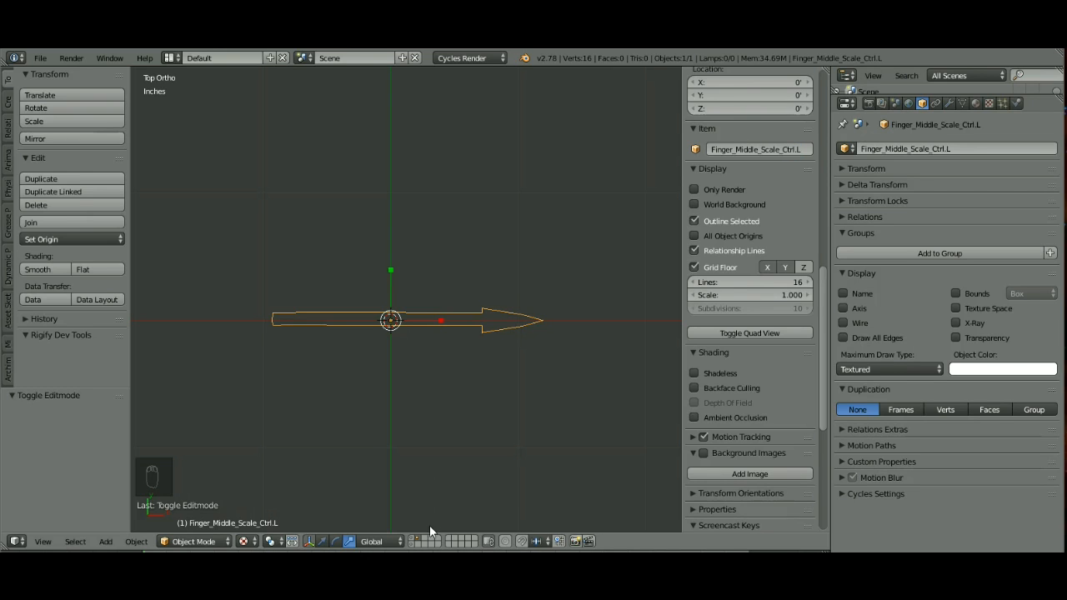
{"action": "left_click", "coordinate": [37, 203]}
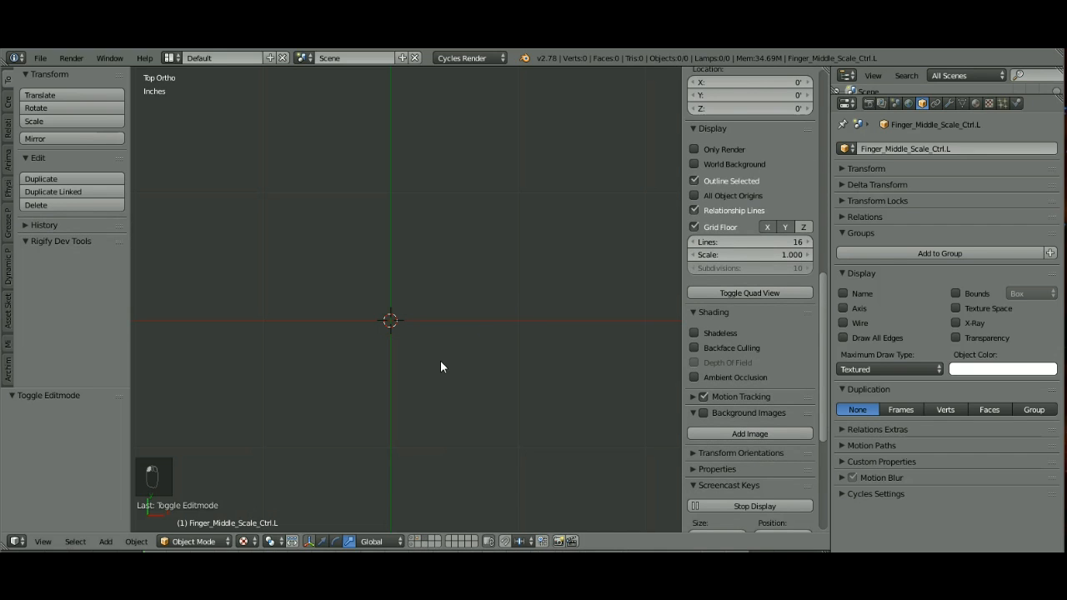
Add a new mesh circle and shrink it to a small size in edit mode
{"action": "key", "text": "shift+a"}
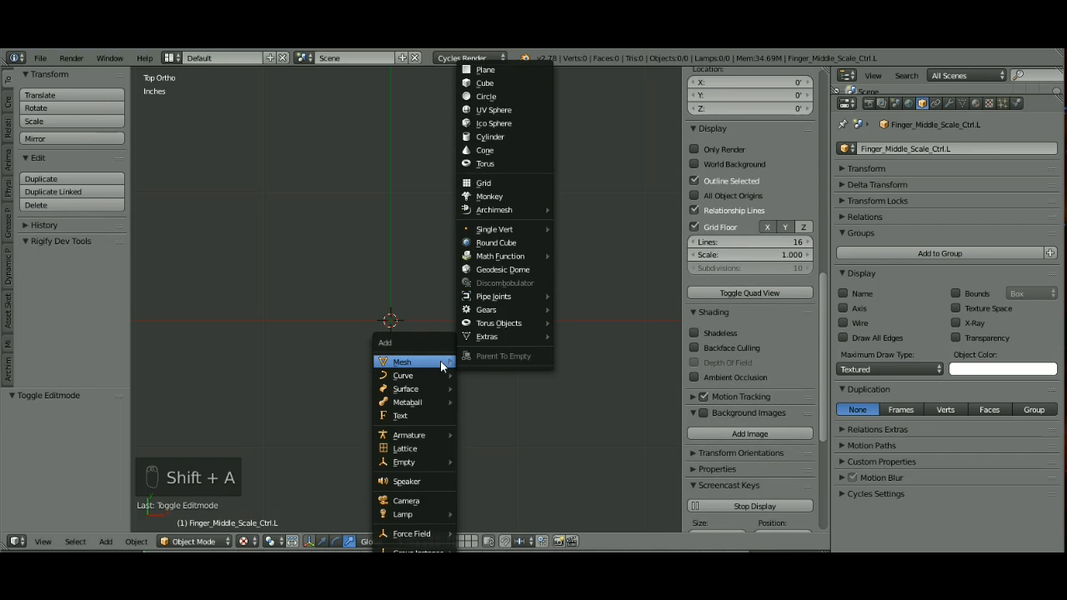
{"action": "left_click", "coordinate": [487, 96]}
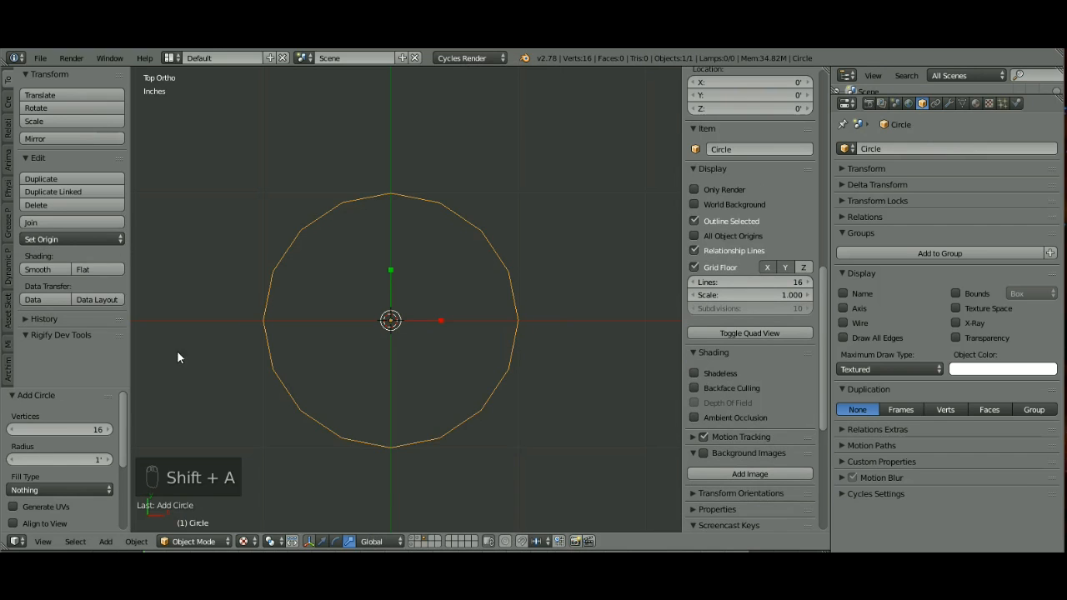
{"action": "left_click", "coordinate": [193, 541]}
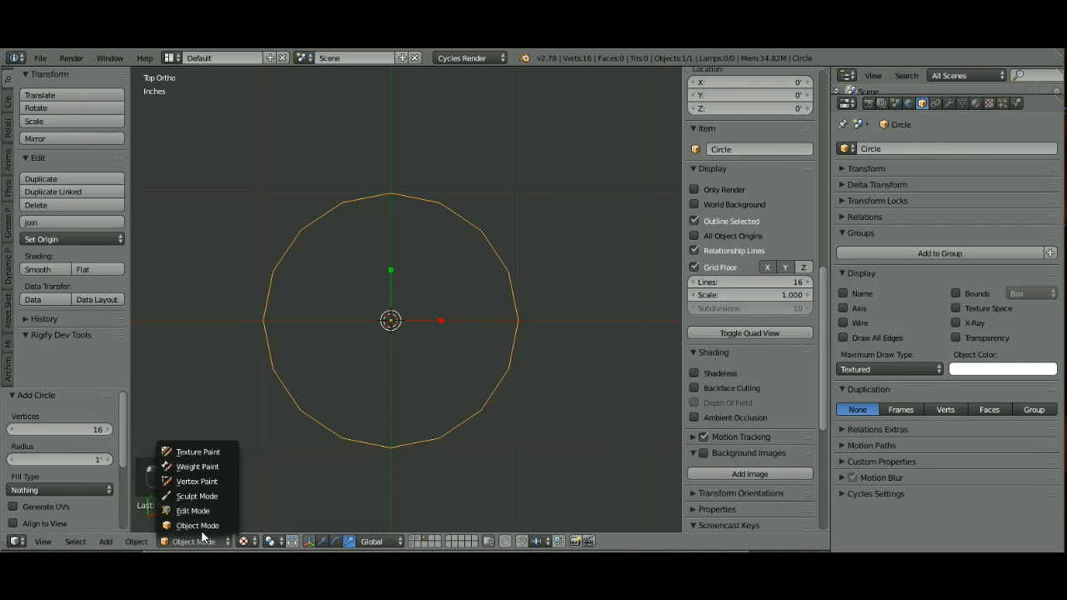
{"action": "left_click", "coordinate": [194, 511]}
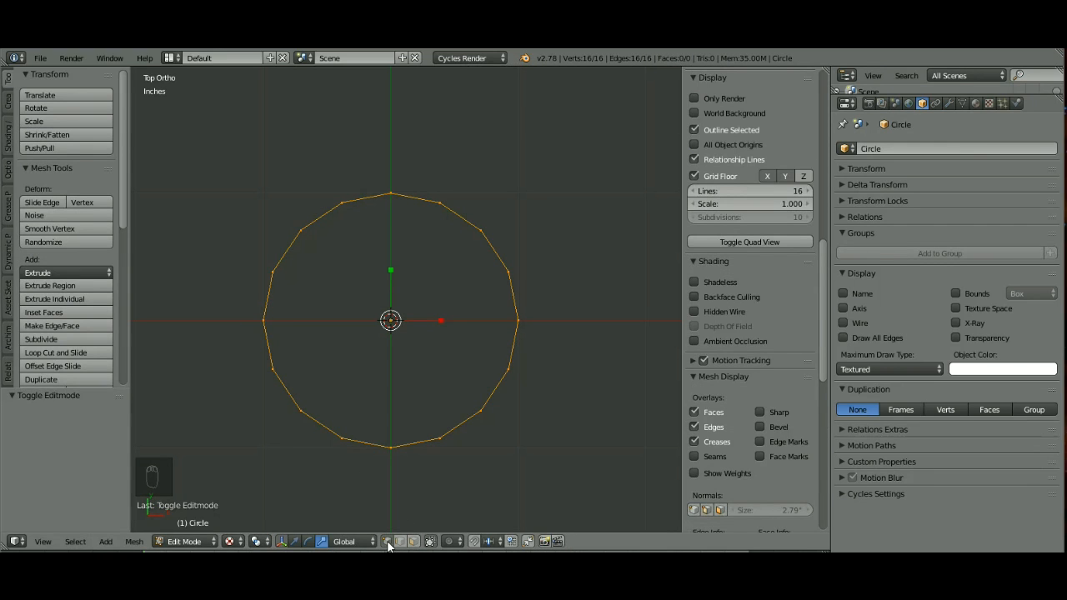
{"action": "key", "text": "s"}
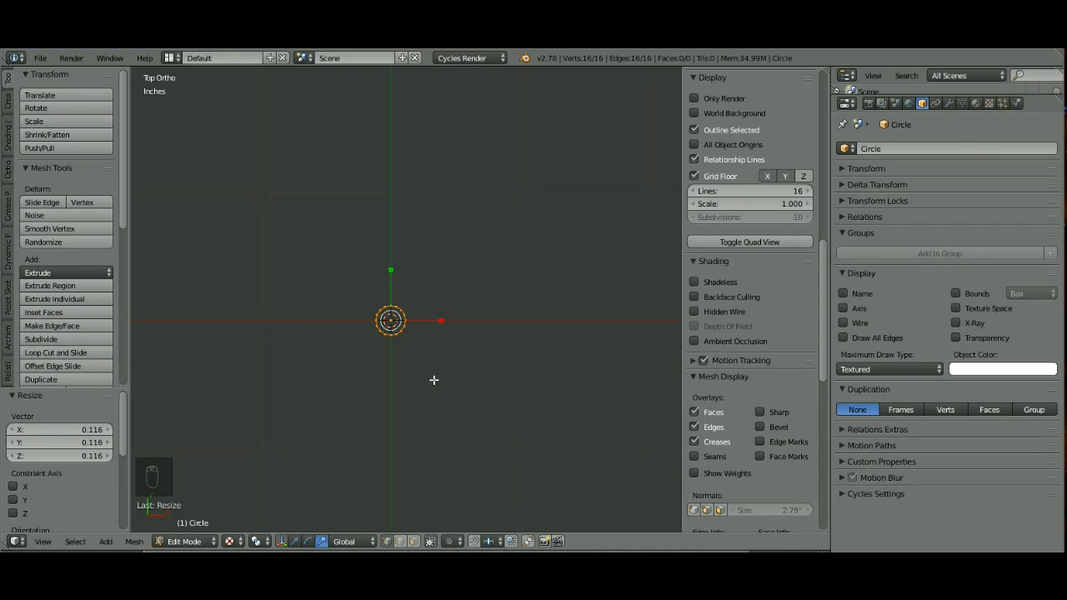
Duplicate and rotate the ring 90 degrees crosswise to form a ball shape, then leave edit mode
{"action": "key", "text": "shift+d"}
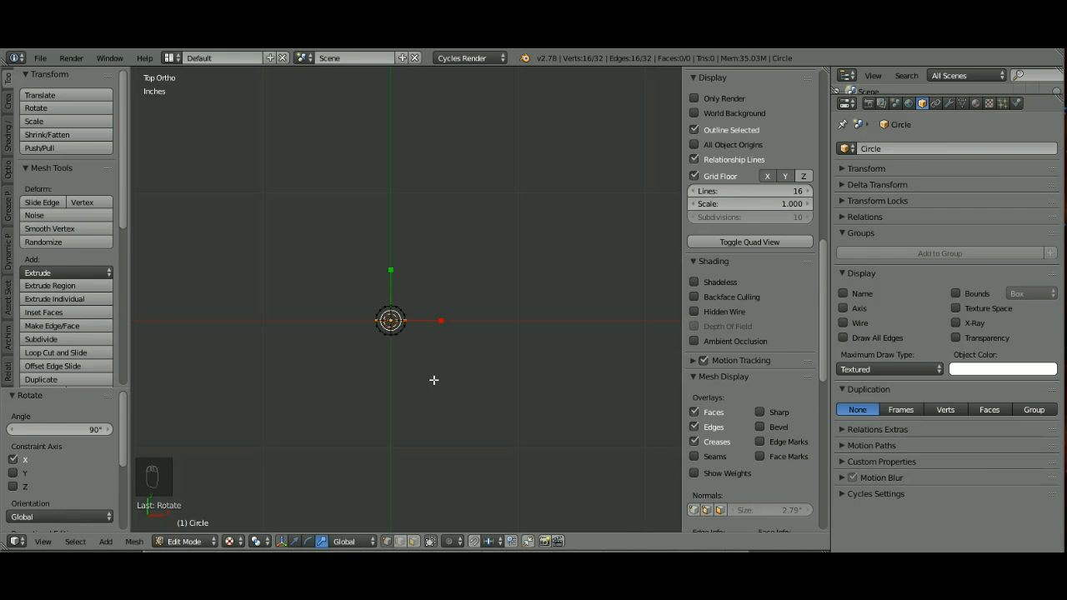
{"action": "key", "text": "shift+d"}
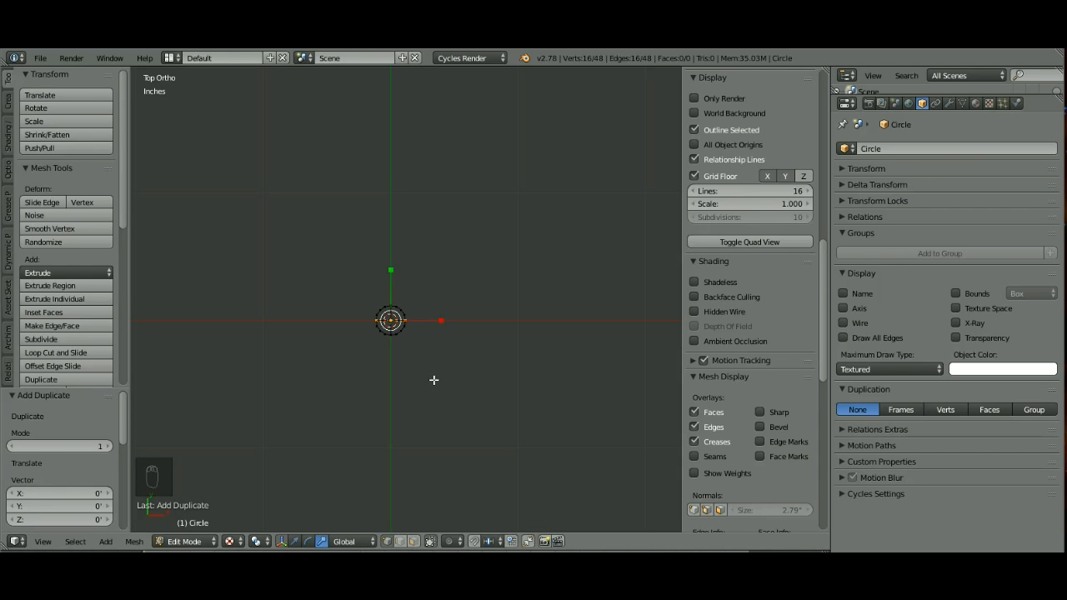
{"action": "key", "text": "r"}
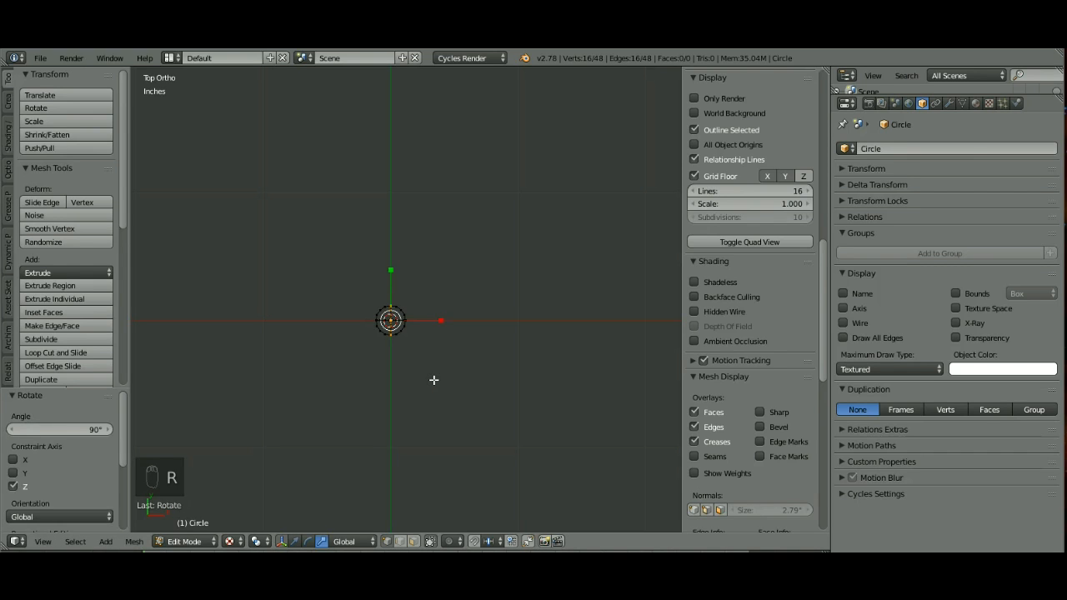
{"action": "key", "text": "Tab"}
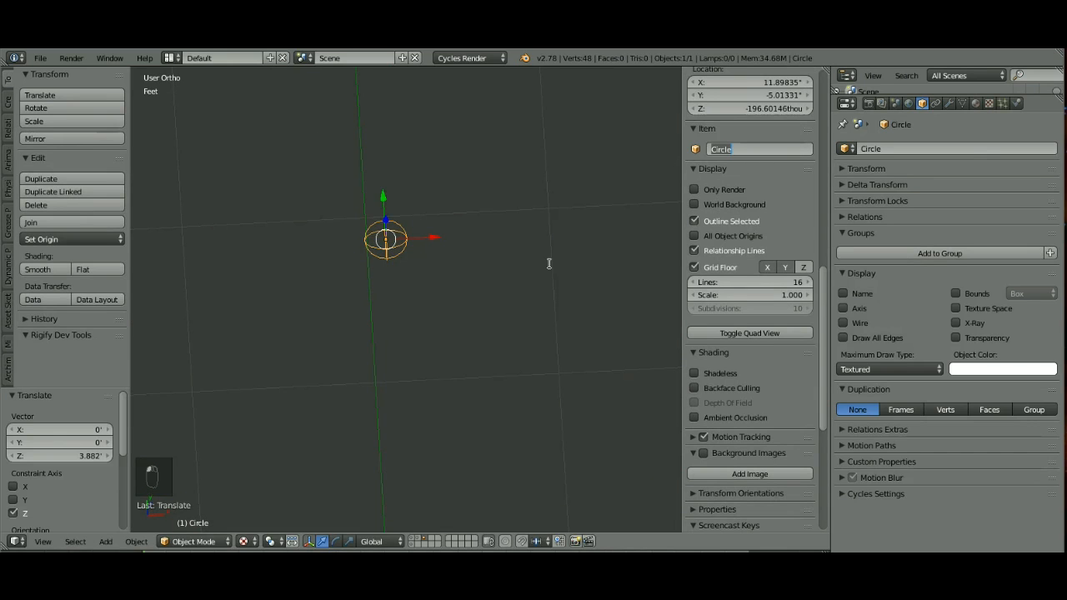
Name the ball Finger_Middle_Bend.L, move it to the controls layer, and show the character layer too
{"action": "type", "text": "Finger_Middle_Bend.L"}
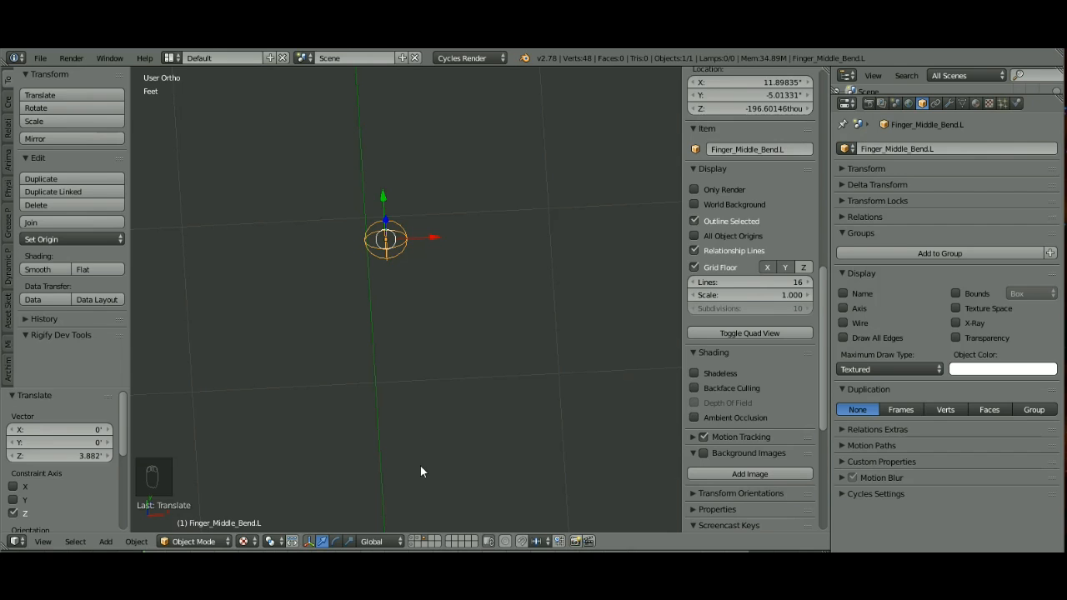
{"action": "mouse_move", "coordinate": [443, 361]}
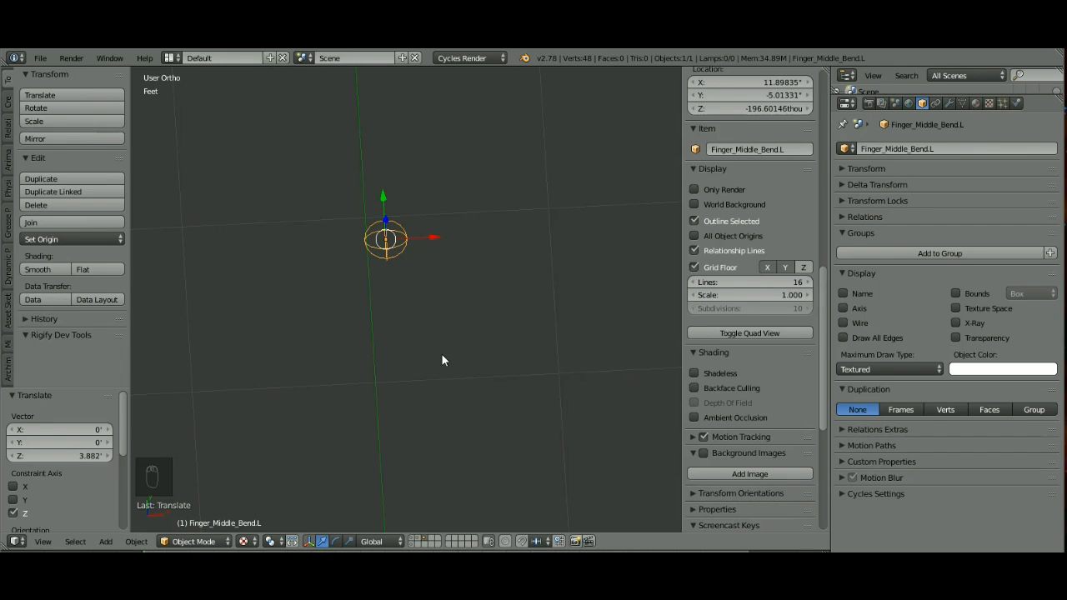
{"action": "key", "text": "m"}
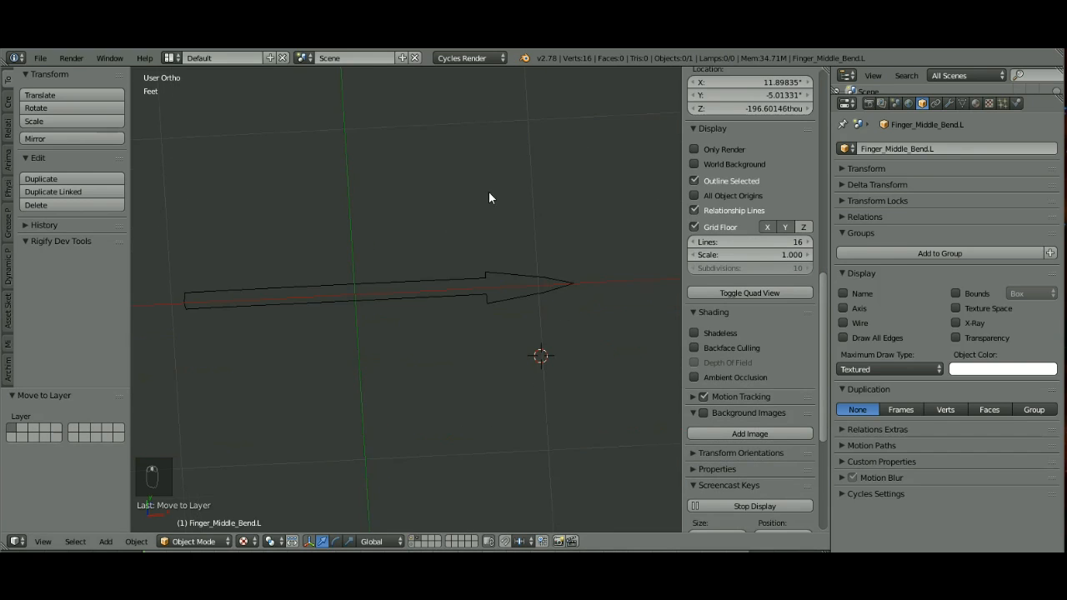
{"action": "left_click", "coordinate": [353, 293]}
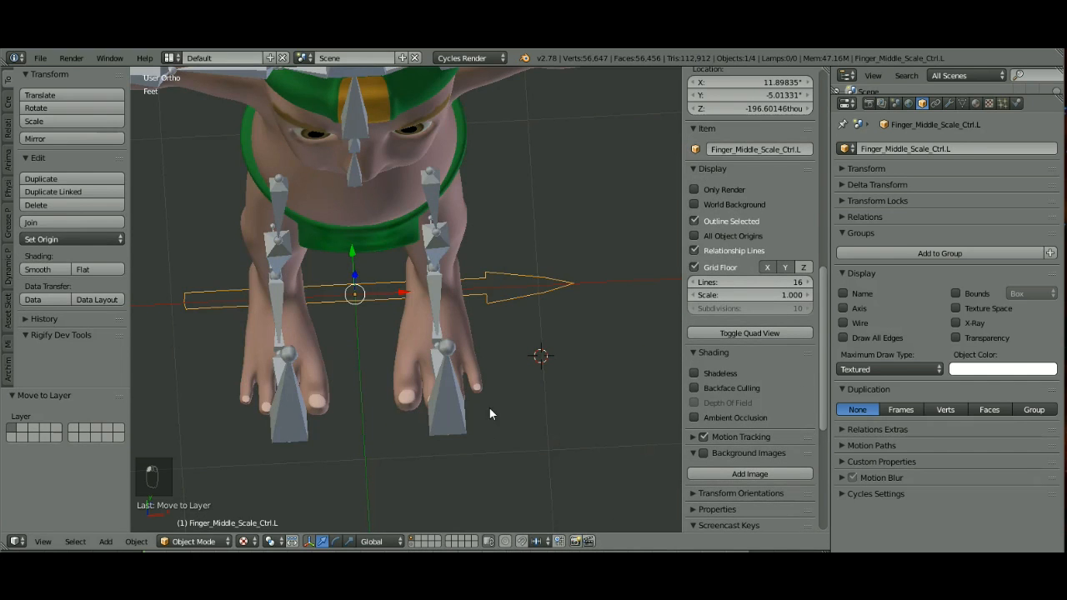
Shrink the arrow control, place both controls by the middle finger, and select the armature for posing
{"action": "left_click_drag", "start_coordinate": [492, 414], "coordinate": [549, 417]}
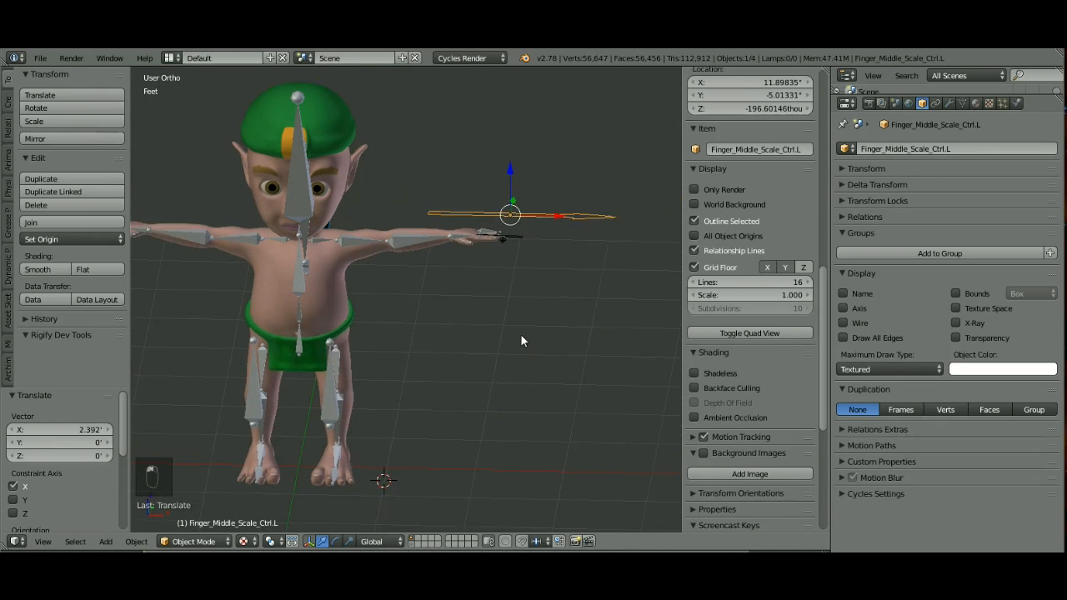
{"action": "key", "text": "s"}
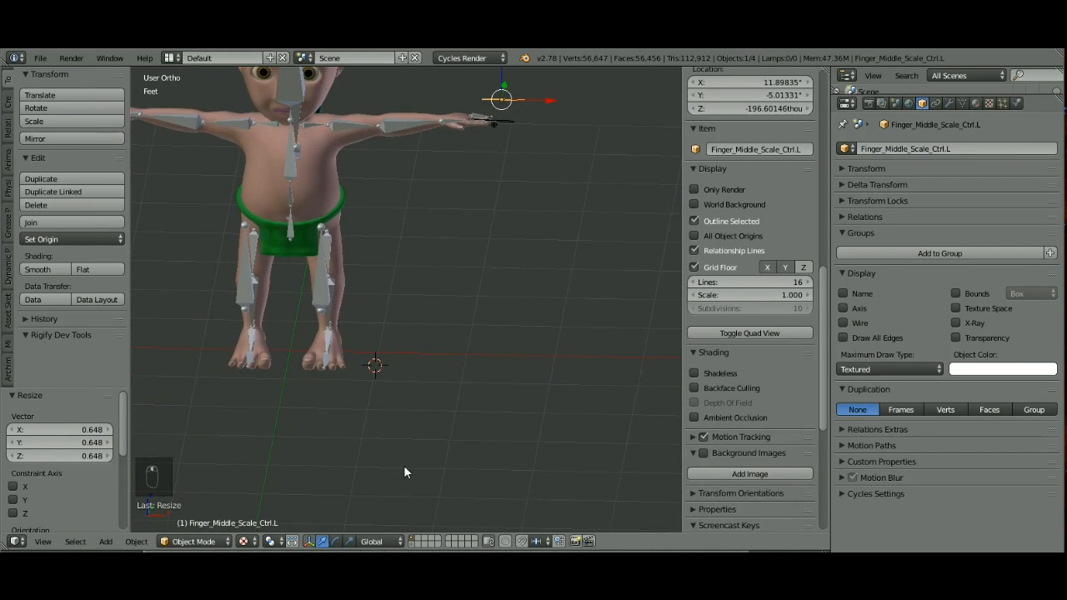
{"action": "mouse_move", "coordinate": [292, 354]}
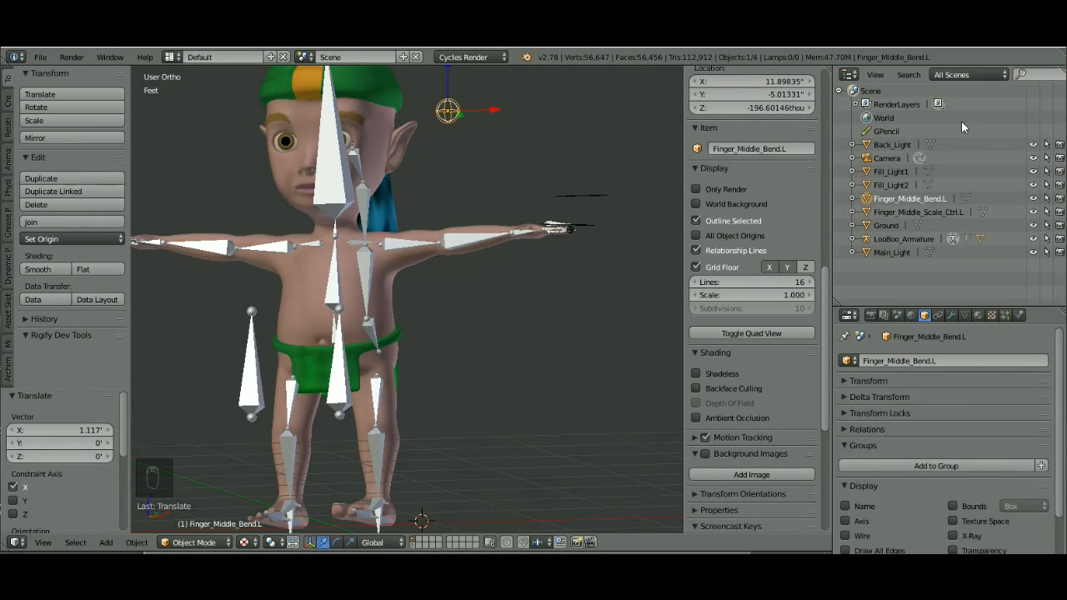
{"action": "mouse_move", "coordinate": [849, 75]}
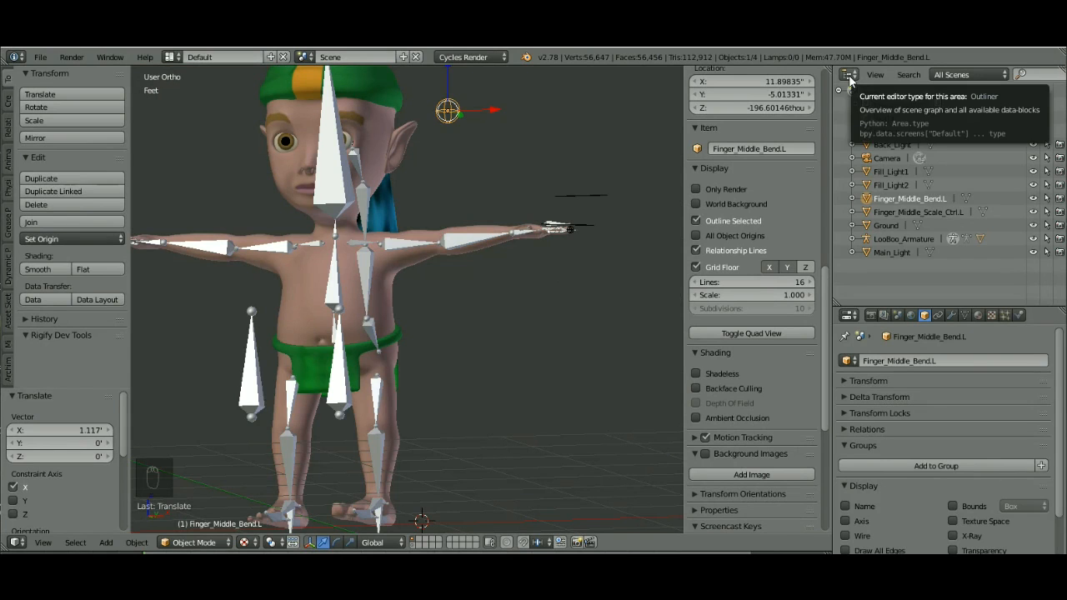
{"action": "mouse_move", "coordinate": [1004, 293]}
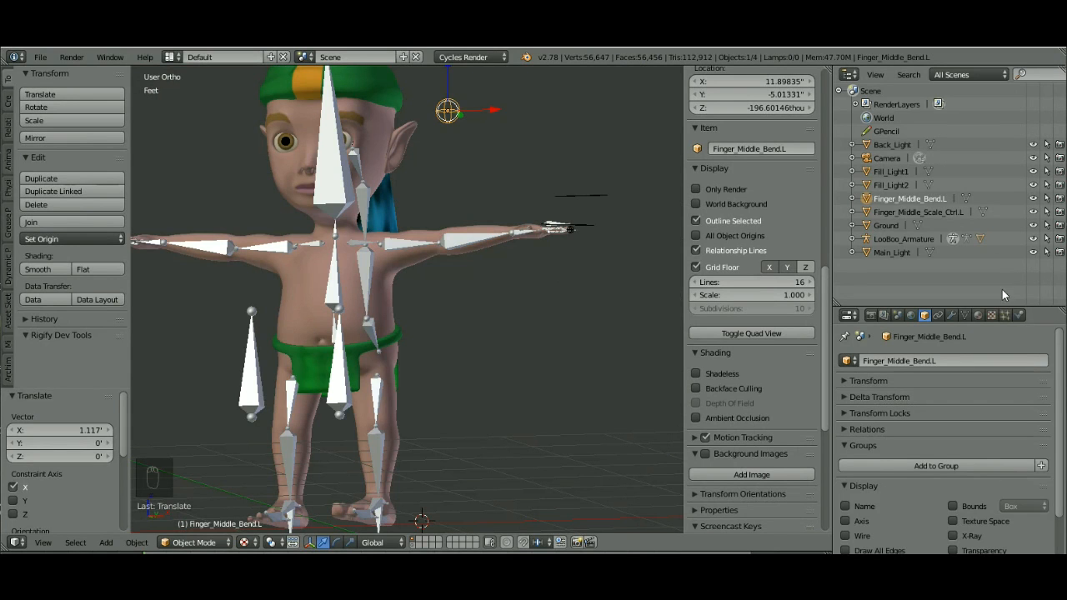
{"action": "mouse_move", "coordinate": [348, 140]}
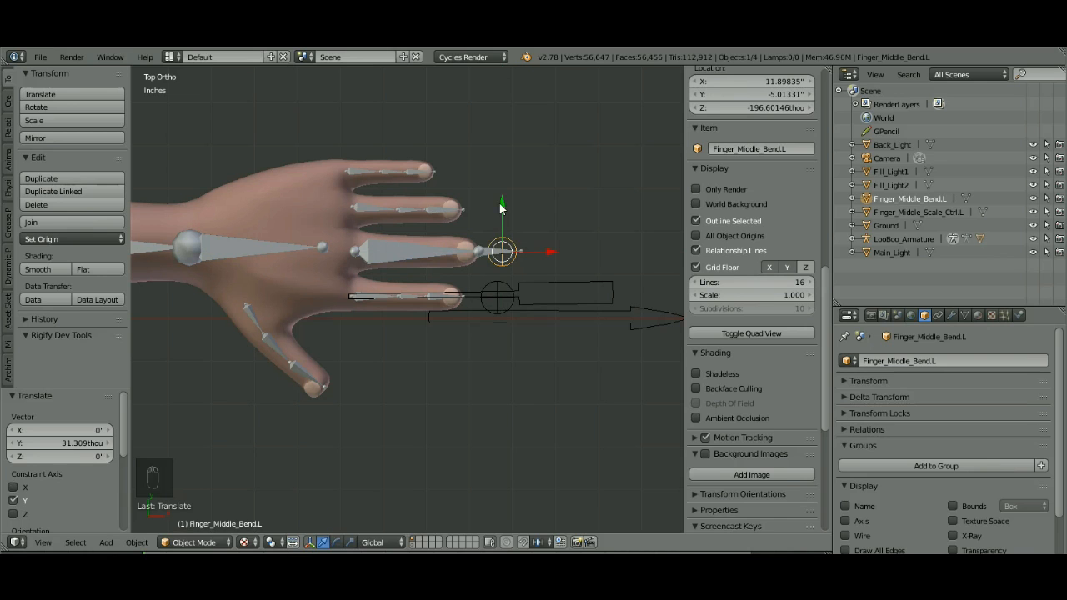
{"action": "left_click", "coordinate": [542, 317]}
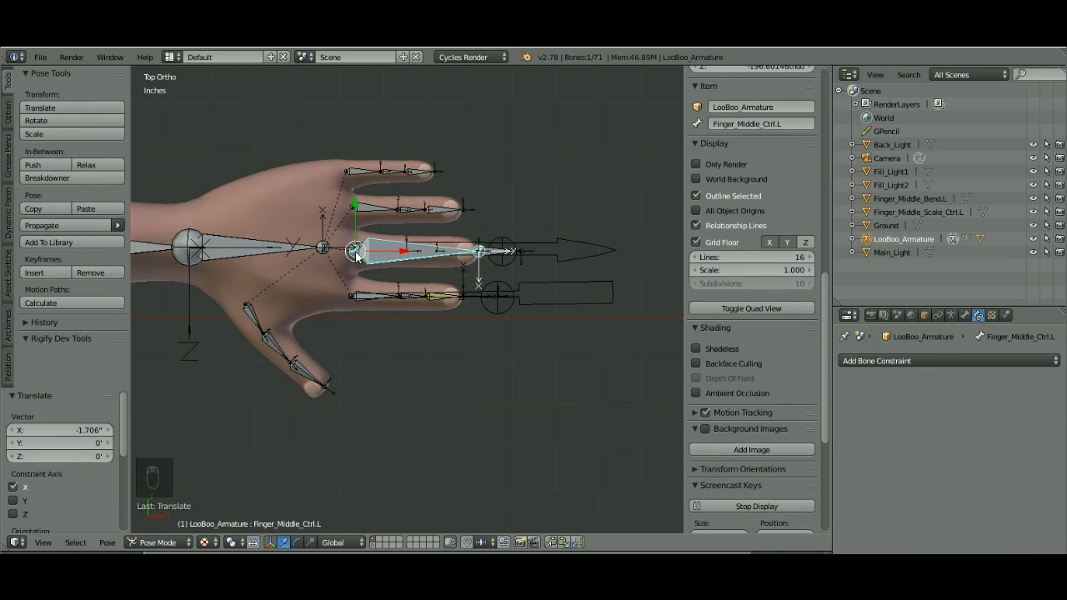
Edit the armature, snap the 3D cursor to the finger control bone, and view the hand from the front
{"action": "left_click", "coordinate": [158, 544]}
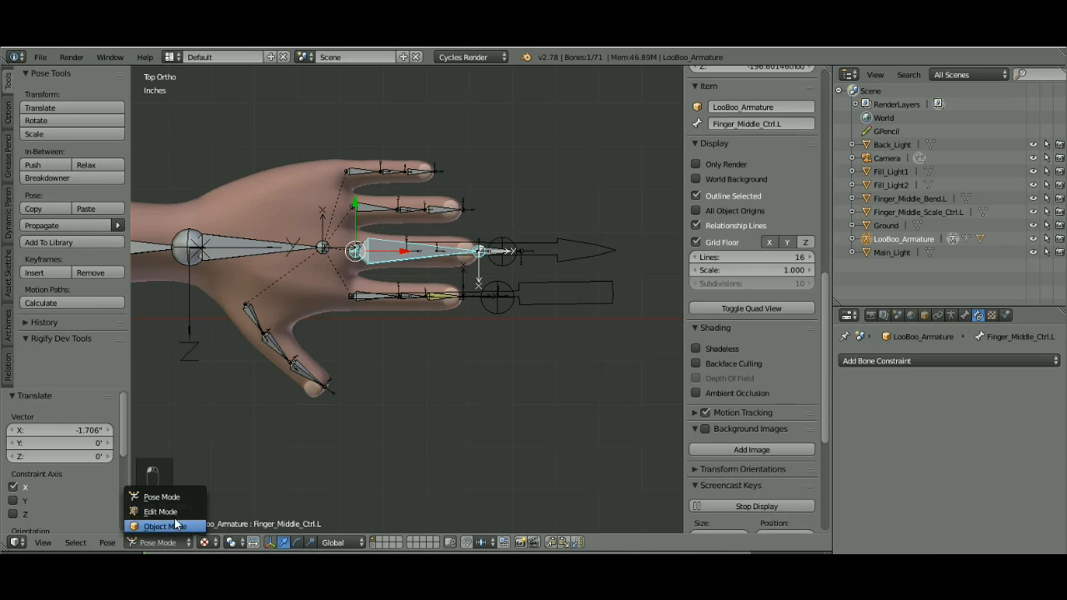
{"action": "left_click", "coordinate": [160, 510]}
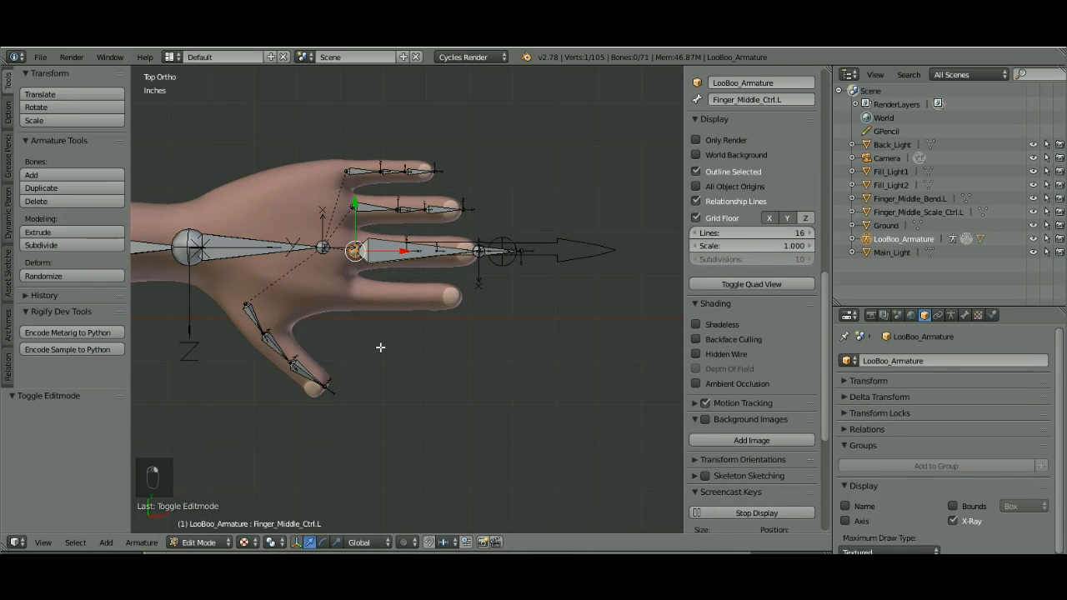
{"action": "key", "text": "shift+s"}
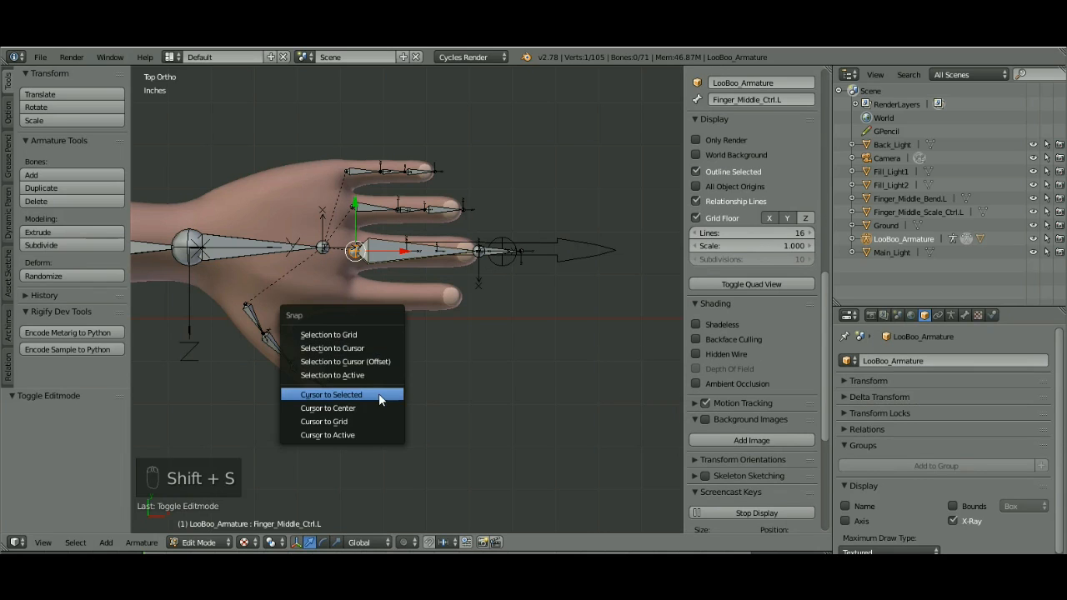
{"action": "left_click", "coordinate": [330, 394]}
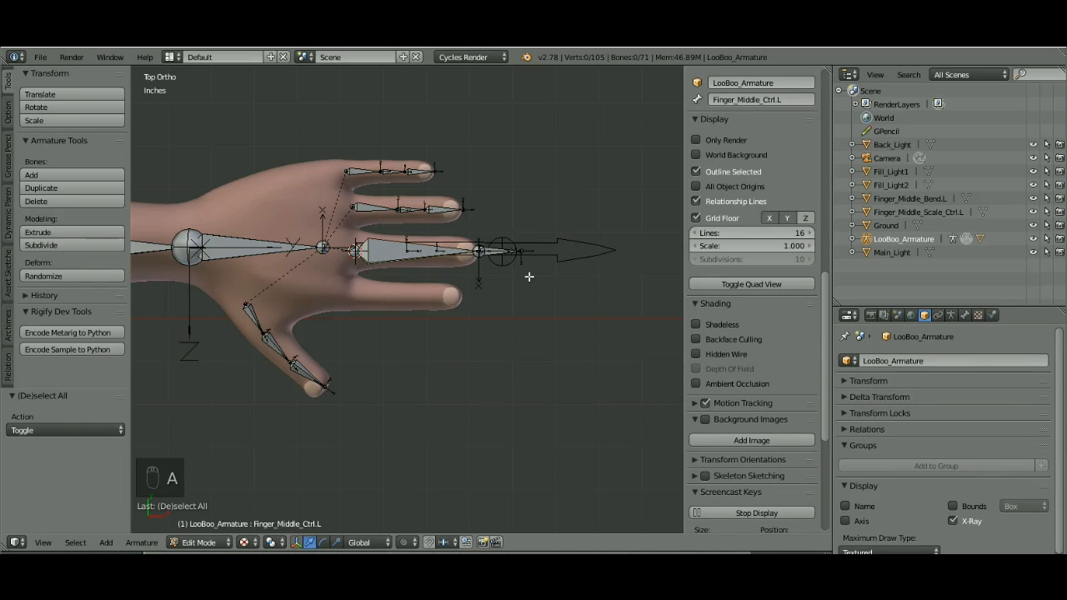
{"action": "key", "text": "KP_1"}
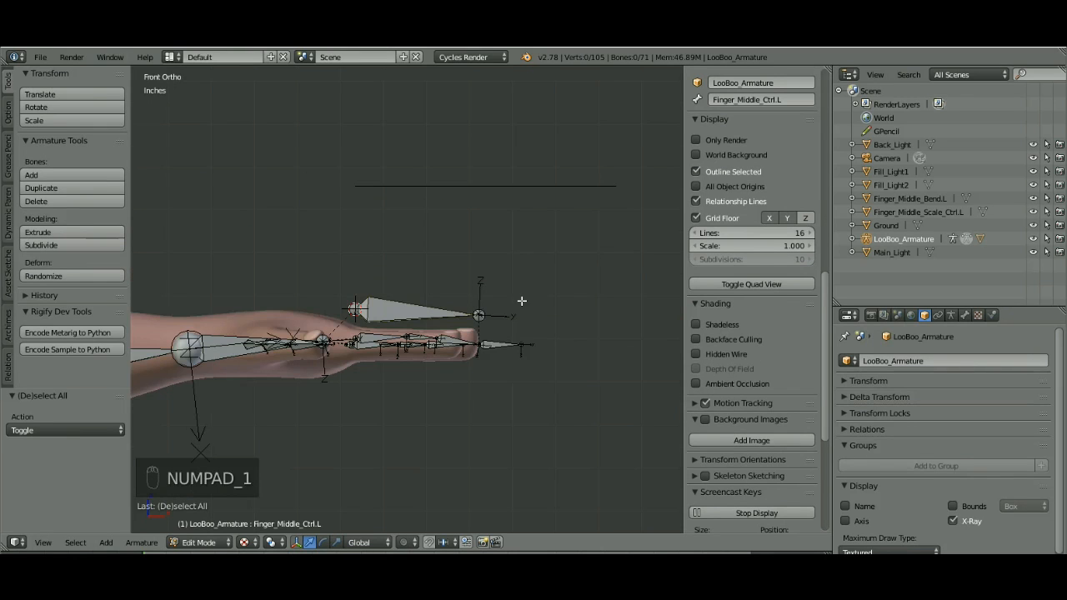
{"action": "mouse_move", "coordinate": [430, 213]}
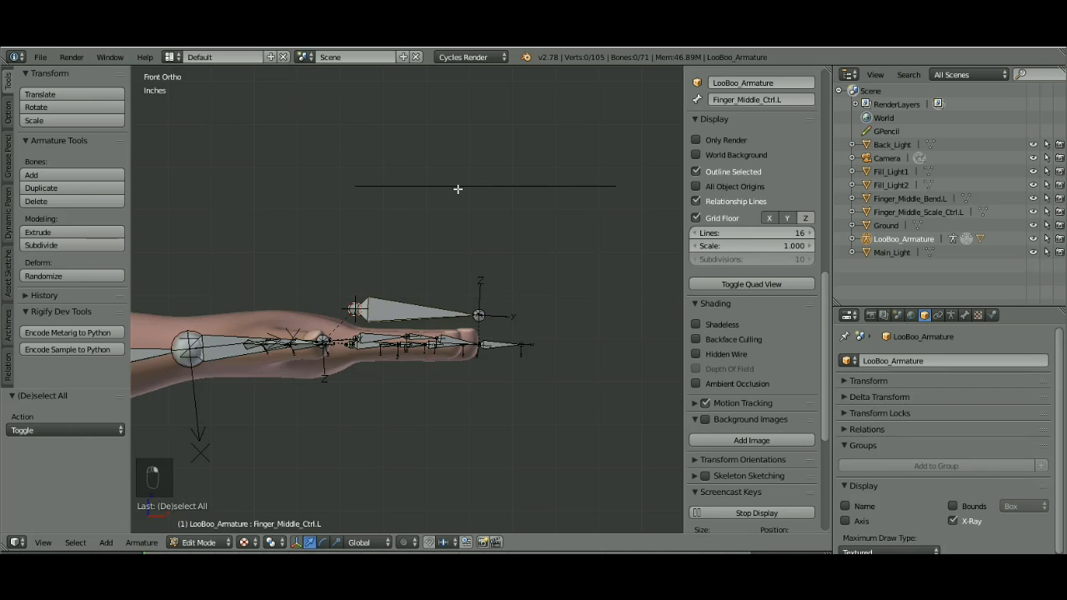
{"action": "key", "text": "Tab"}
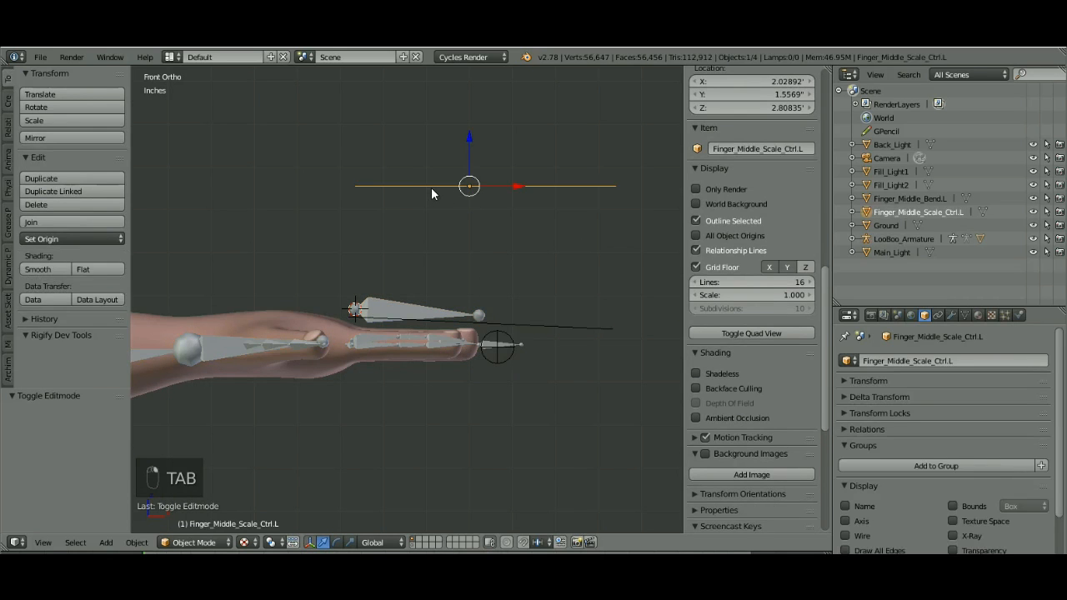
Move the arrow onto the finger and set its origin to the 3D cursor at the arrow's base
{"action": "key", "text": "Tab"}
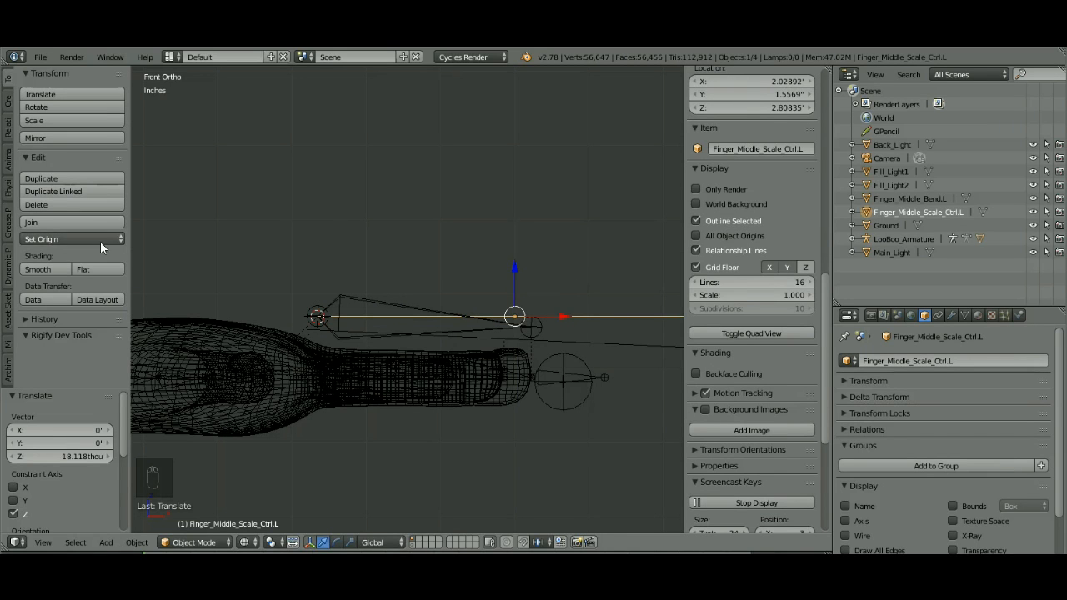
{"action": "mouse_move", "coordinate": [43, 240]}
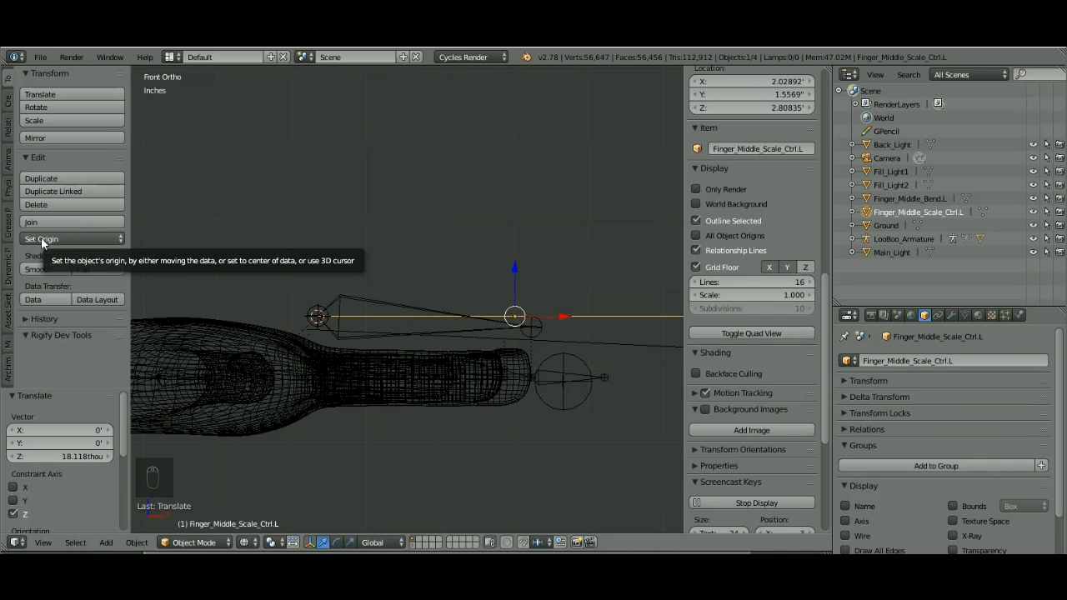
{"action": "left_click", "coordinate": [40, 240]}
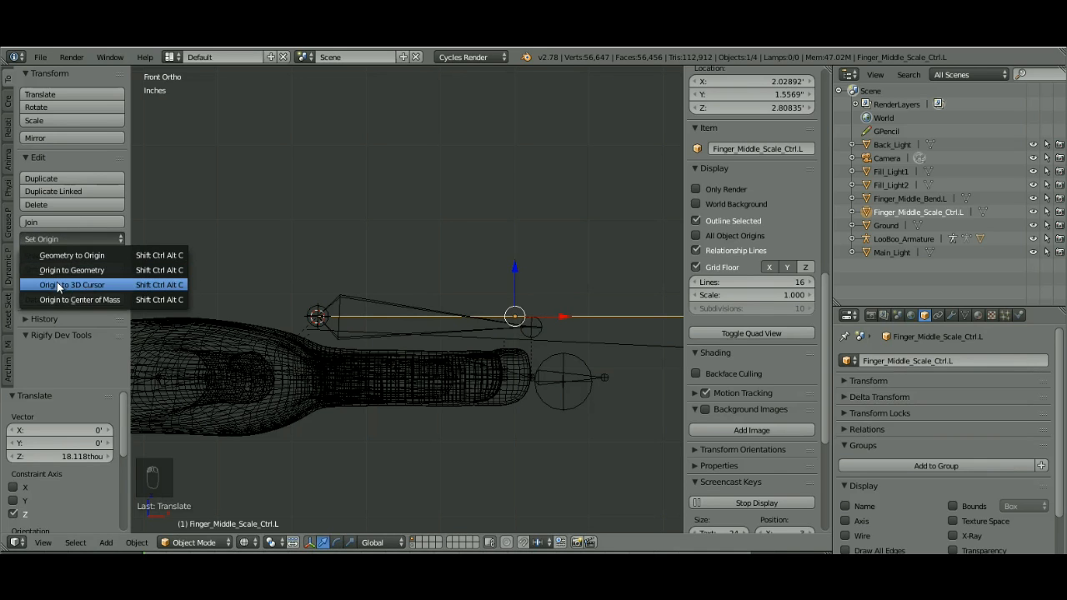
{"action": "left_click", "coordinate": [70, 283]}
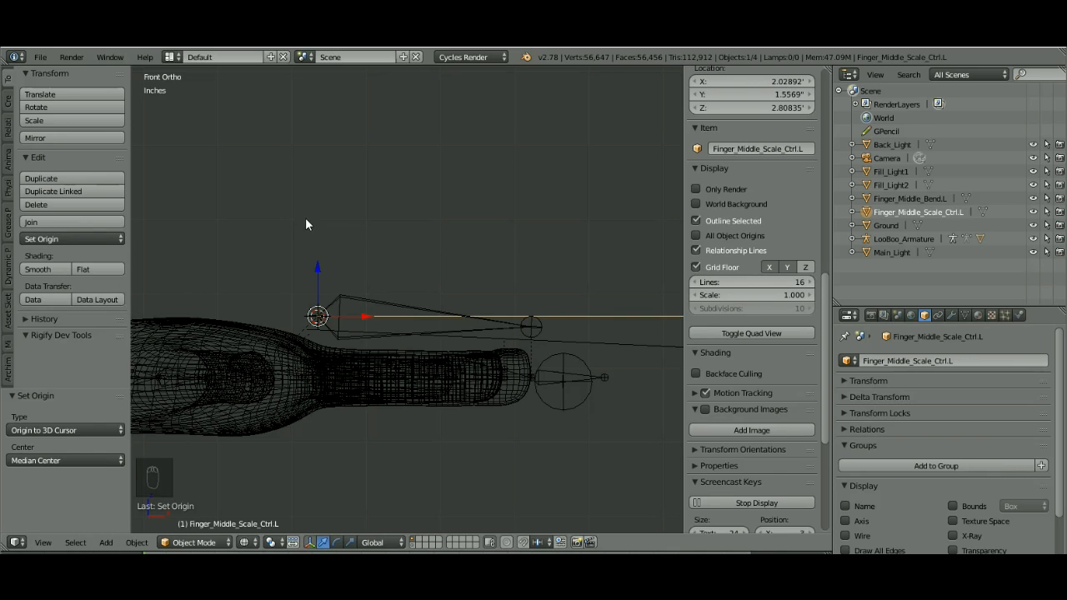
{"action": "key", "text": "a"}
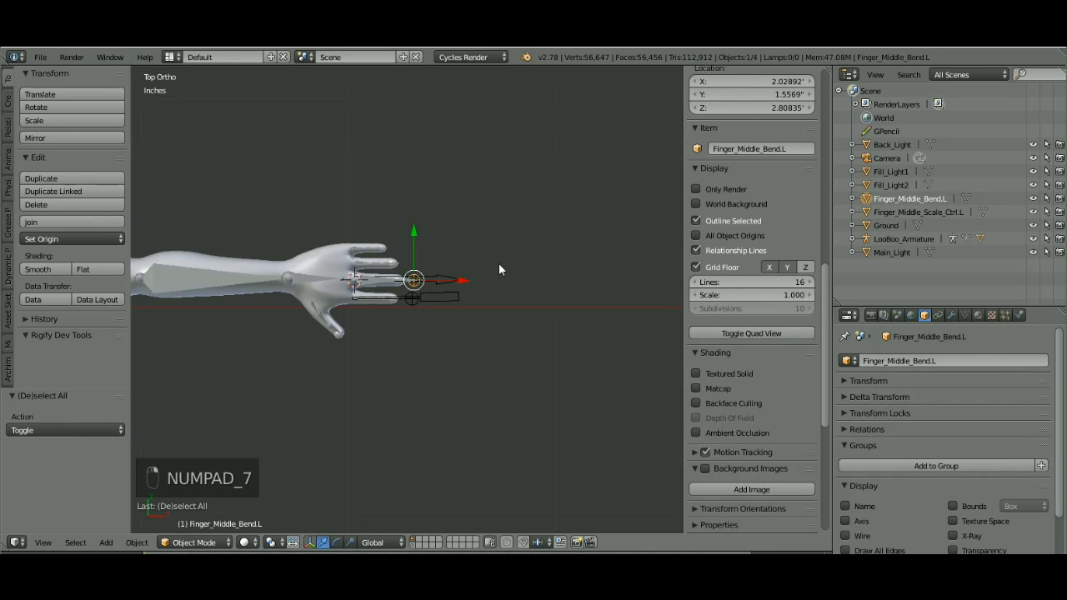
{"action": "mouse_move", "coordinate": [474, 291]}
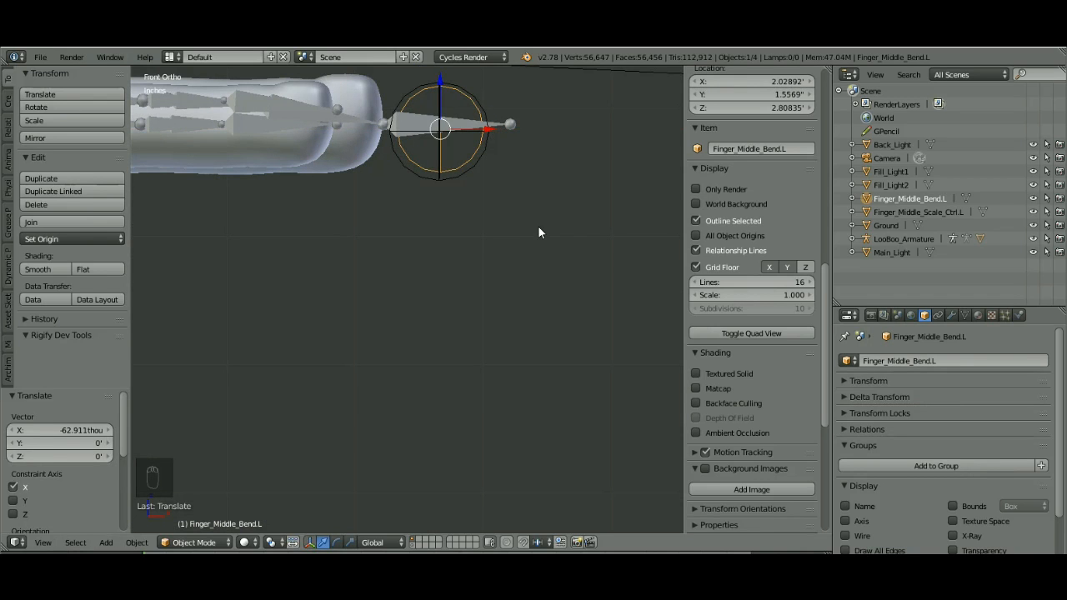
Scale the Finger_Middle_Bend.L ball up slightly, then make the hand armature active
{"action": "key", "text": "s"}
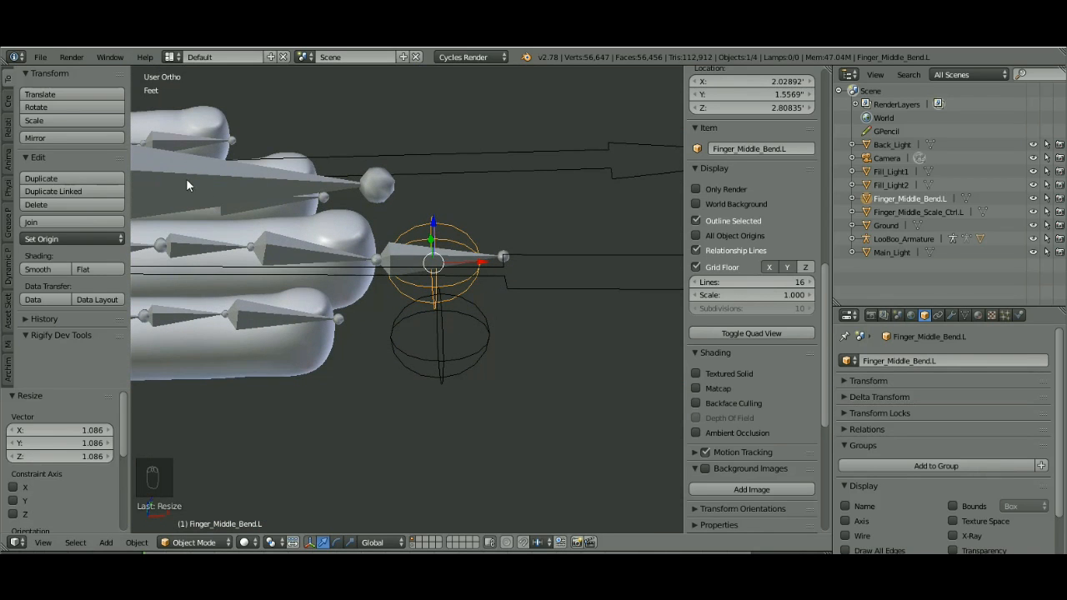
{"action": "left_click", "coordinate": [194, 544]}
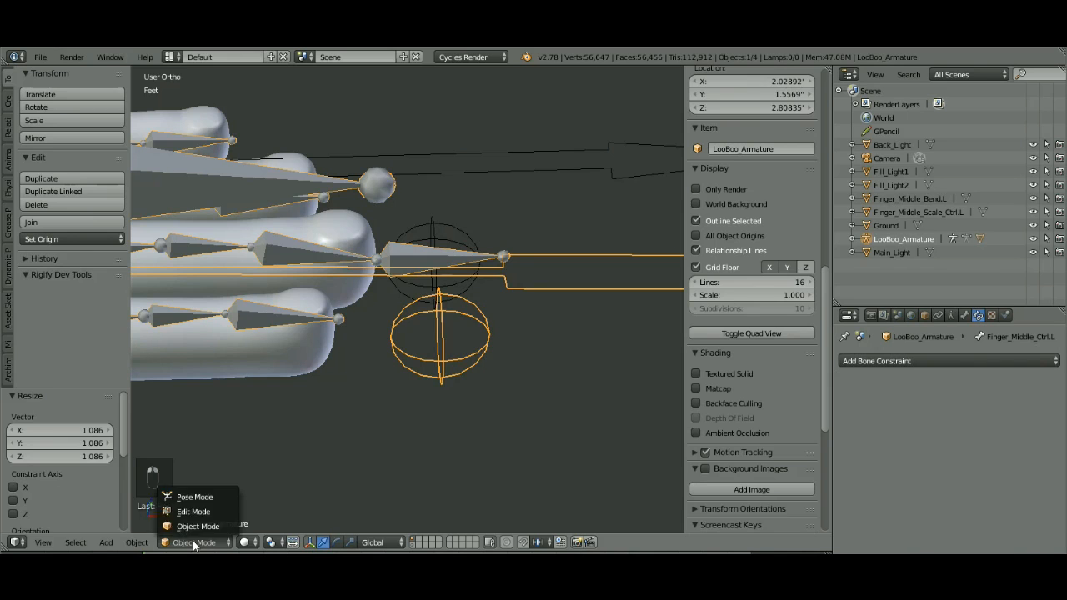
In Pose Mode, assign Finger_Middle_Scale_Ctrl.L as Finger_Middle_Ctrl.L's custom shape and orient it to the bone
{"action": "left_click", "coordinate": [193, 497]}
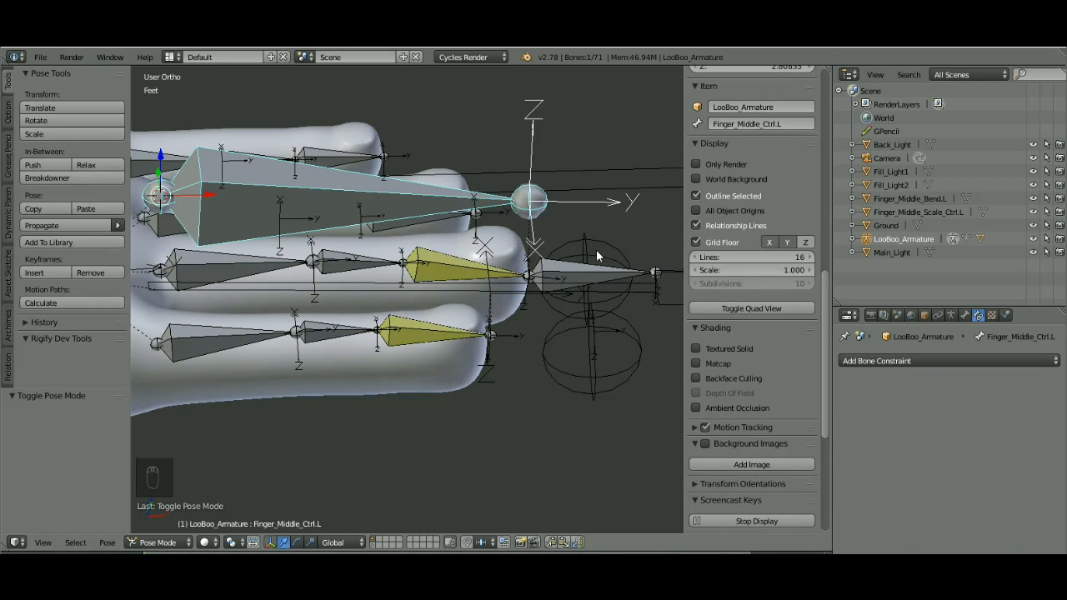
{"action": "mouse_move", "coordinate": [964, 315]}
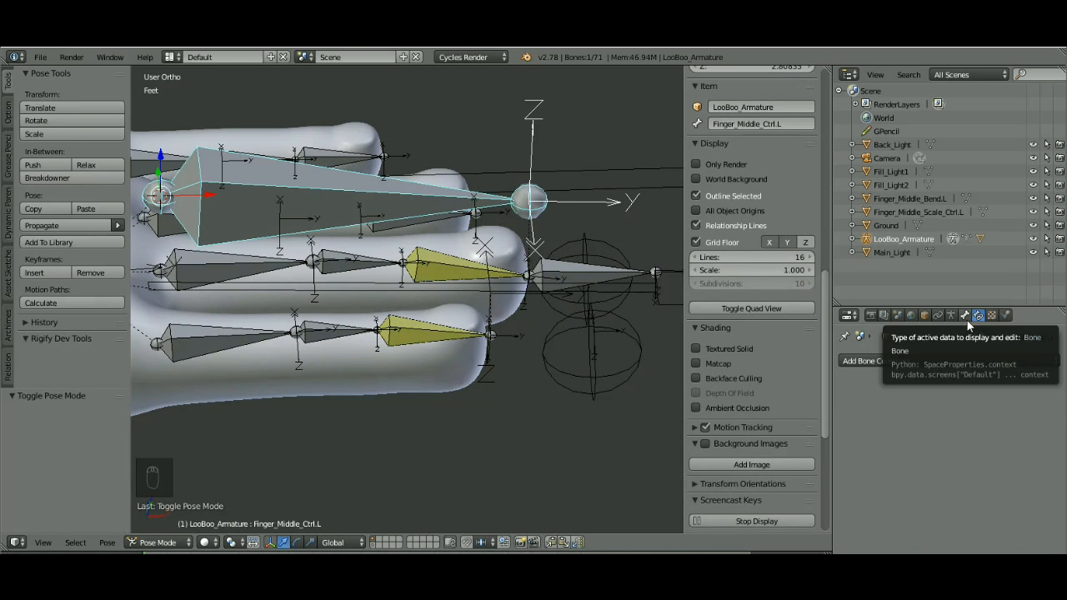
{"action": "left_click", "coordinate": [966, 315]}
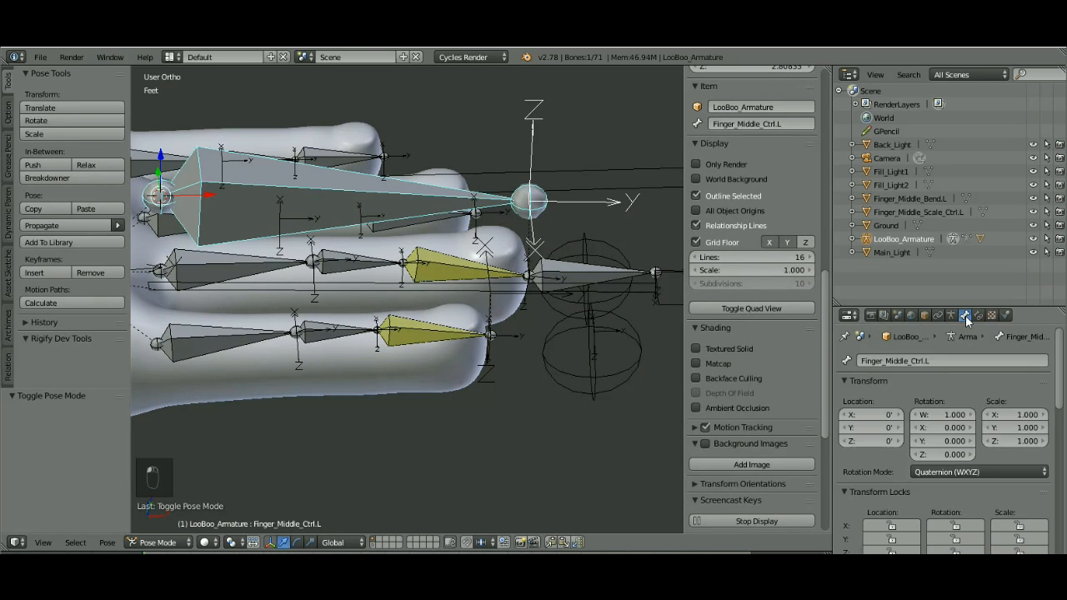
{"action": "mouse_move", "coordinate": [964, 315]}
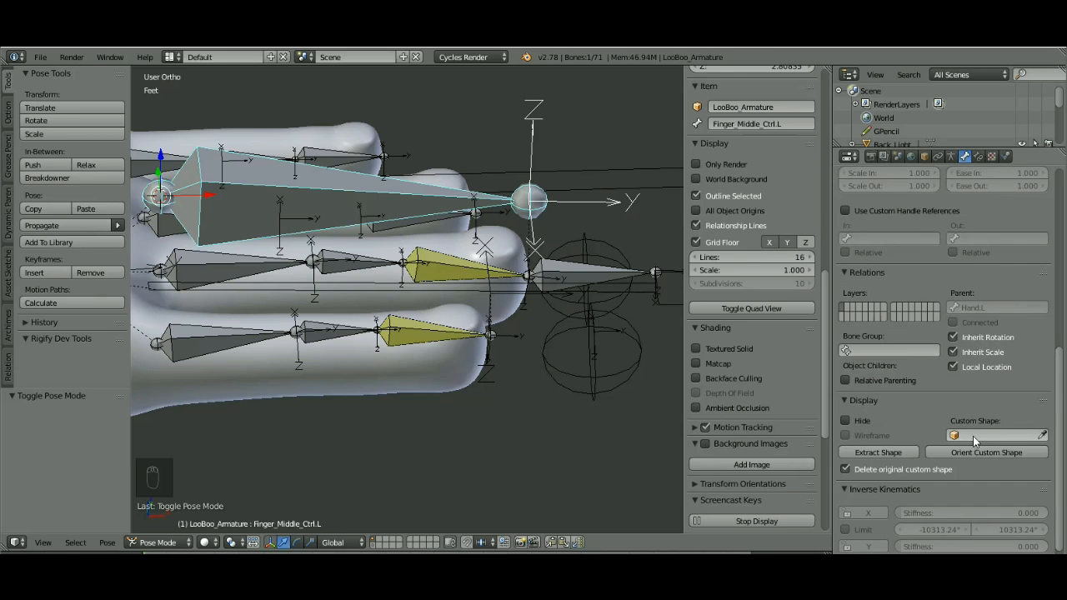
{"action": "mouse_move", "coordinate": [992, 433]}
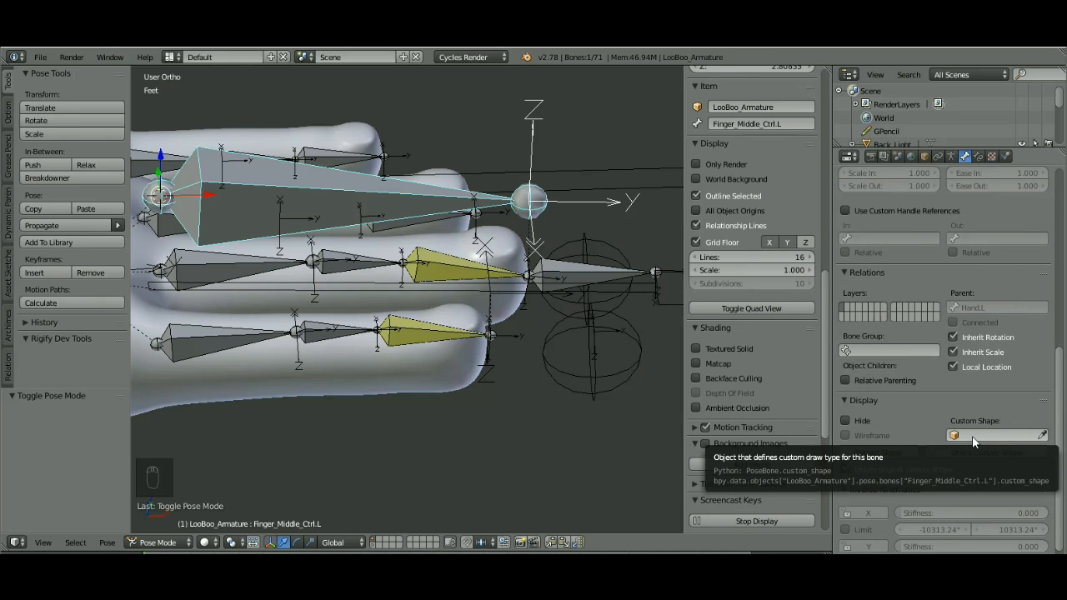
{"action": "left_click", "coordinate": [997, 434]}
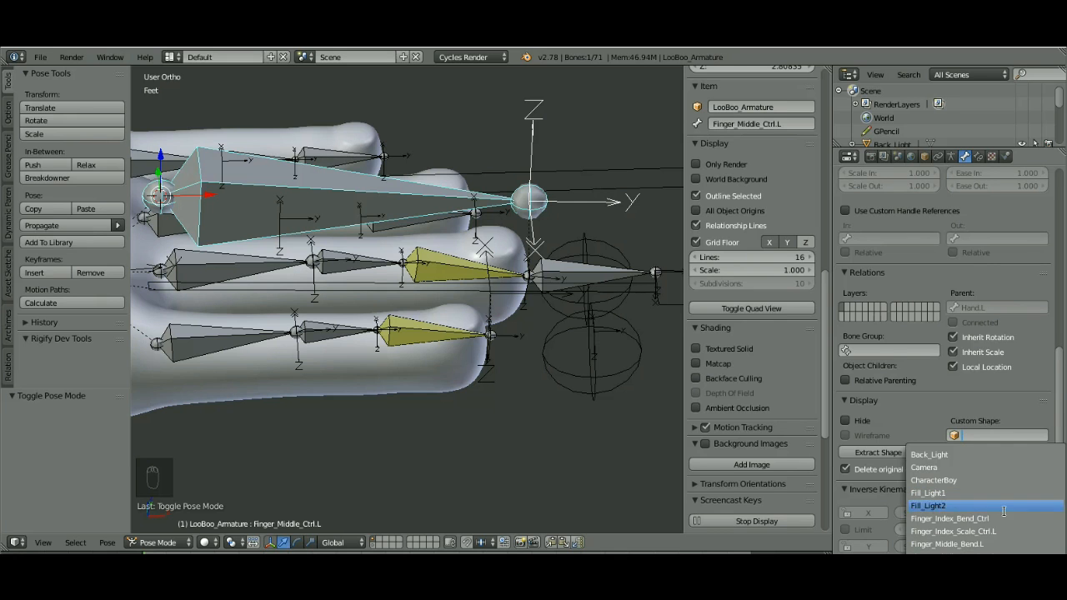
{"action": "mouse_move", "coordinate": [954, 530]}
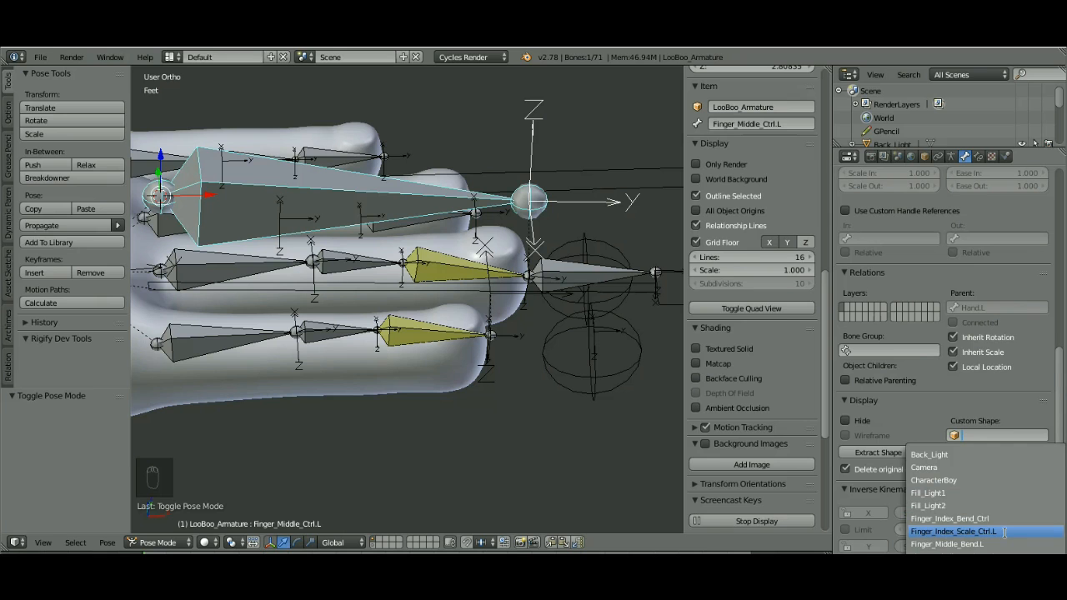
{"action": "mouse_move", "coordinate": [947, 543]}
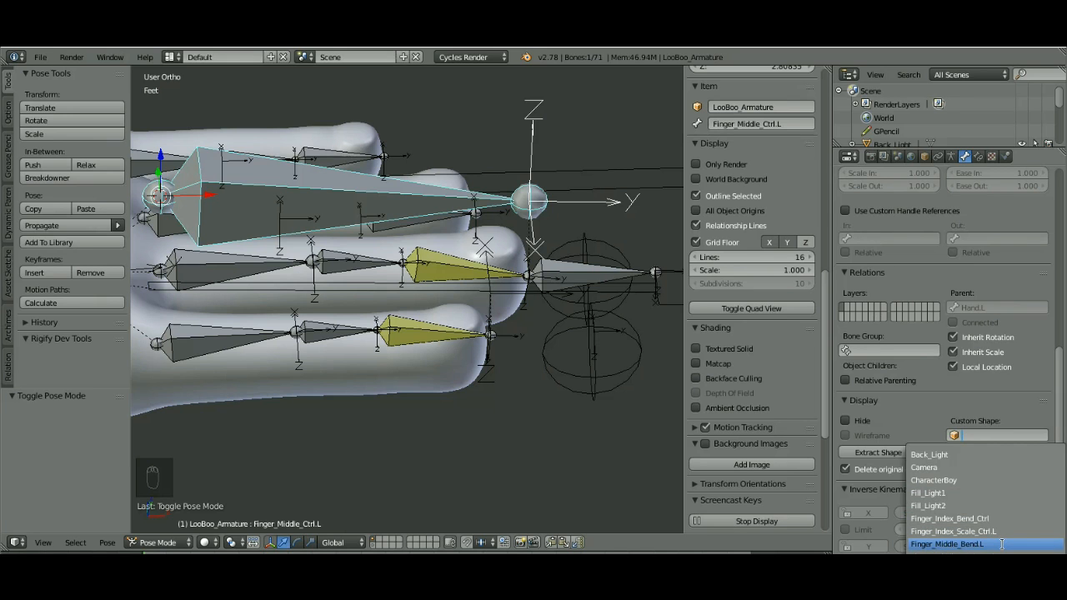
{"action": "mouse_move", "coordinate": [948, 543]}
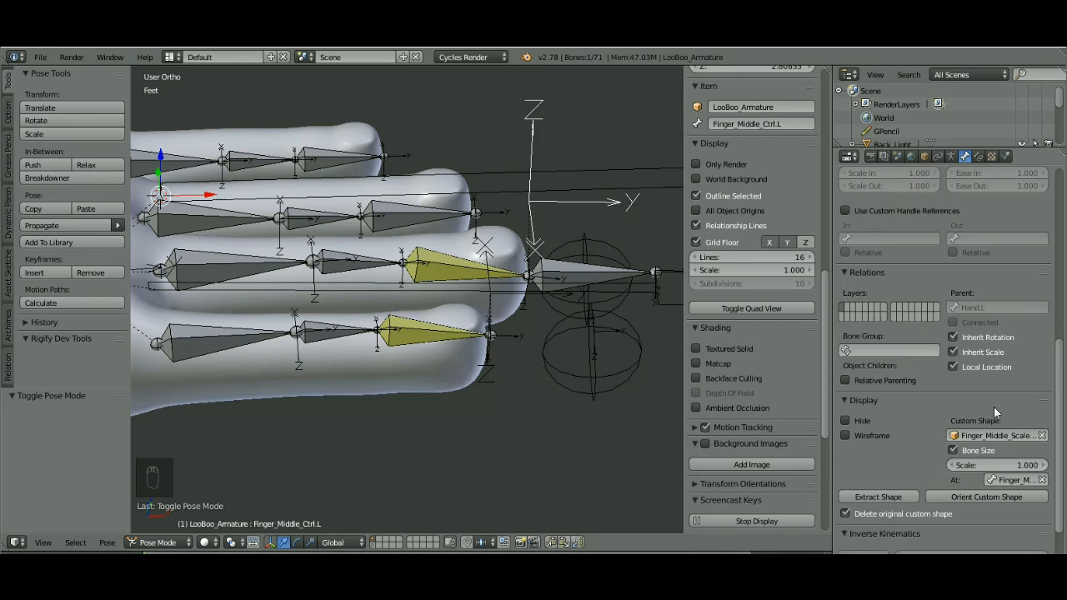
{"action": "mouse_move", "coordinate": [939, 511]}
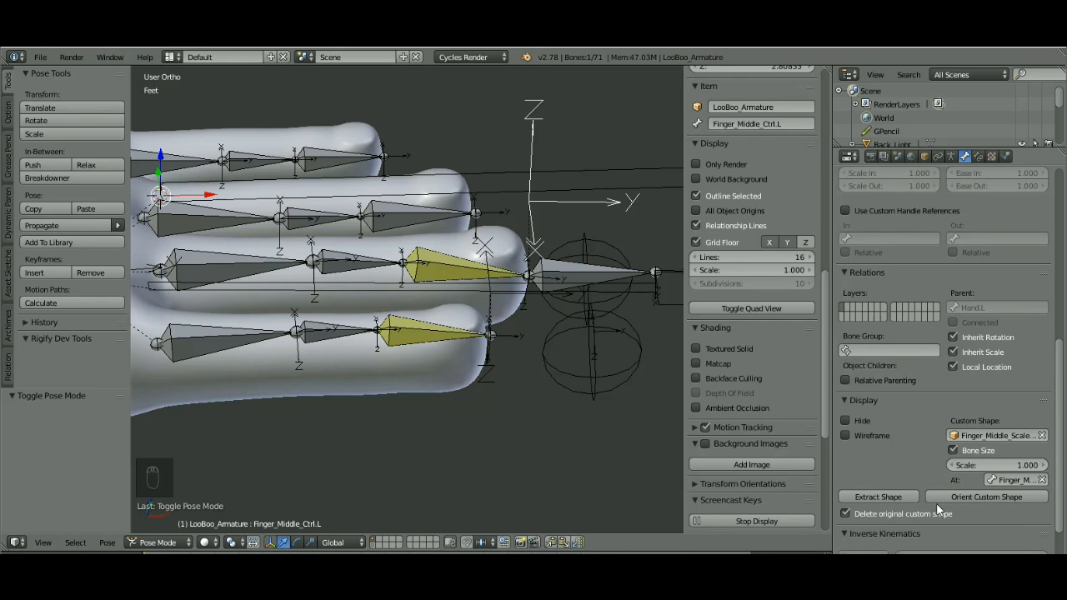
{"action": "left_click", "coordinate": [987, 497]}
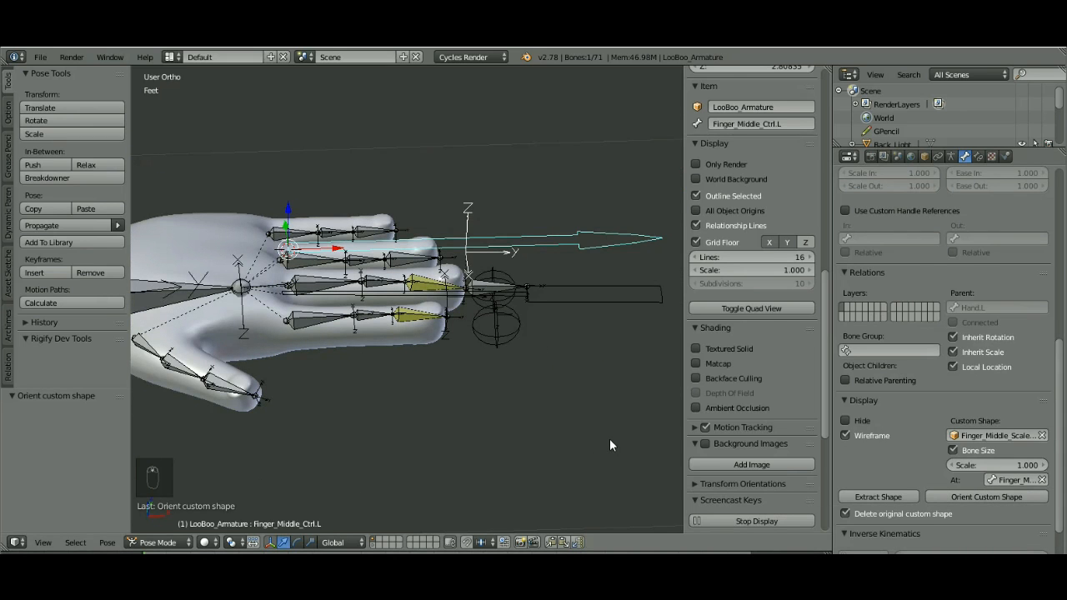
Assign the Finger_Middle_Bend.L ball as Finger_Middle_IK.L's custom shape, drawn at the fingertip bone
{"action": "key", "text": "s"}
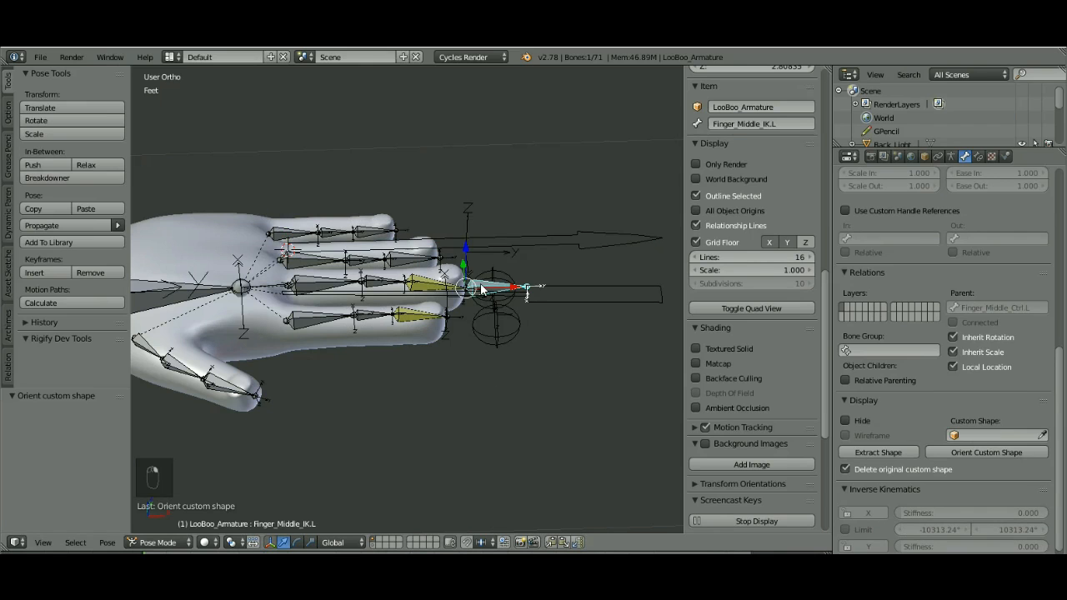
{"action": "mouse_move", "coordinate": [508, 337]}
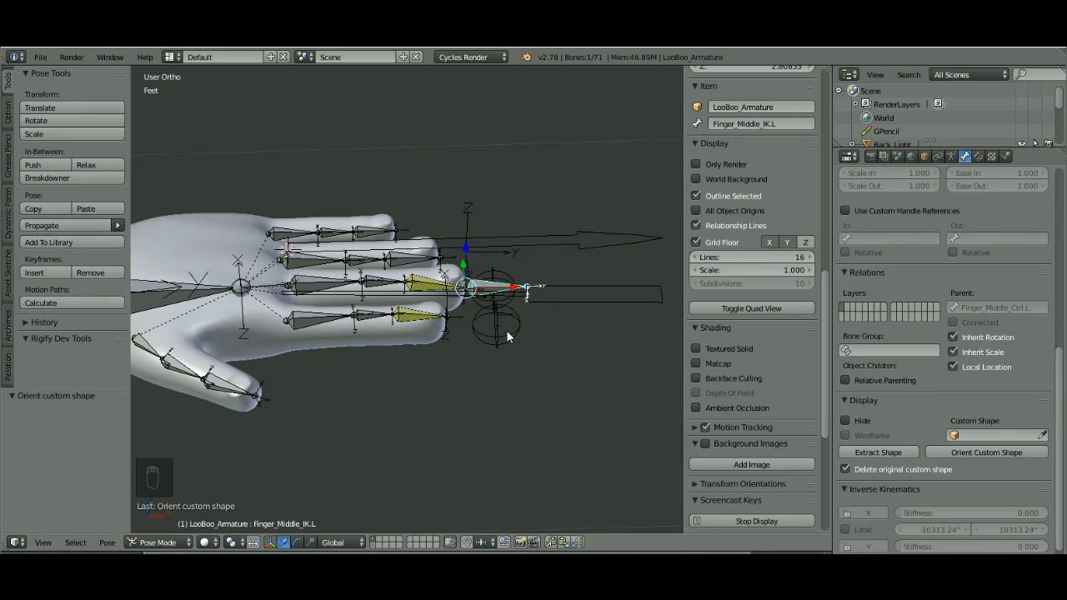
{"action": "mouse_move", "coordinate": [637, 432]}
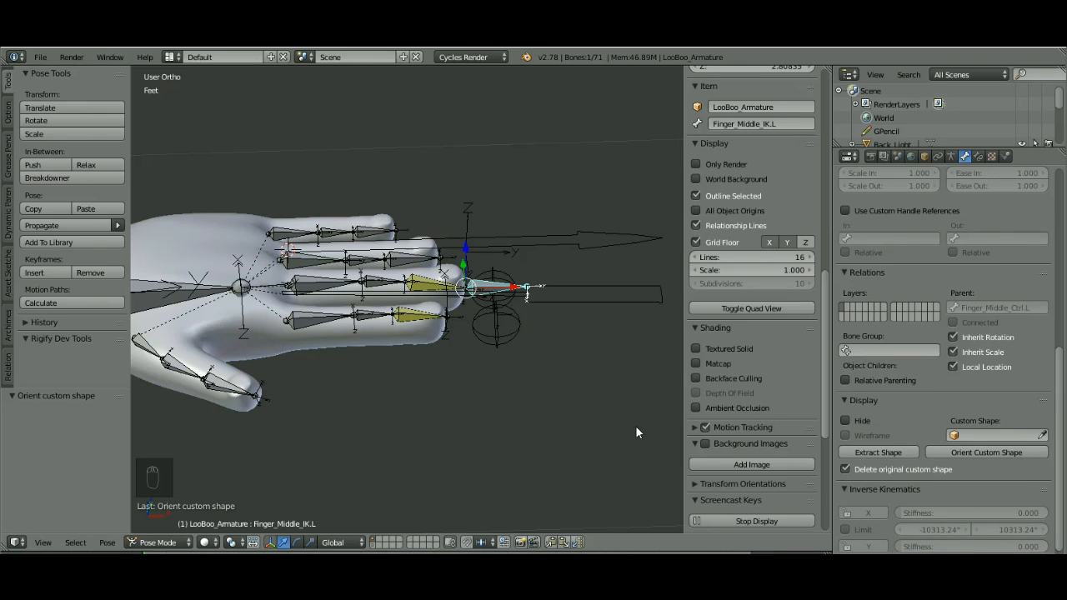
{"action": "mouse_move", "coordinate": [997, 434]}
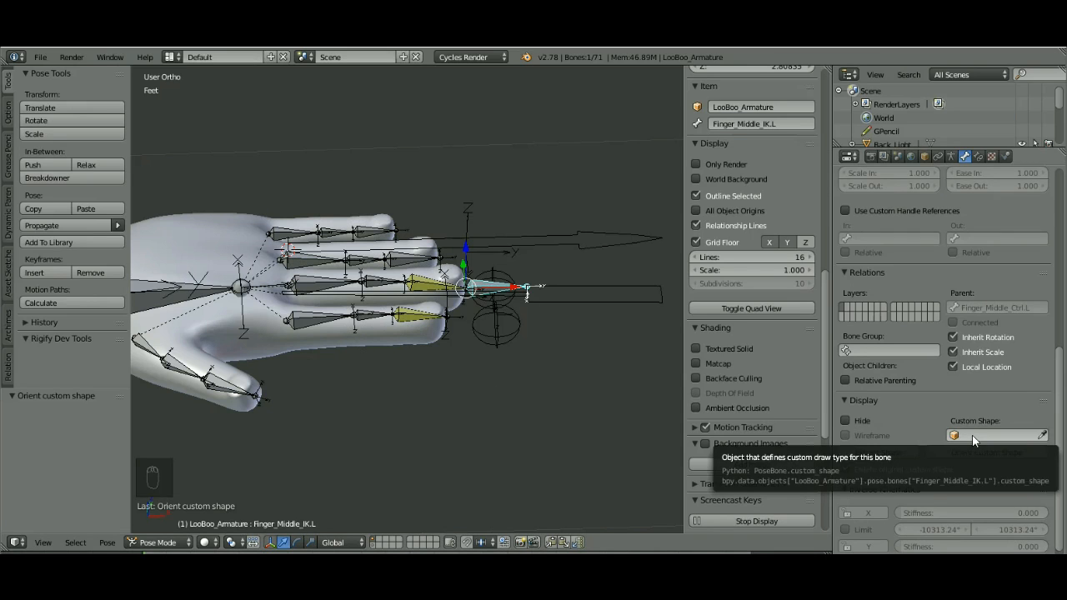
{"action": "left_click", "coordinate": [998, 434]}
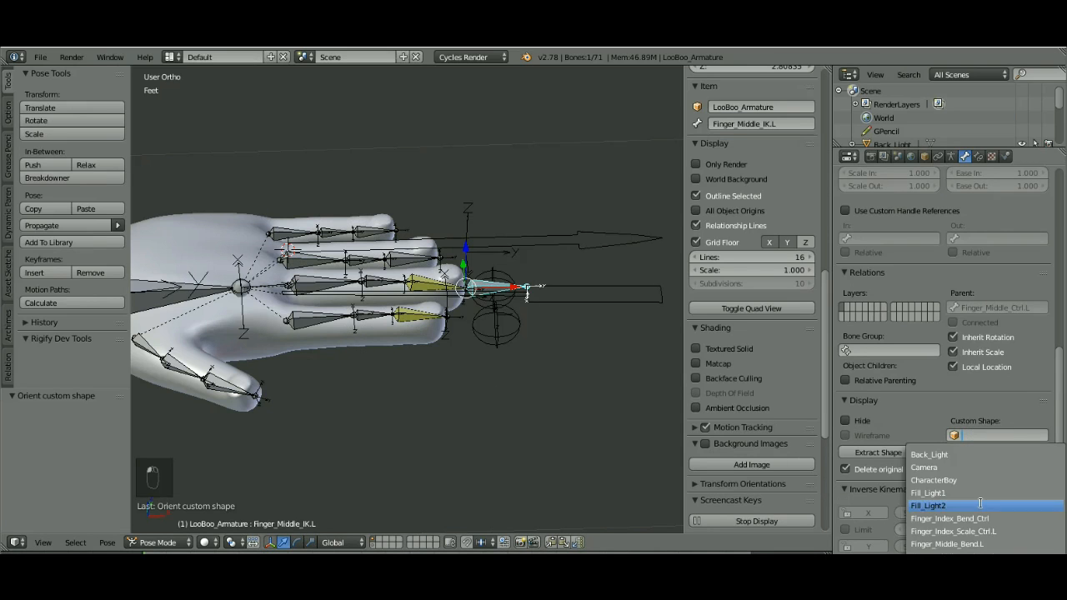
{"action": "mouse_move", "coordinate": [947, 543]}
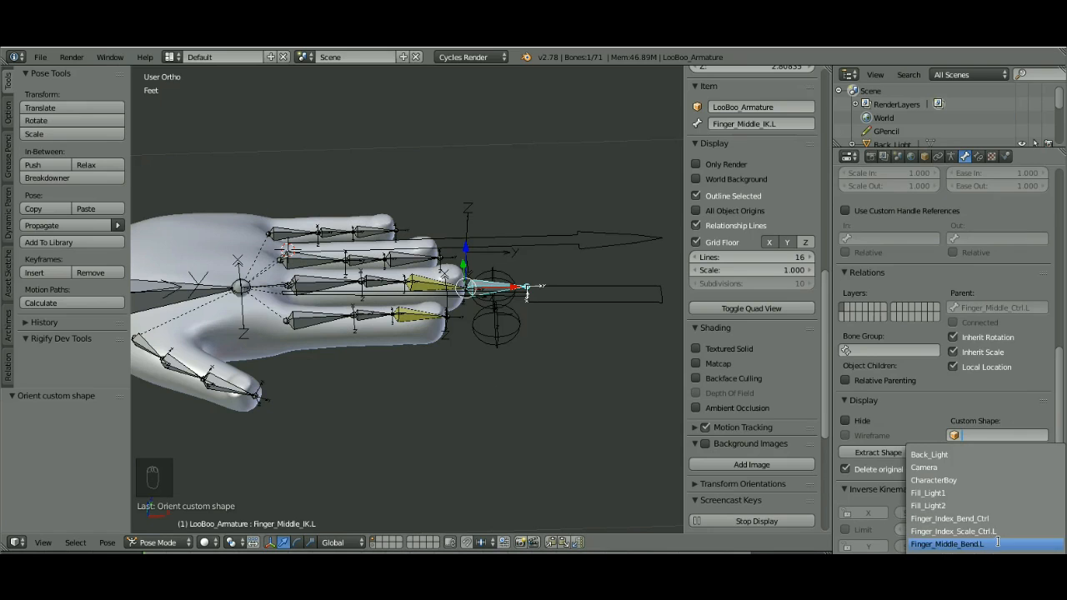
{"action": "mouse_move", "coordinate": [954, 531]}
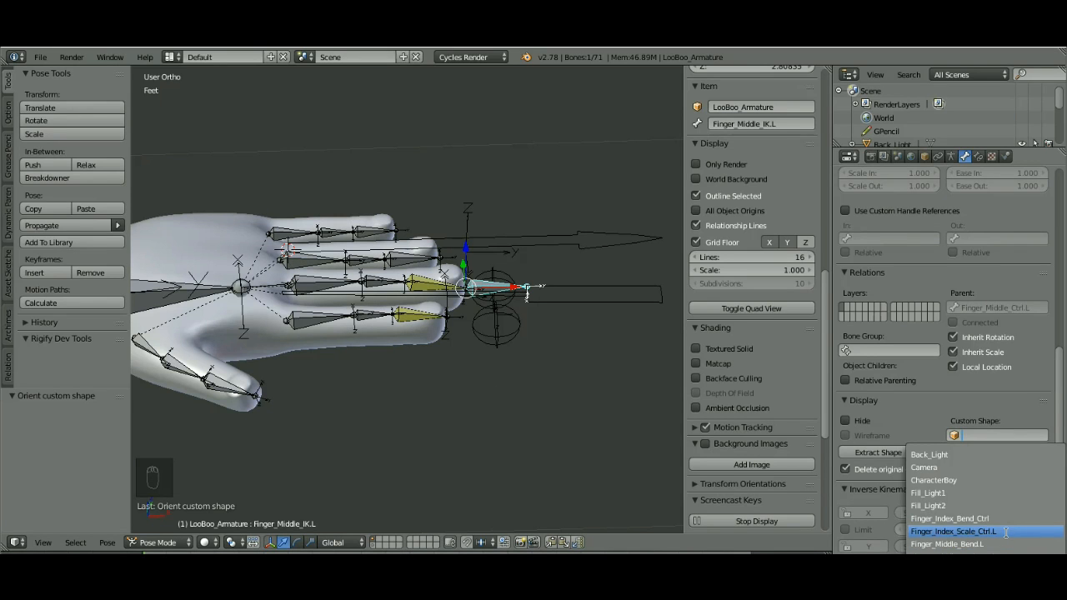
{"action": "mouse_move", "coordinate": [950, 518]}
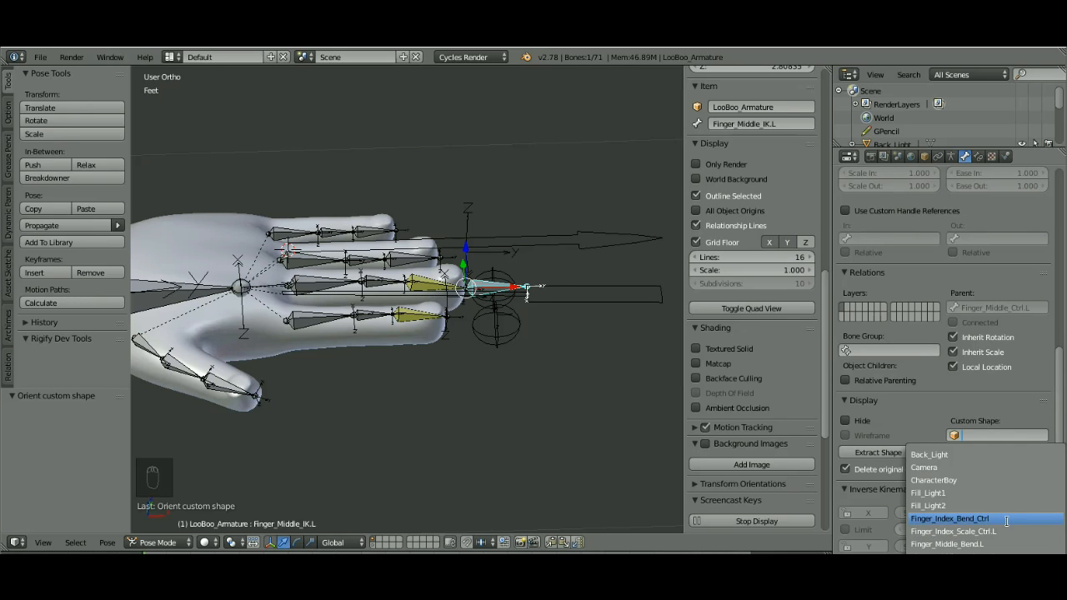
{"action": "left_click", "coordinate": [951, 517]}
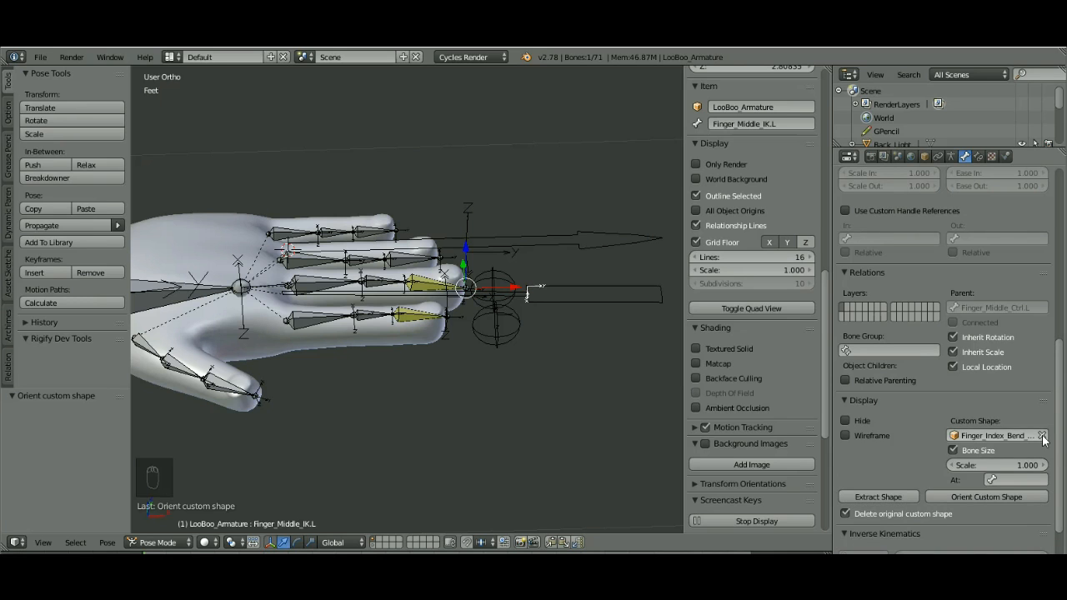
{"action": "left_click", "coordinate": [997, 436]}
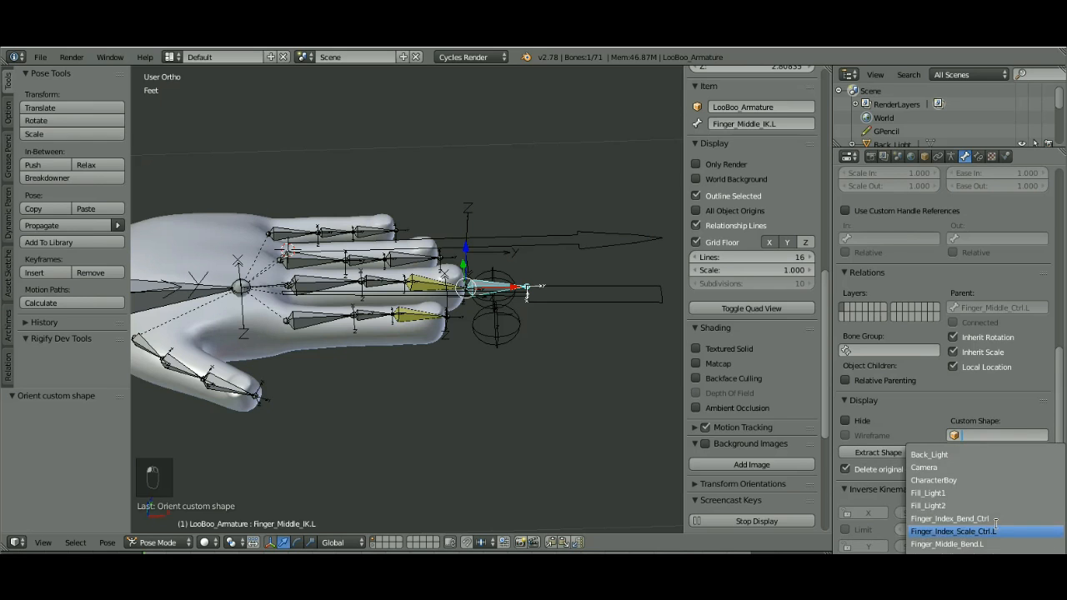
{"action": "left_click", "coordinate": [948, 544]}
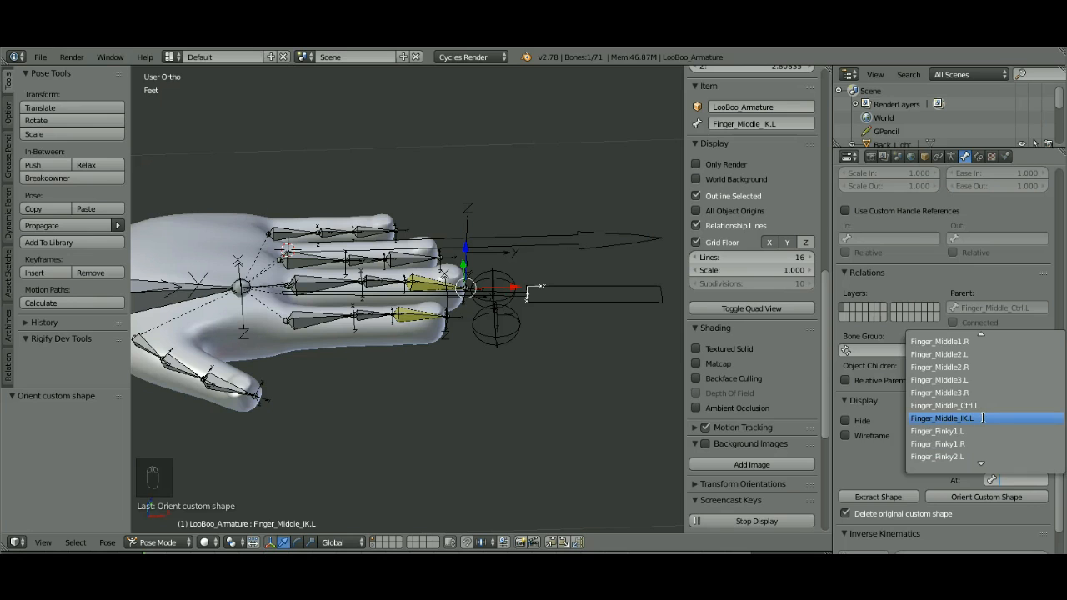
{"action": "left_click", "coordinate": [942, 417]}
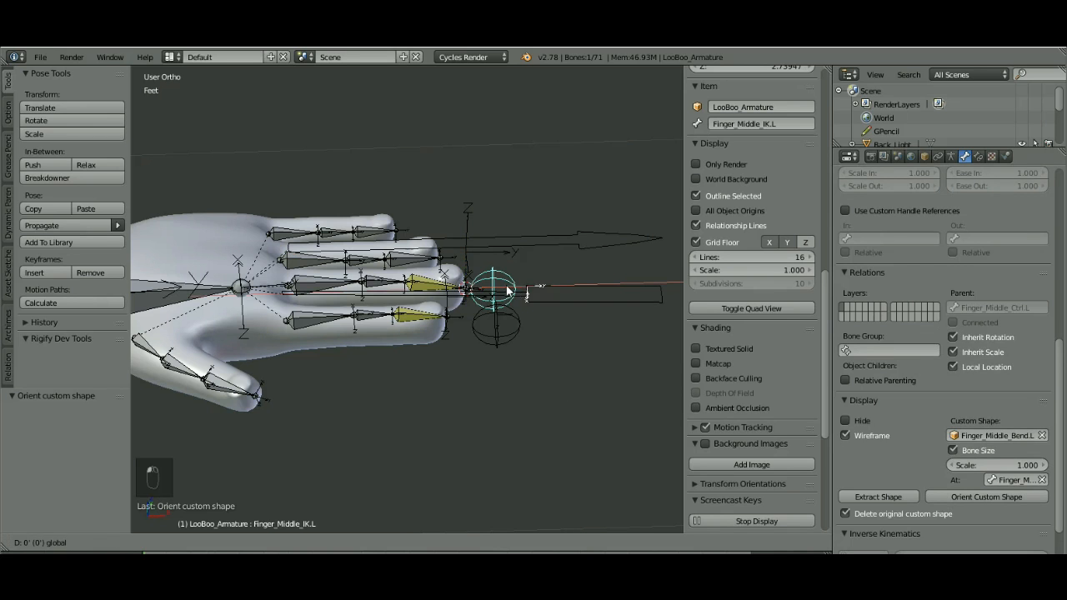
Move and rotate the ball control to bend the middle finger, then clear the pose and deselect
{"action": "left_click_drag", "start_coordinate": [497, 290], "coordinate": [454, 292]}
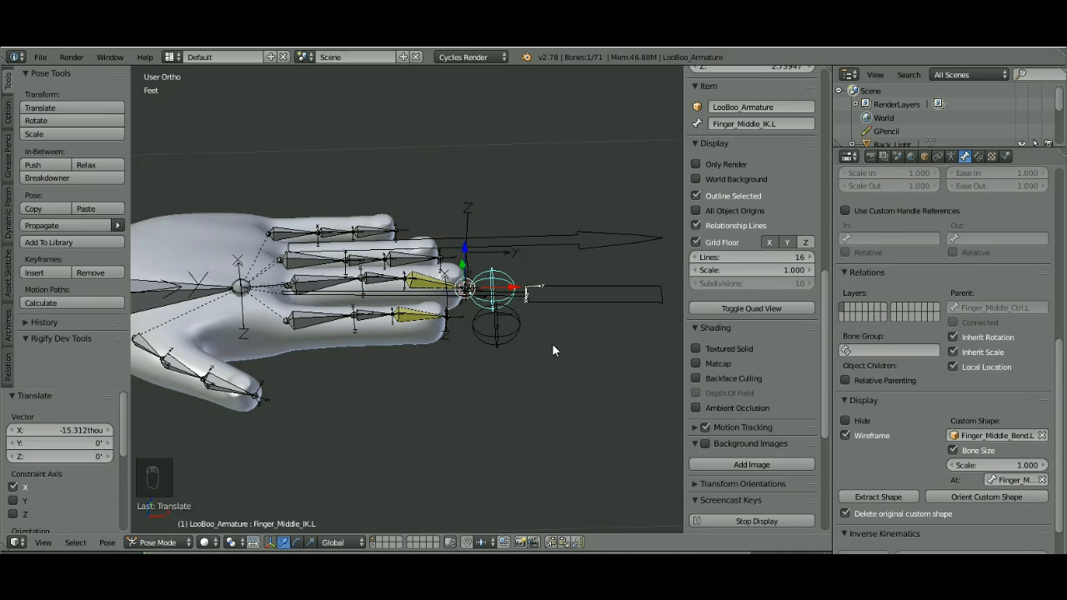
{"action": "mouse_move", "coordinate": [569, 372]}
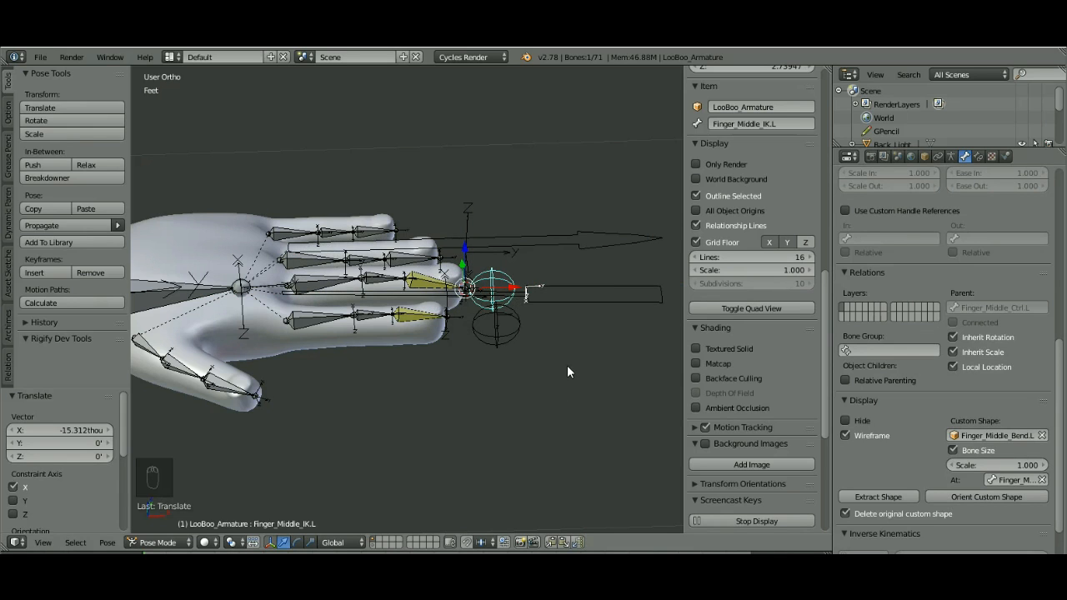
{"action": "key", "text": "alt+g"}
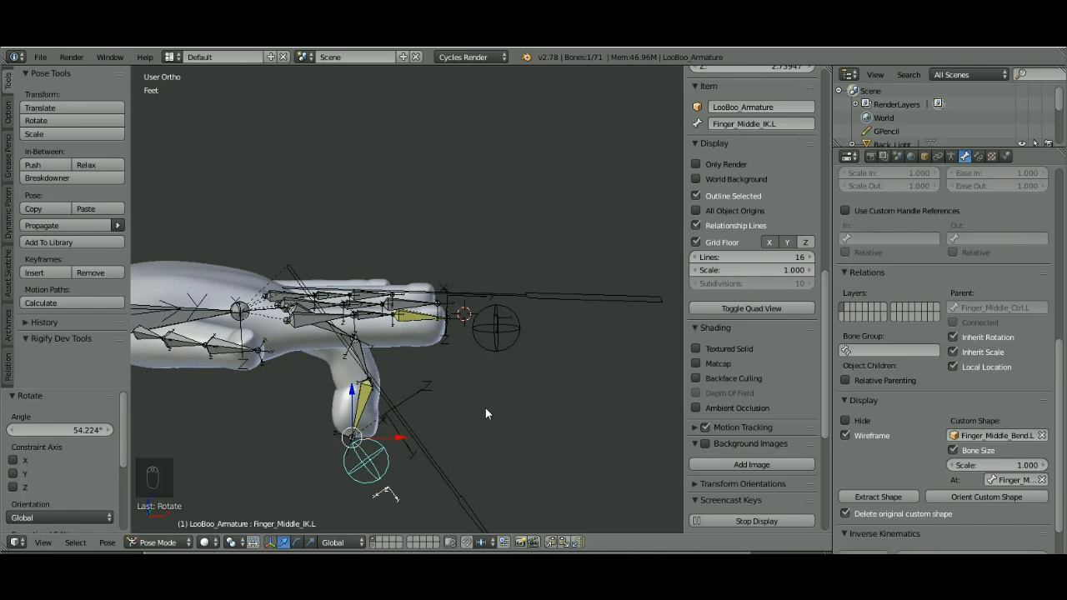
{"action": "mouse_move", "coordinate": [520, 387]}
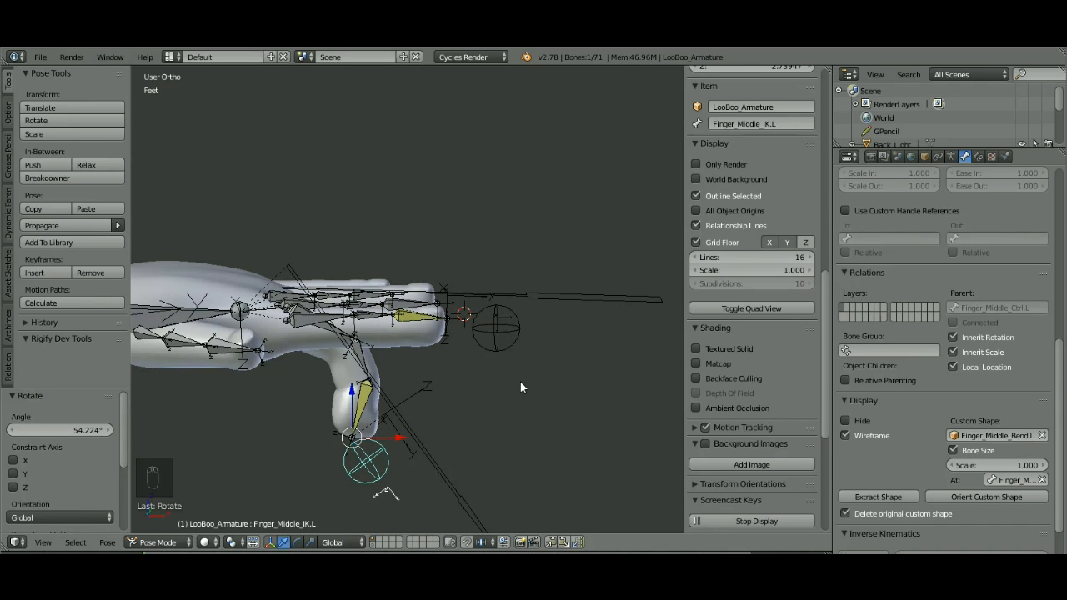
{"action": "mouse_move", "coordinate": [520, 399]}
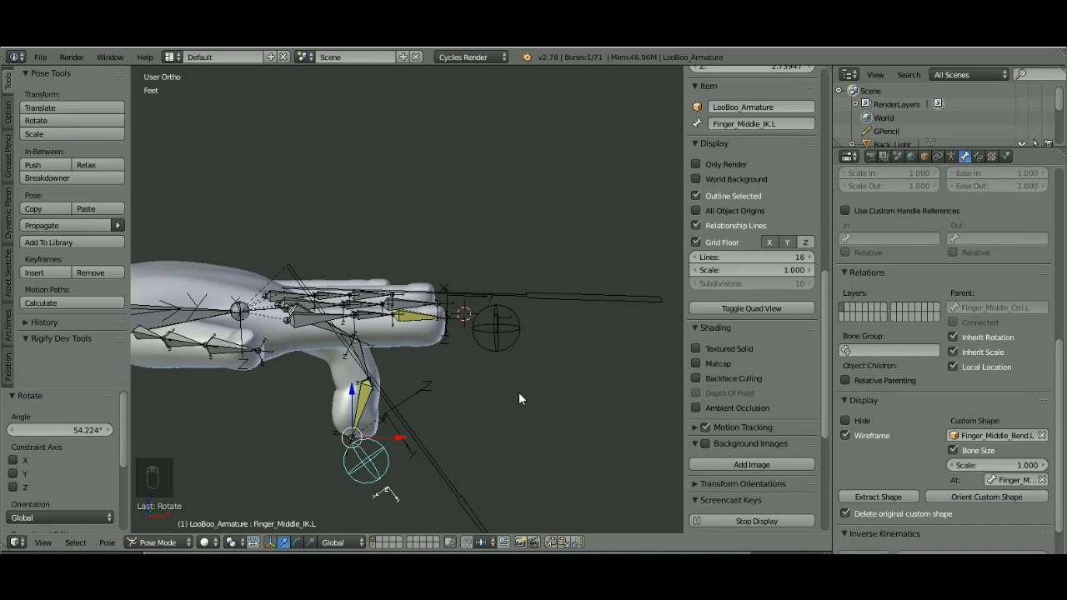
{"action": "key", "text": "a"}
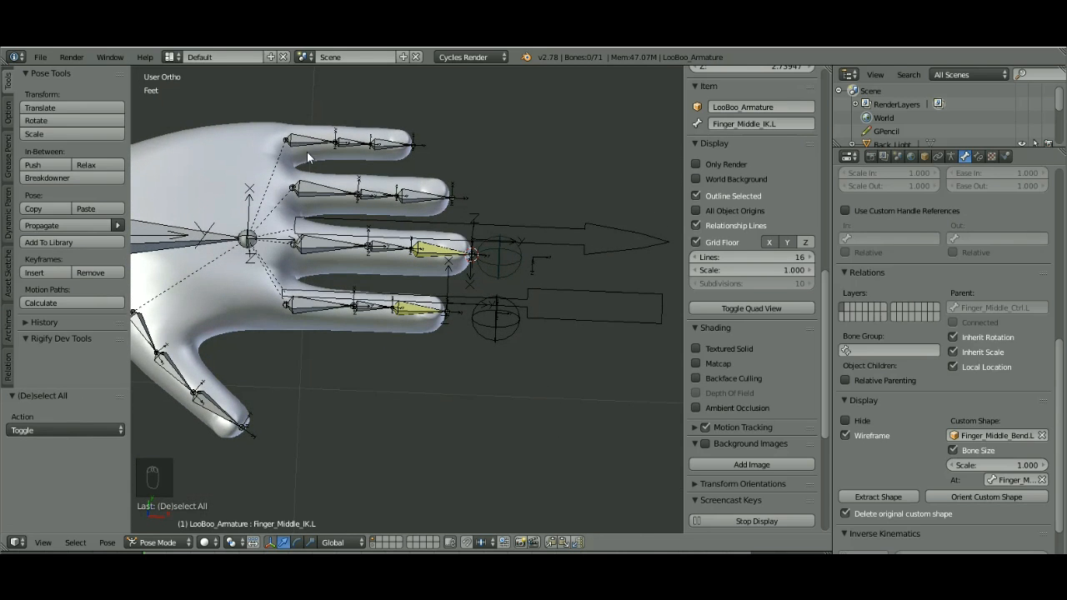
{"action": "mouse_move", "coordinate": [491, 257]}
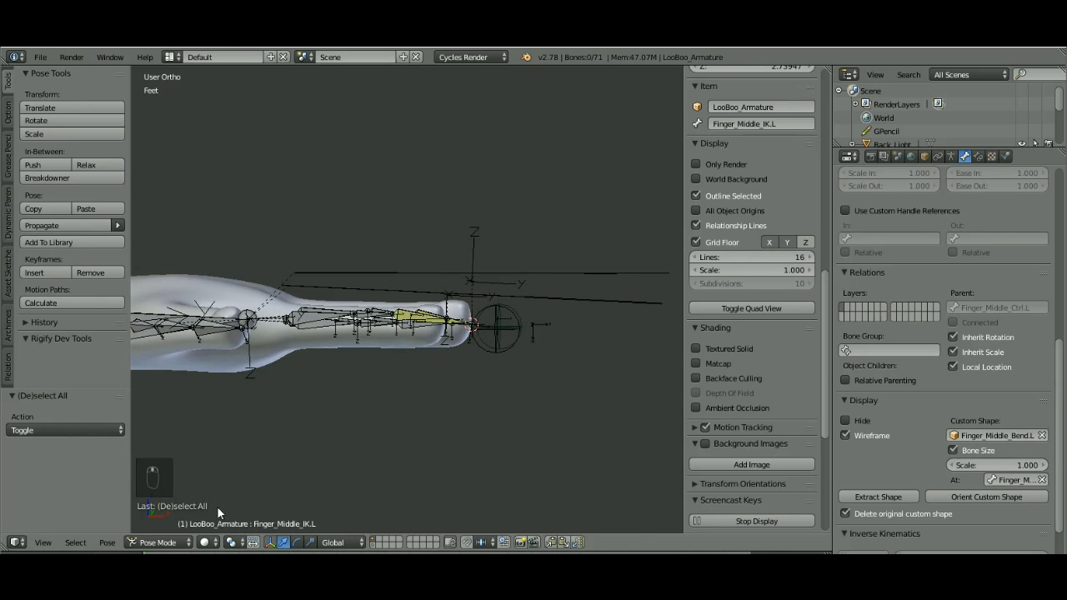
In Edit Mode, recalculate Finger_Middle_Ctrl.L's roll to Global -Z Axis and deselect all bones
{"action": "left_click", "coordinate": [157, 544]}
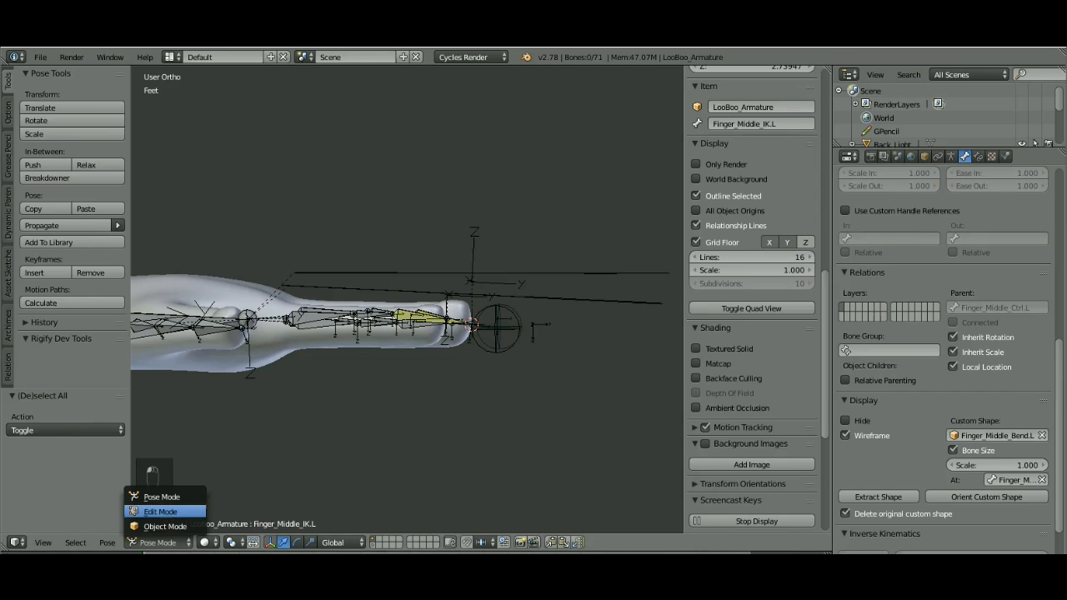
{"action": "left_click", "coordinate": [160, 511]}
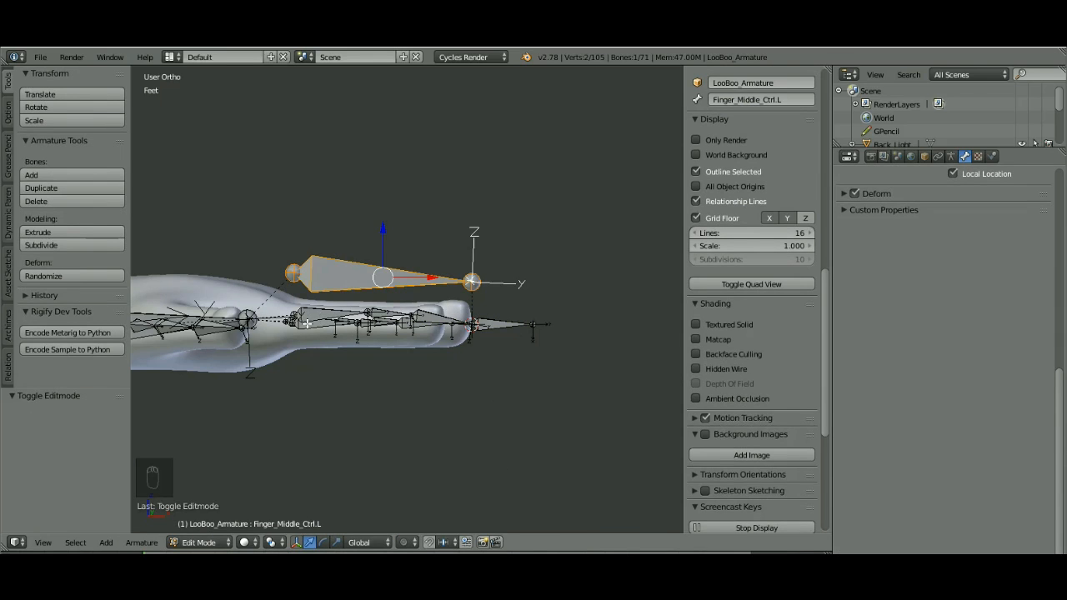
{"action": "mouse_move", "coordinate": [483, 310]}
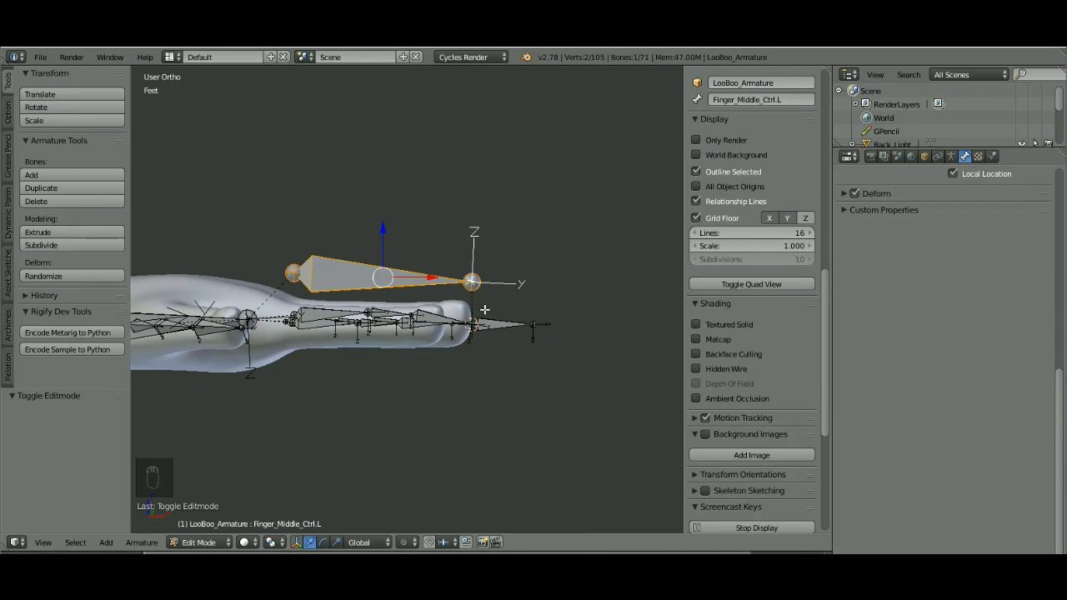
{"action": "mouse_move", "coordinate": [334, 275]}
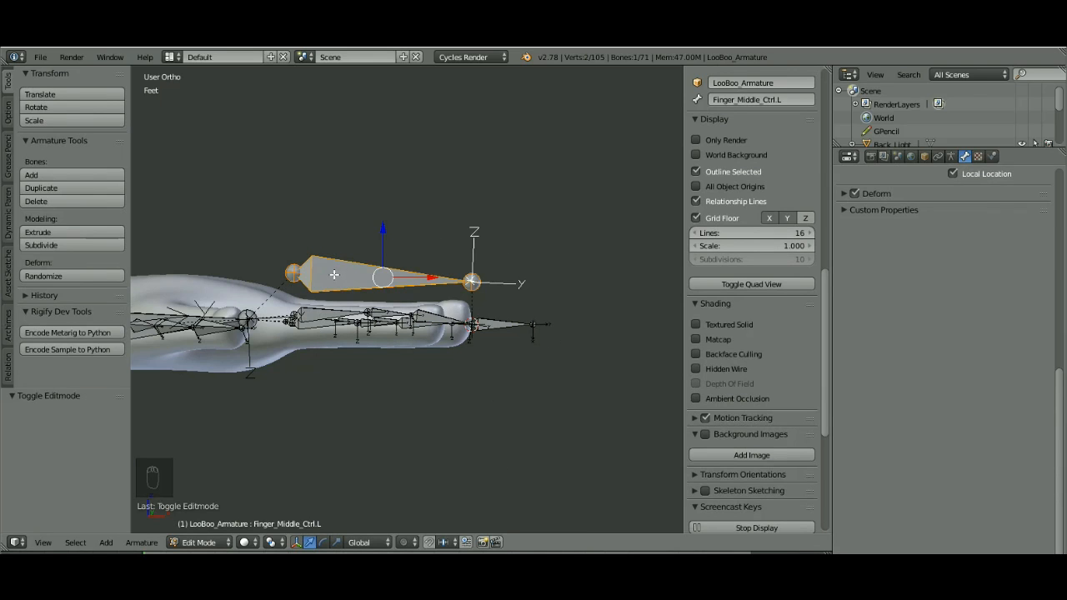
{"action": "key", "text": "ctrl+n"}
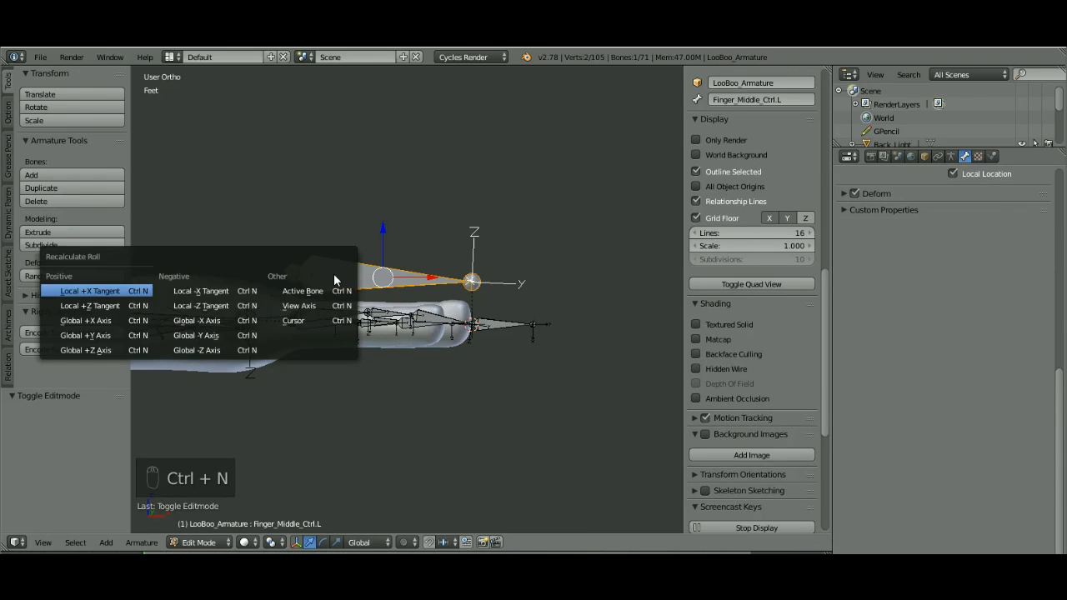
{"action": "mouse_move", "coordinate": [197, 350]}
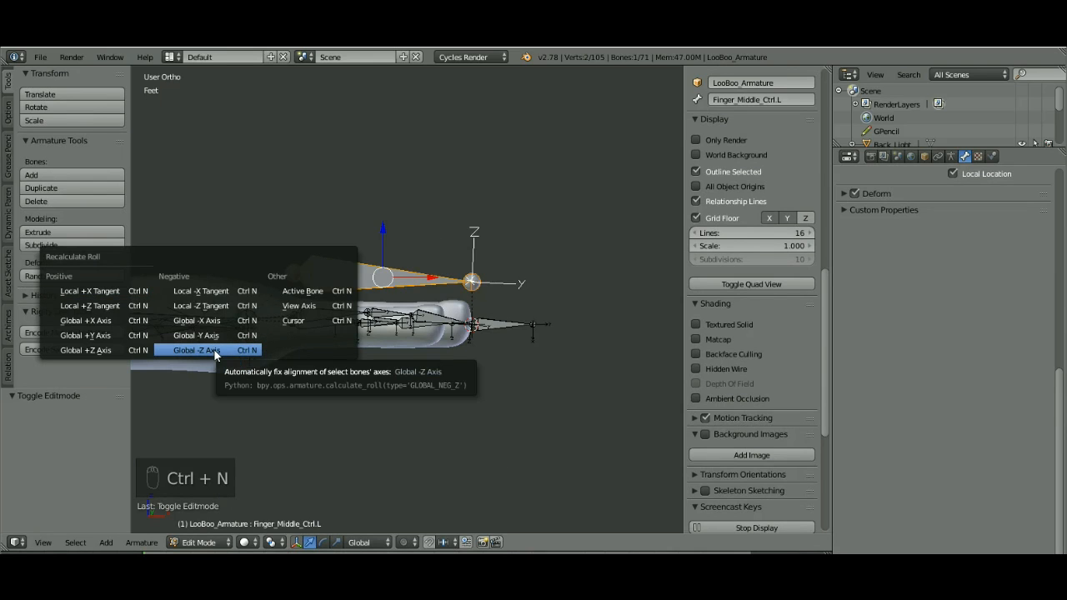
{"action": "left_click", "coordinate": [195, 350]}
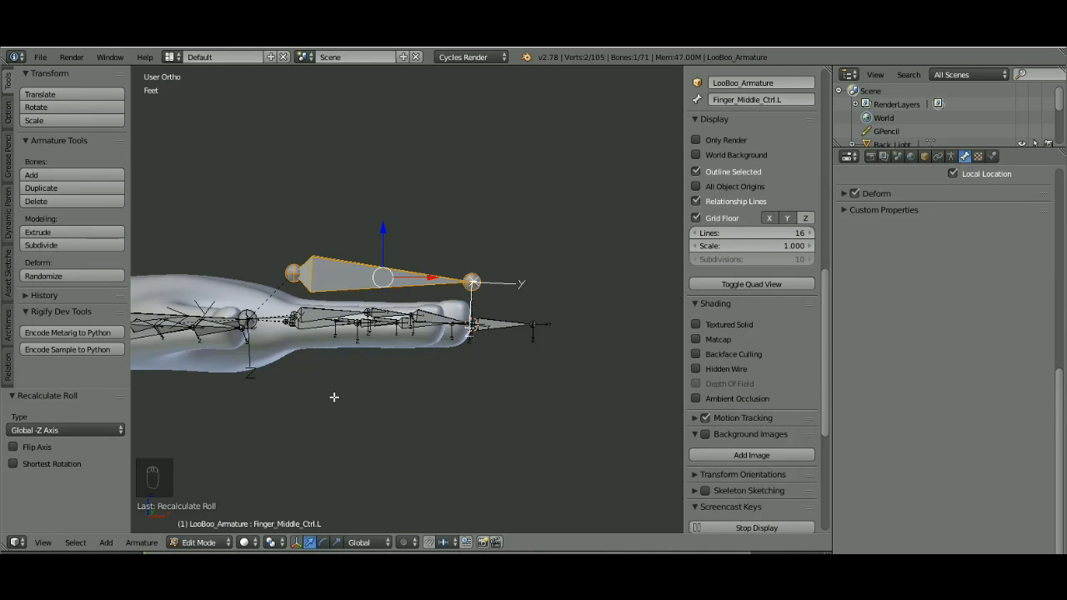
{"action": "key", "text": "a"}
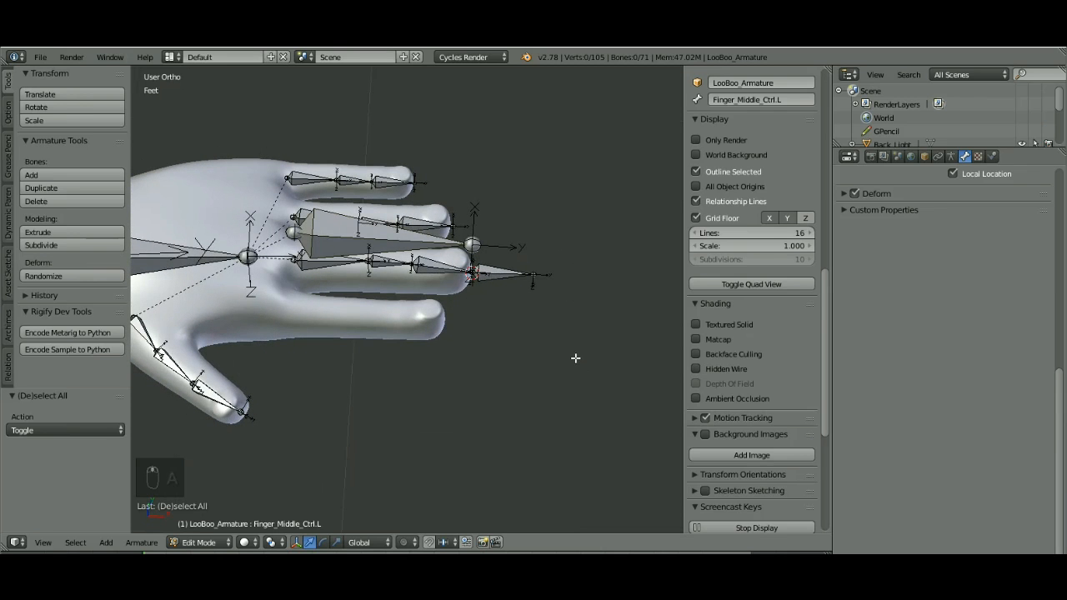
In Pose Mode, move the ball control twice to curl the finger downward, then select all bones
{"action": "key", "text": "alt+h"}
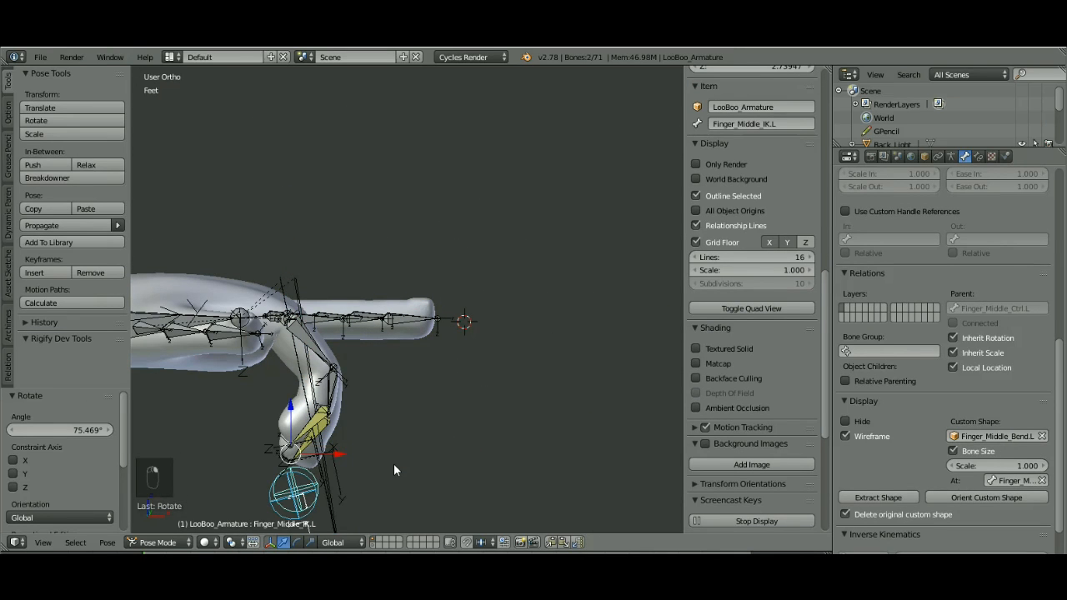
{"action": "key", "text": "g"}
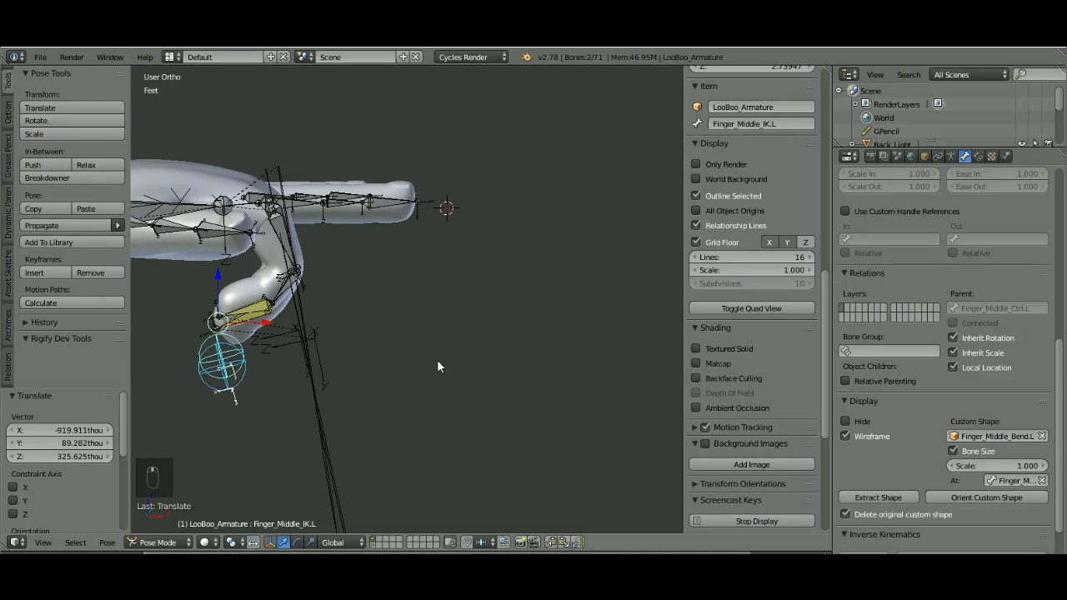
{"action": "key", "text": "g"}
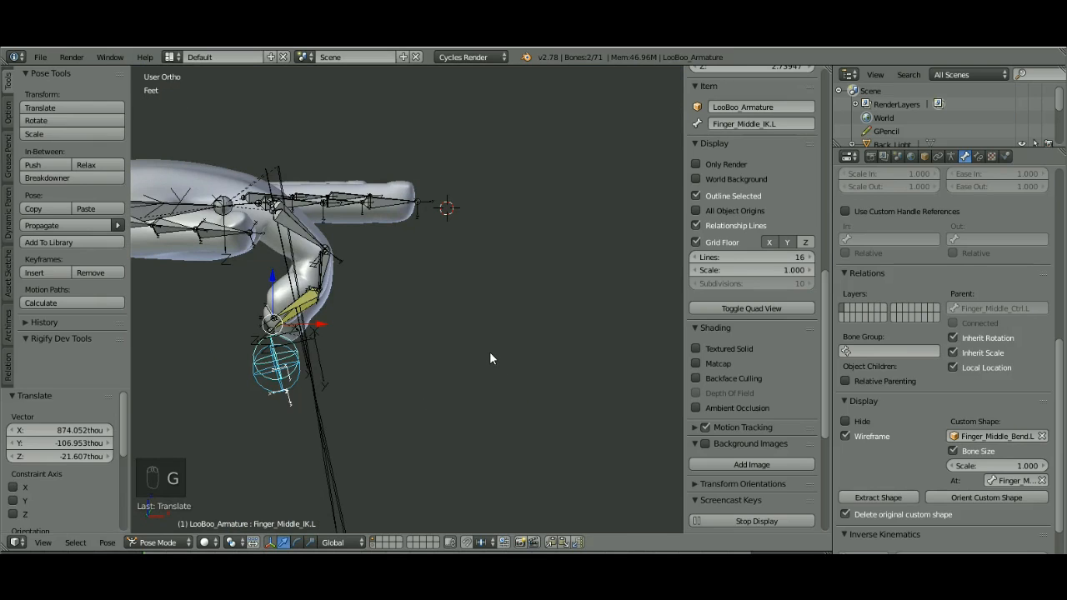
{"action": "key", "text": "alt+r"}
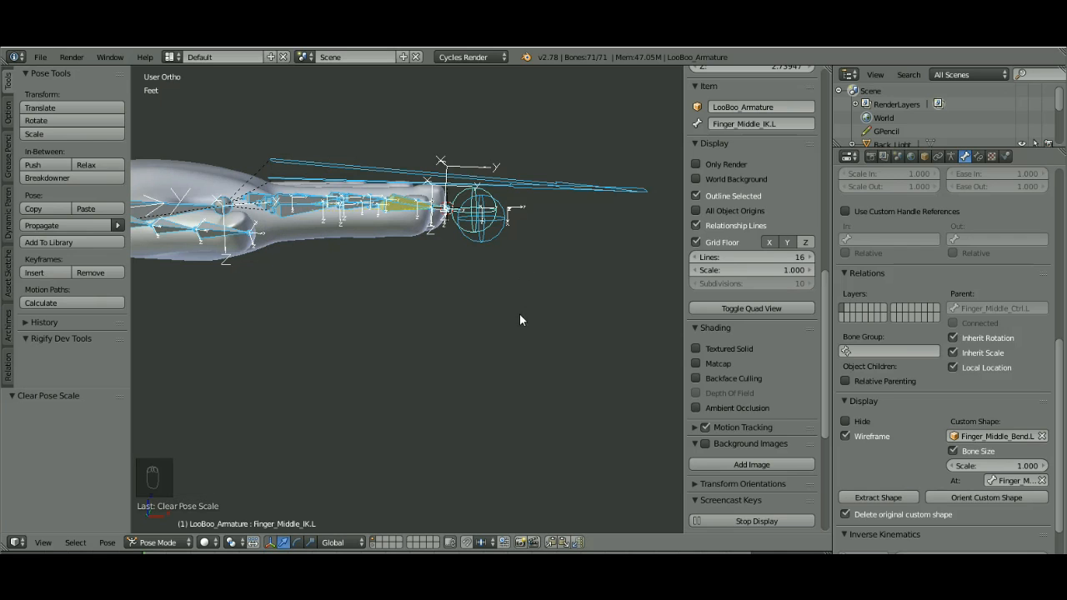
{"action": "mouse_move", "coordinate": [510, 283]}
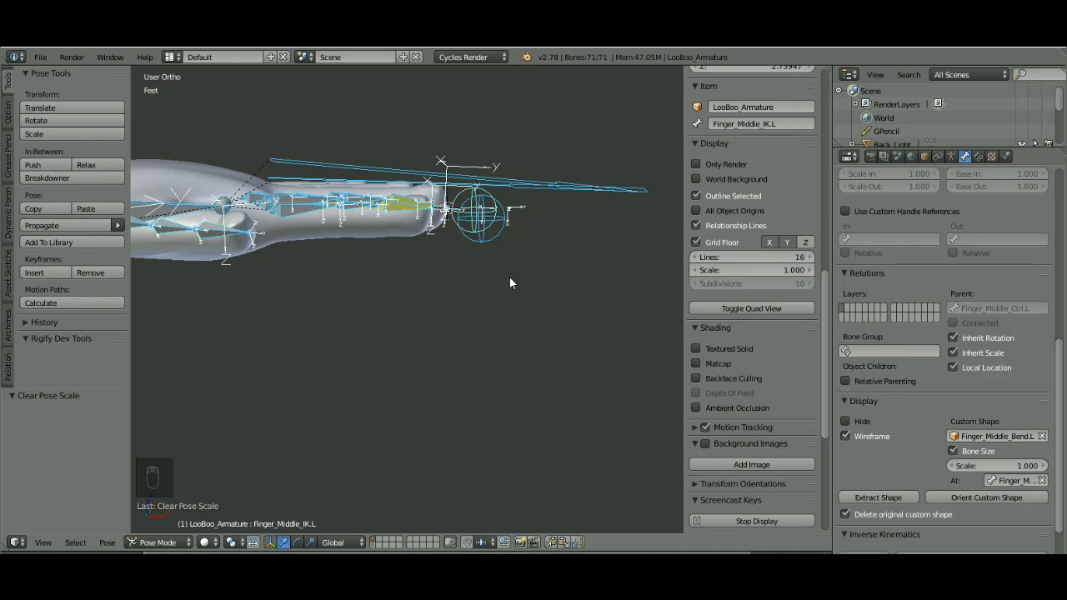
Deselect all bones after clearing the pose and orbit to view the hand edge-on
{"action": "key", "text": "a"}
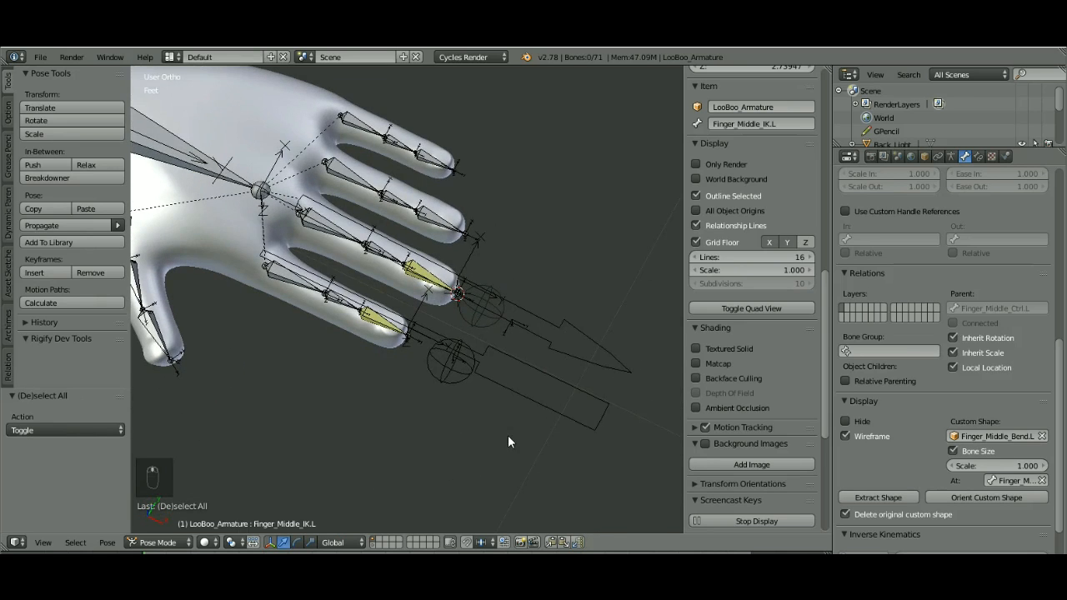
{"action": "left_click_drag", "start_coordinate": [508, 442], "coordinate": [542, 350]}
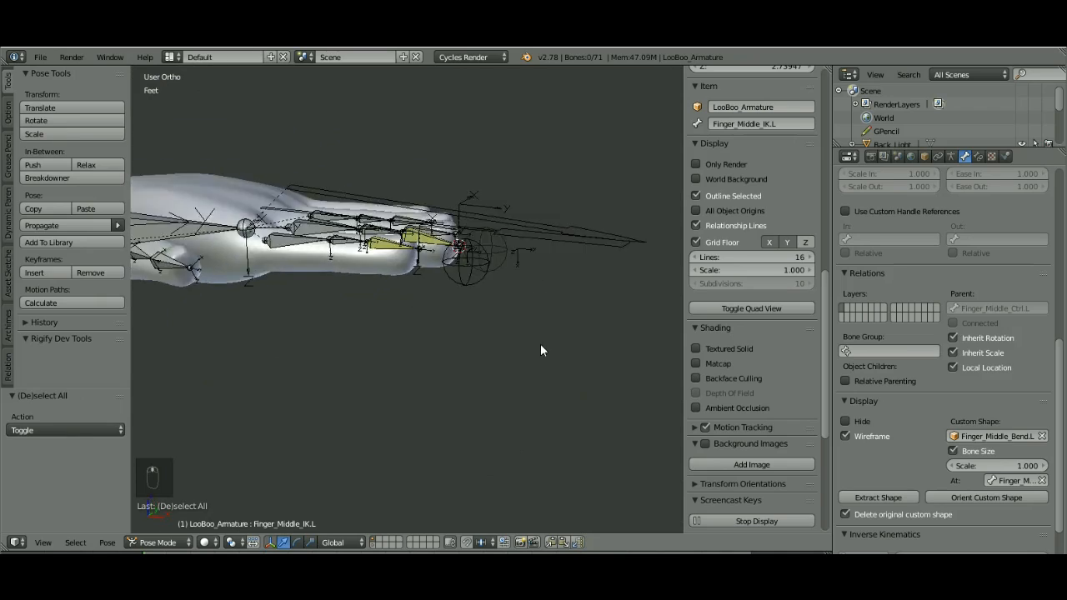